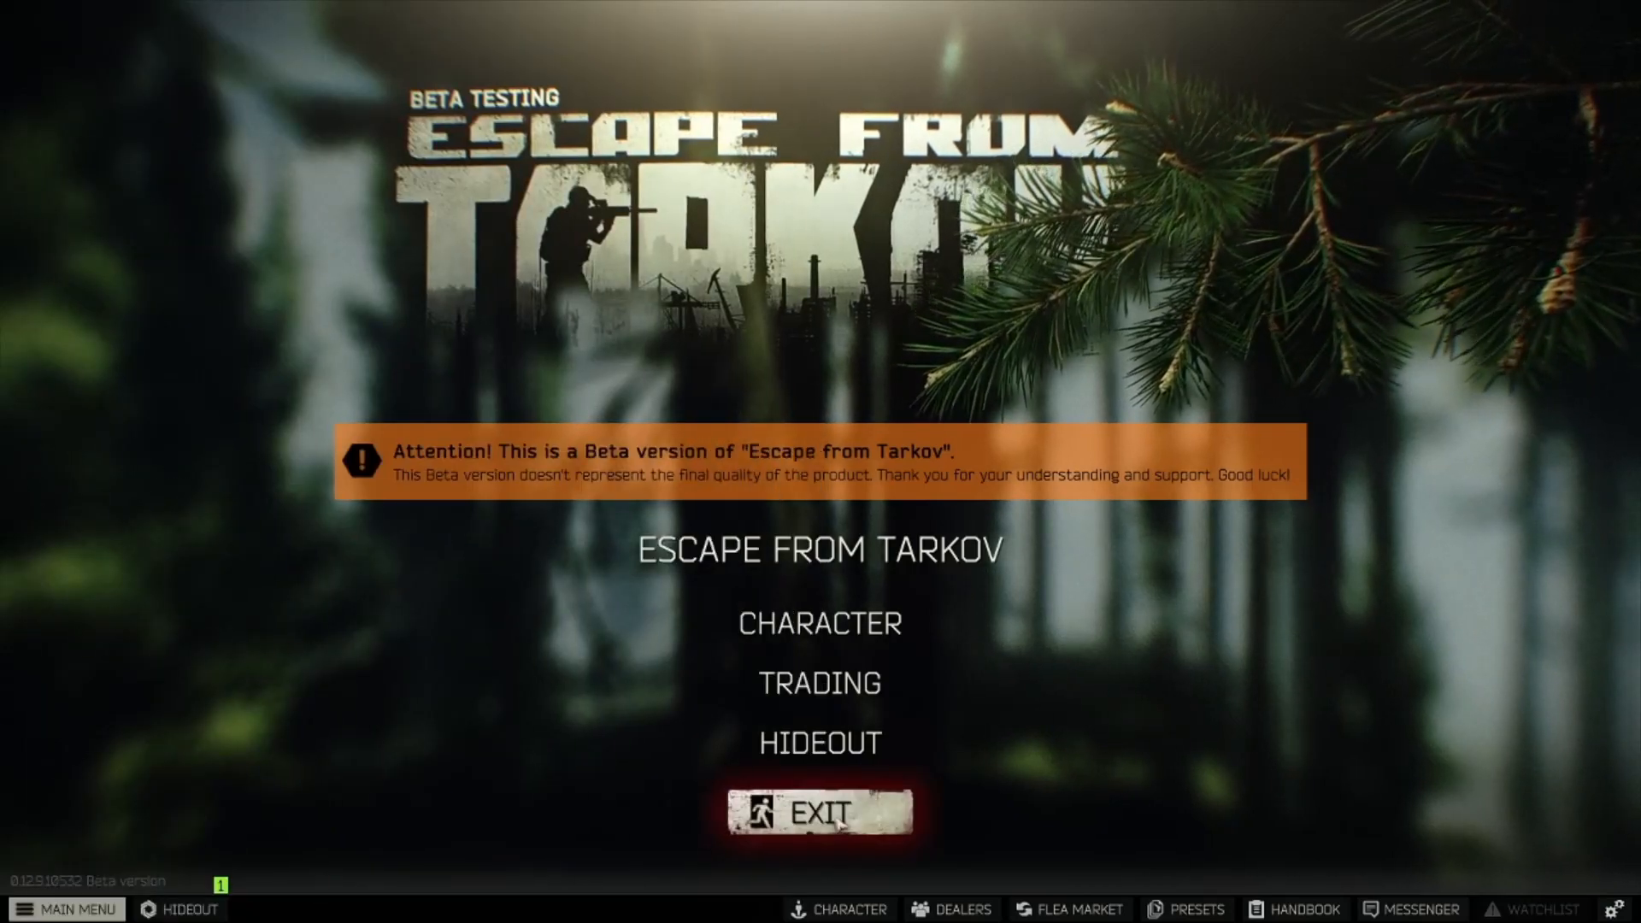
- Exit Escape from Tarkov from its main menu to the Windows desktop
click(820, 812)
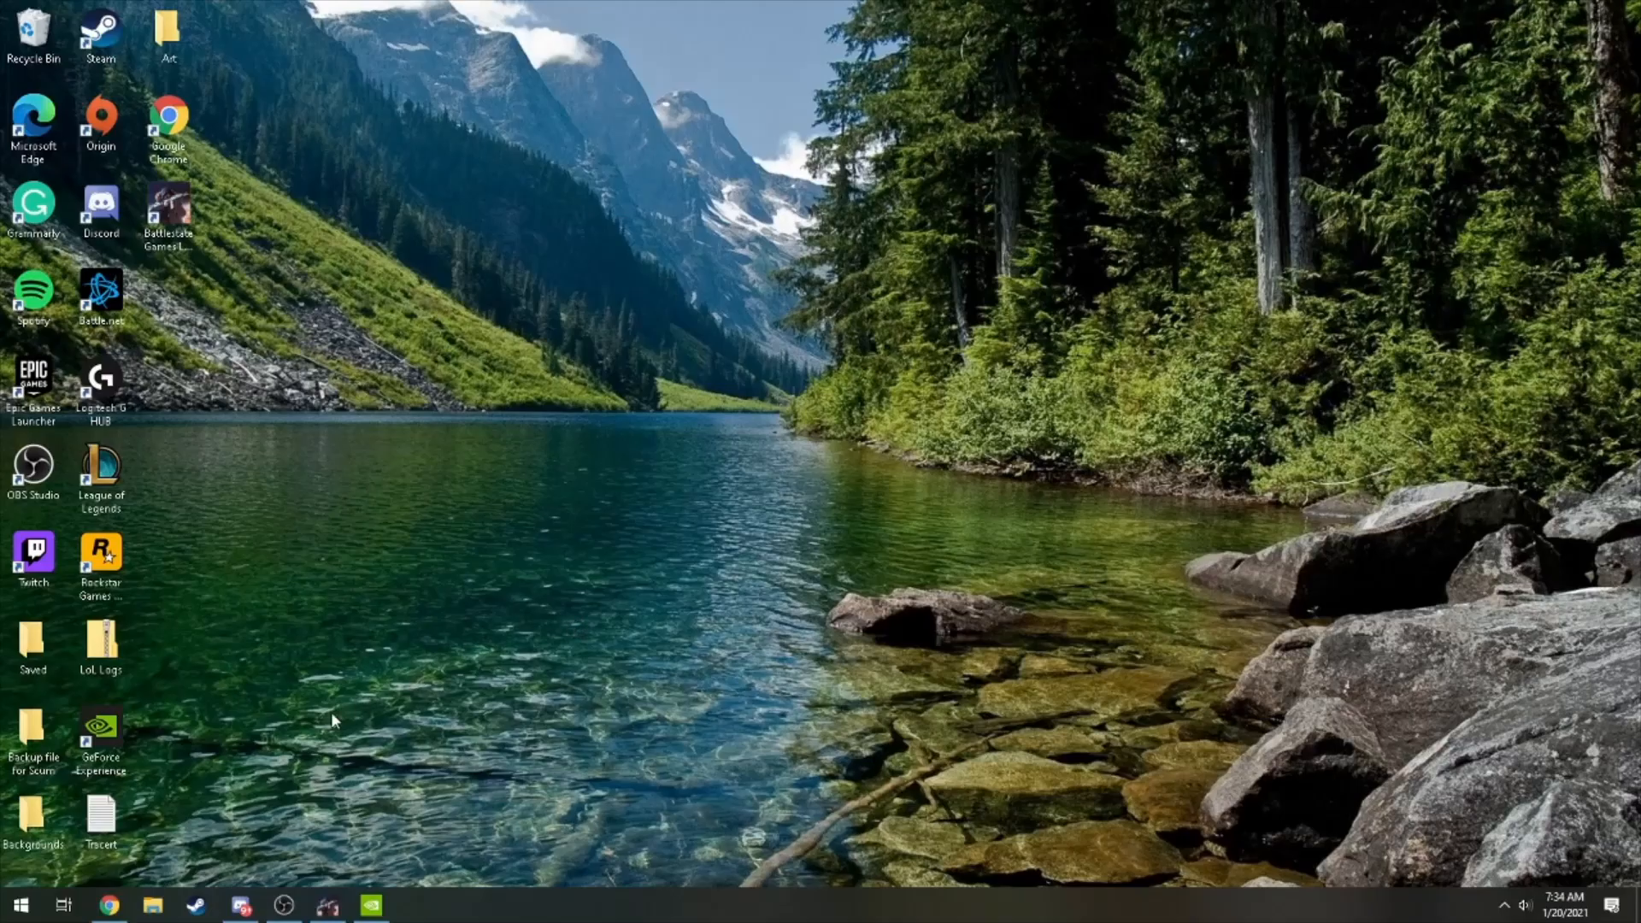
- Bring up Chrome, view the Tarkov PC optimization guide, then return to the Kyborah channel tab
click(108, 905)
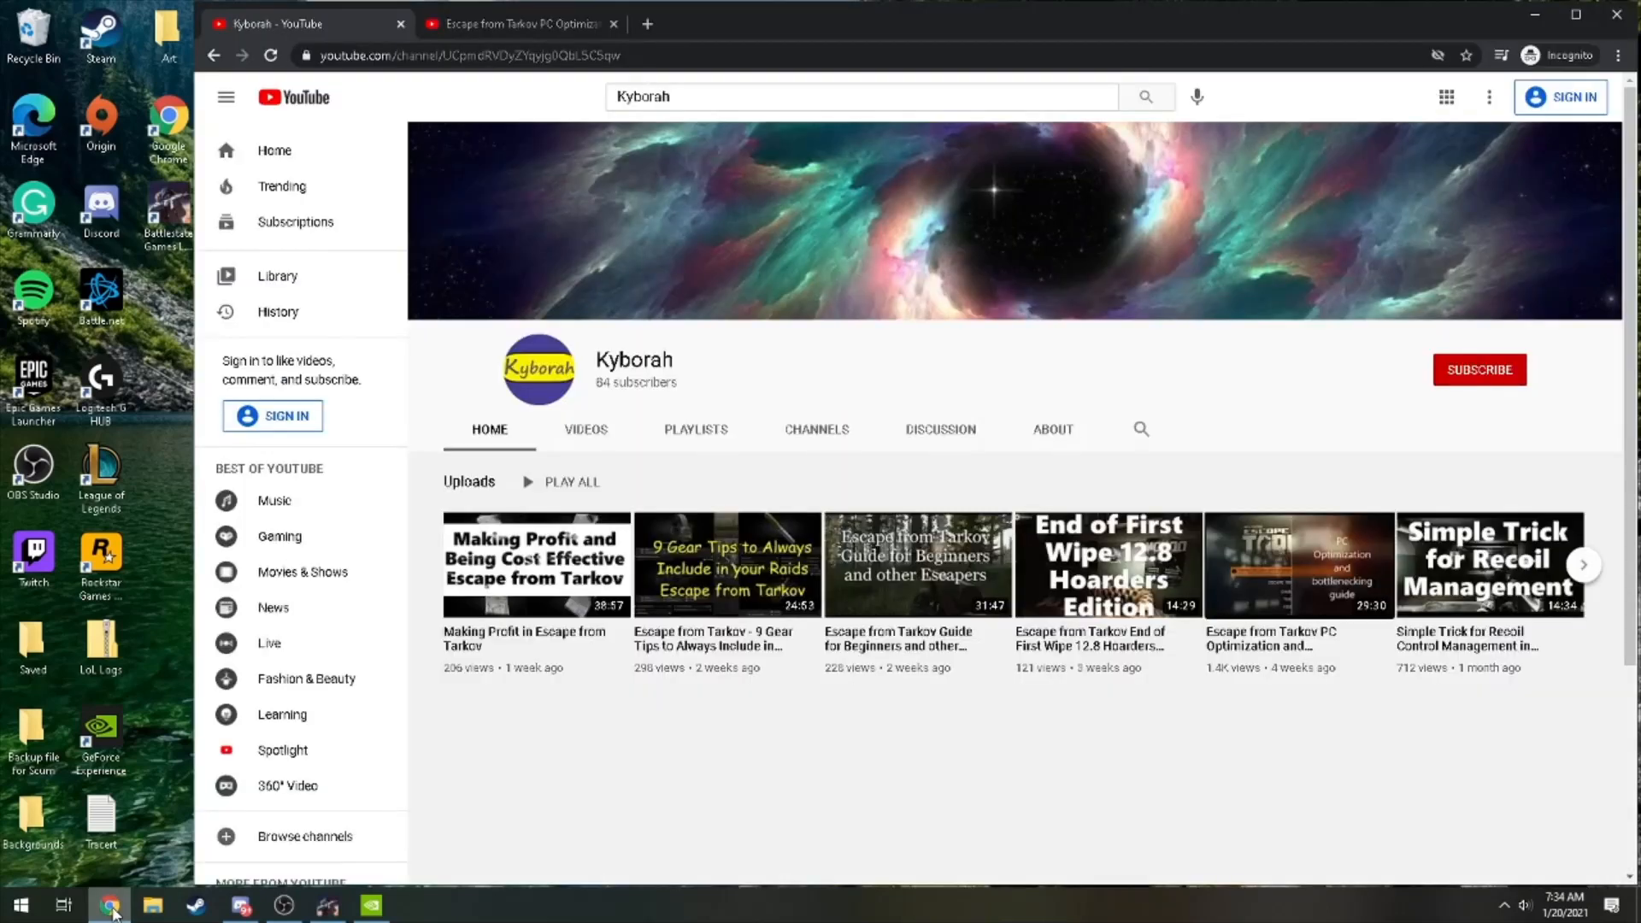
mouse_move(1150, 788)
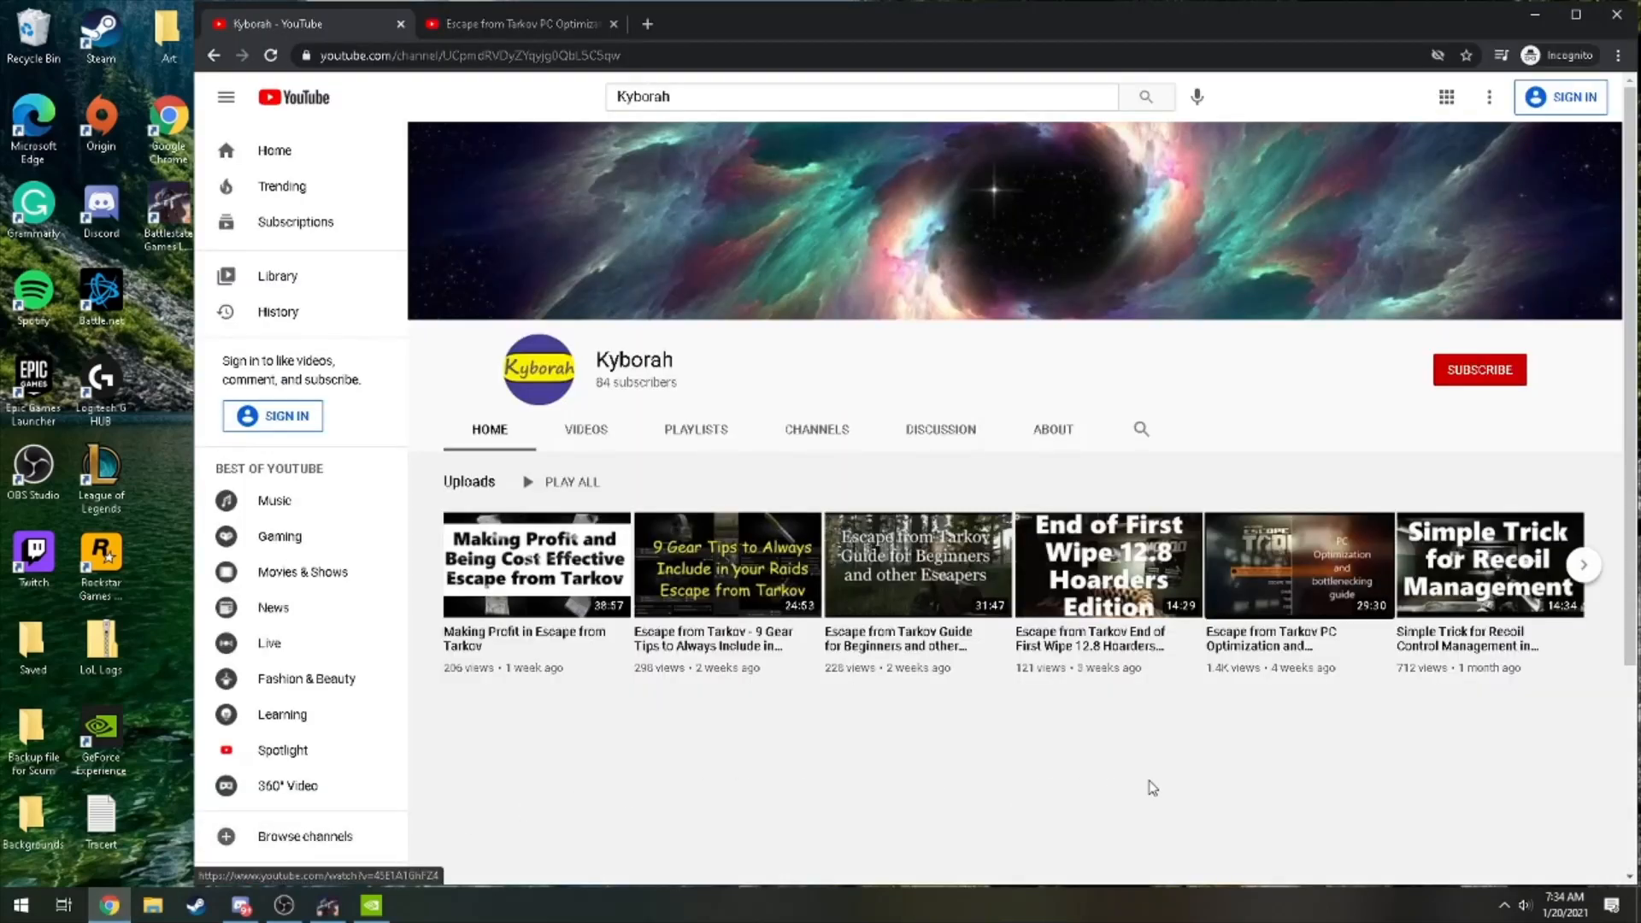
mouse_move(1245, 593)
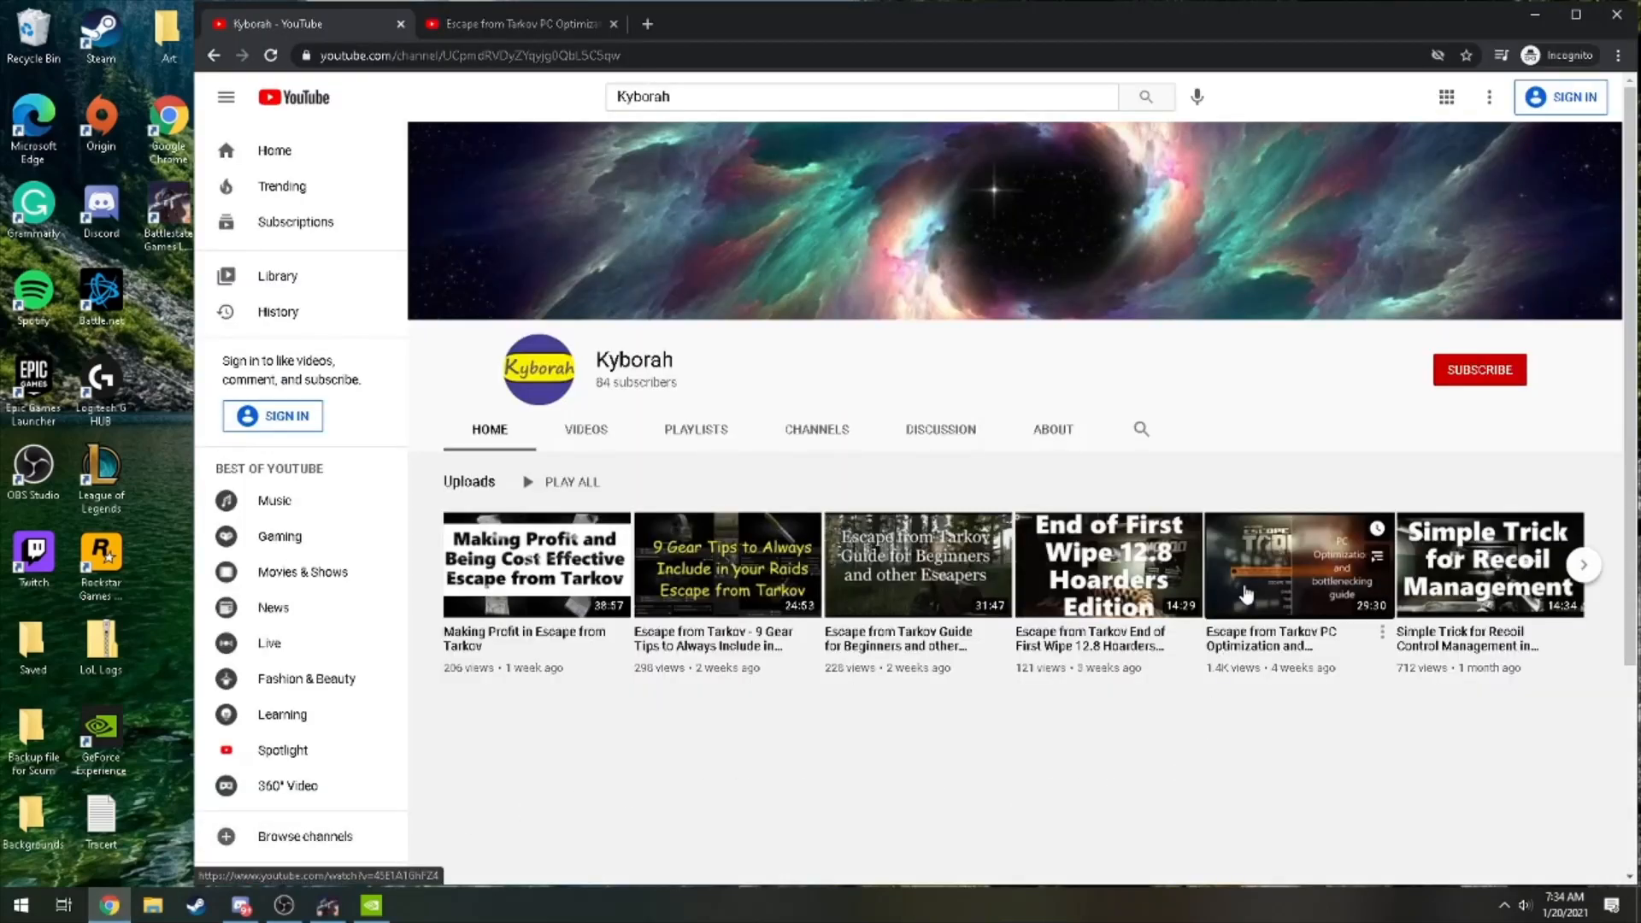
mouse_move(1253, 480)
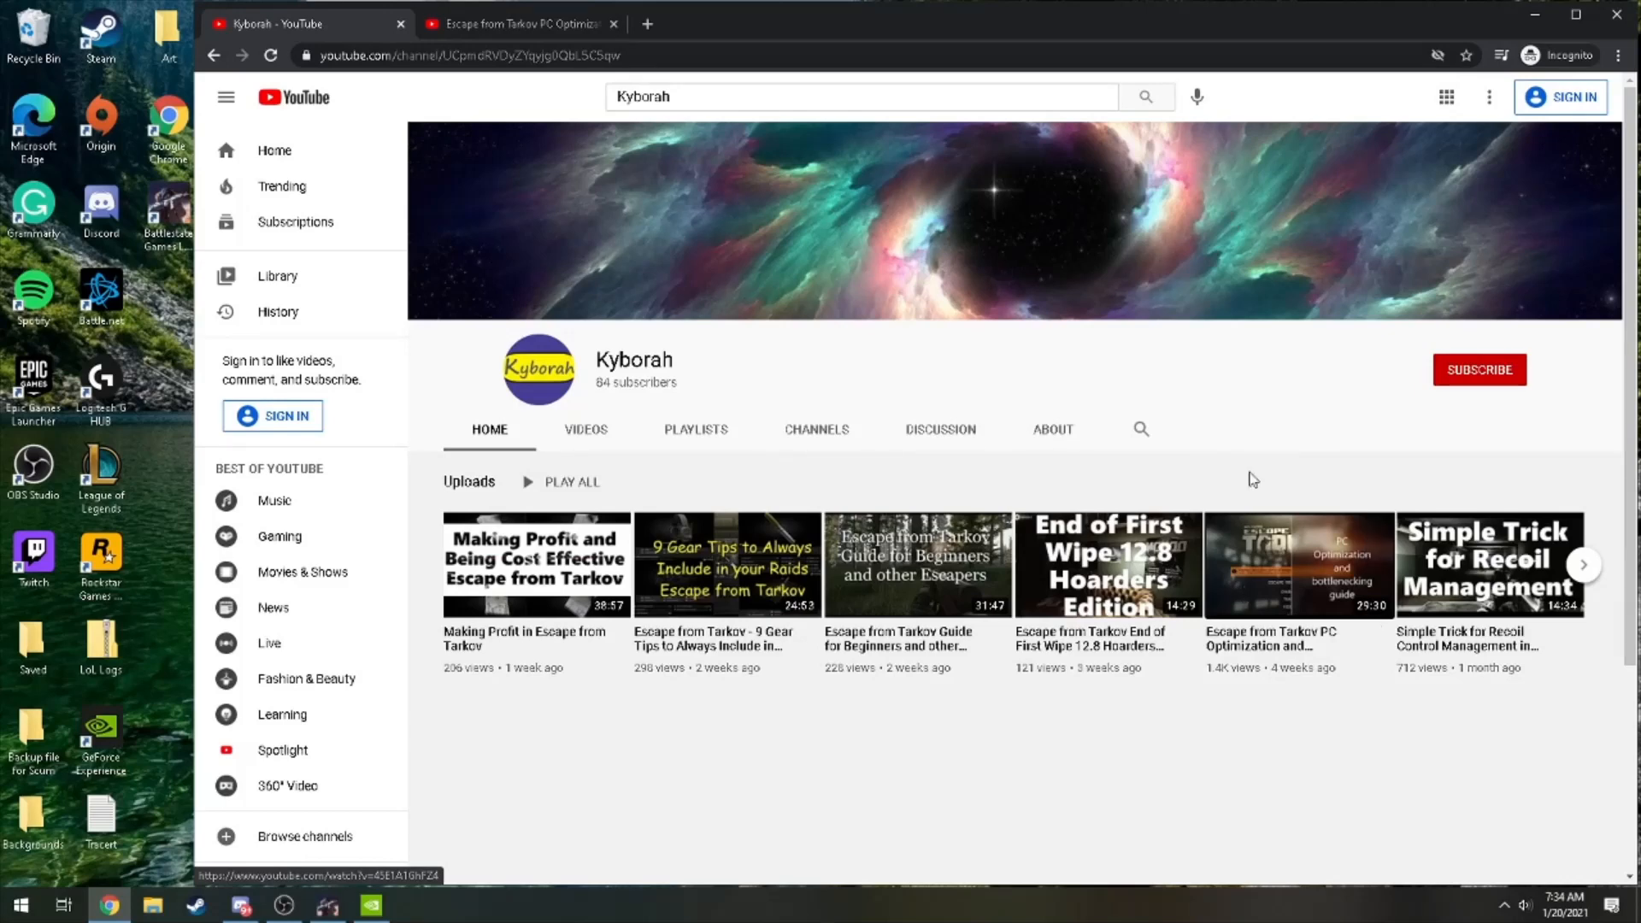
click(1297, 565)
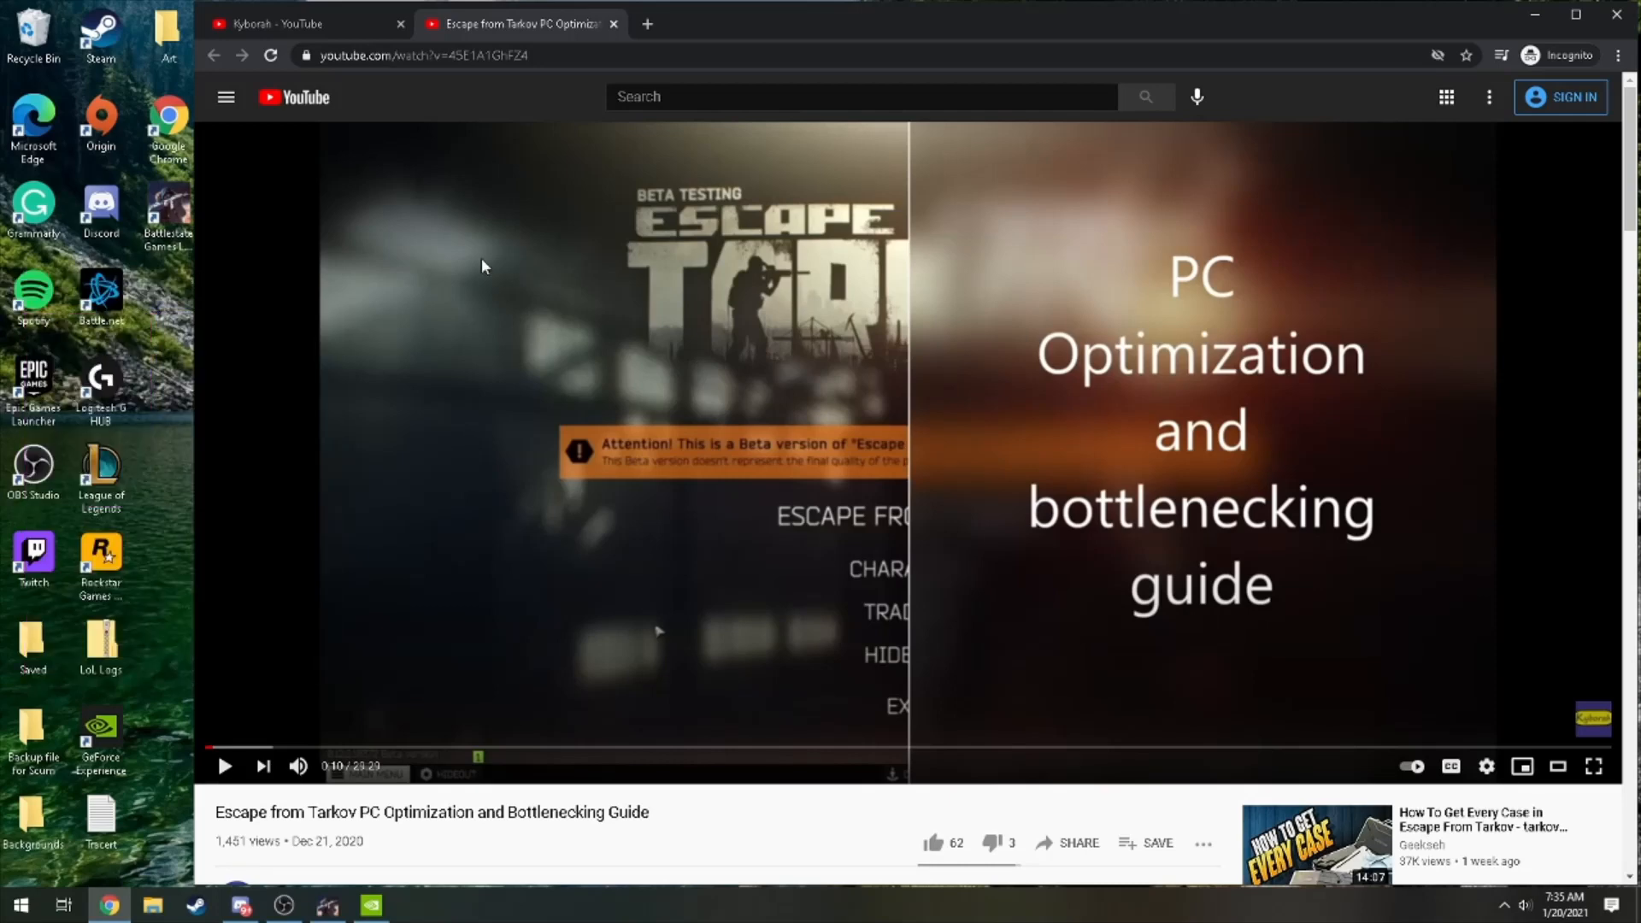
click(303, 23)
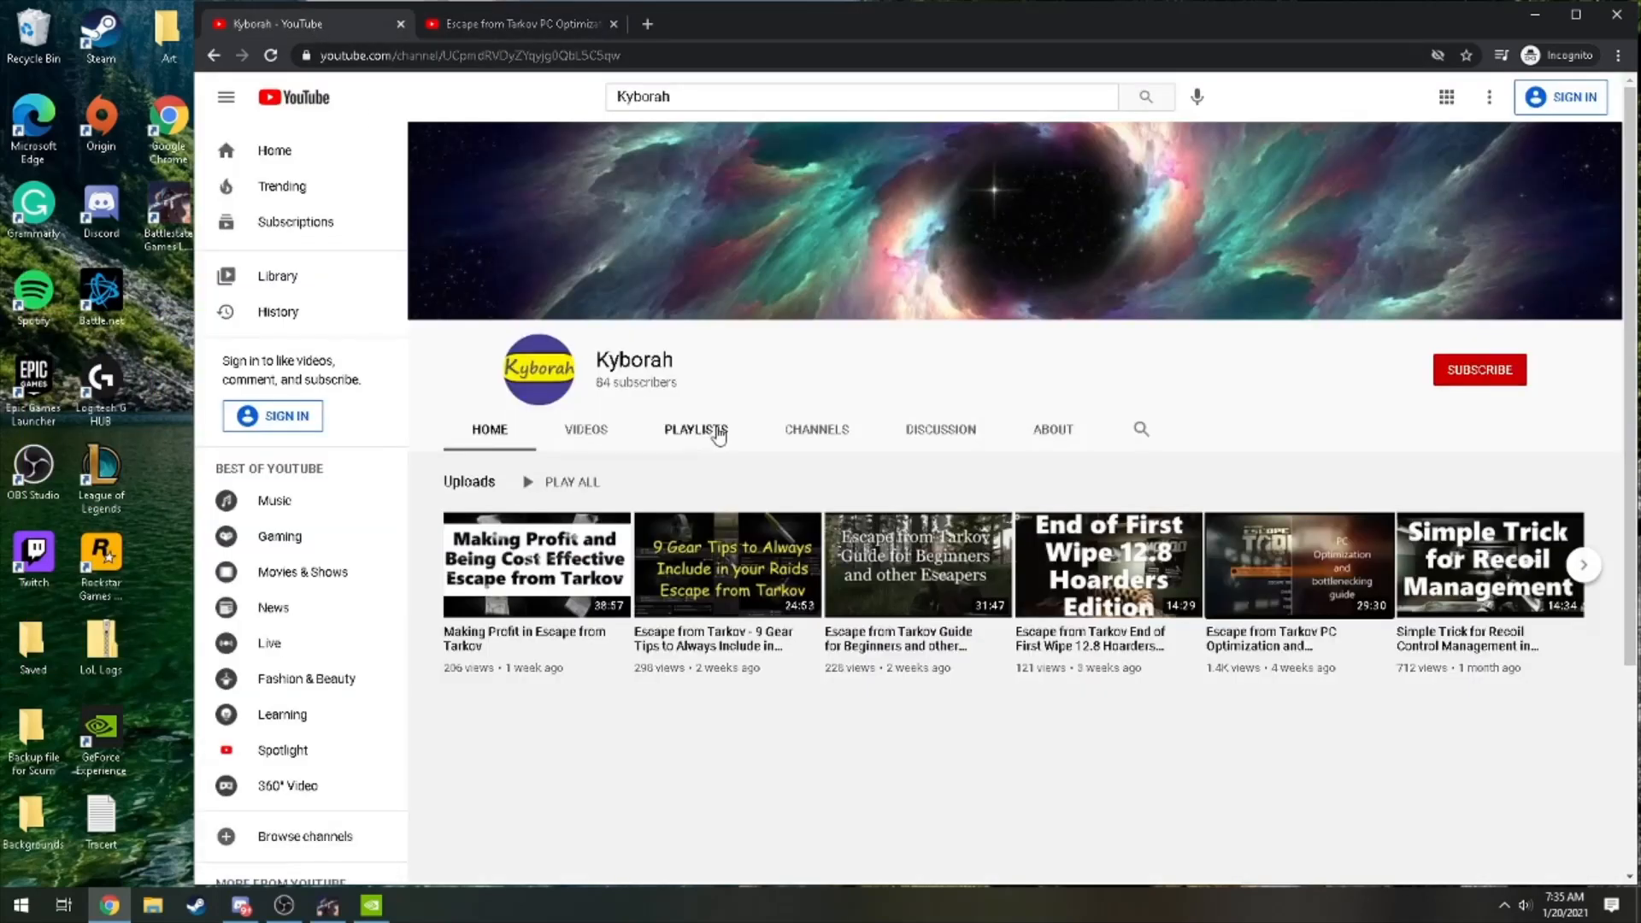
mouse_move(934, 490)
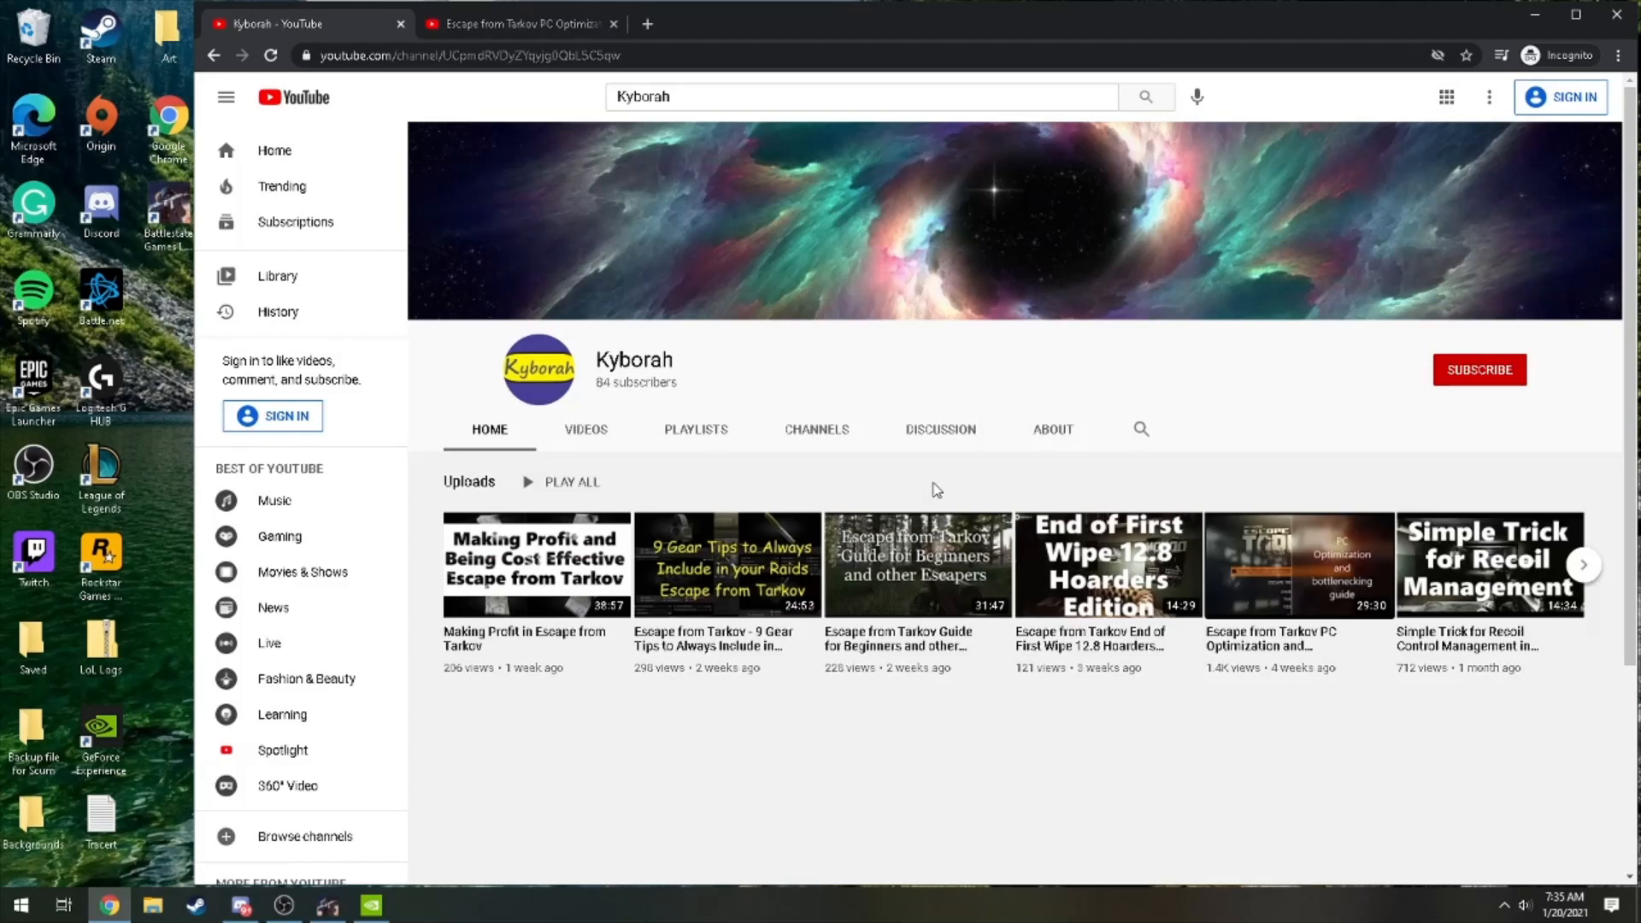
mouse_move(1063, 480)
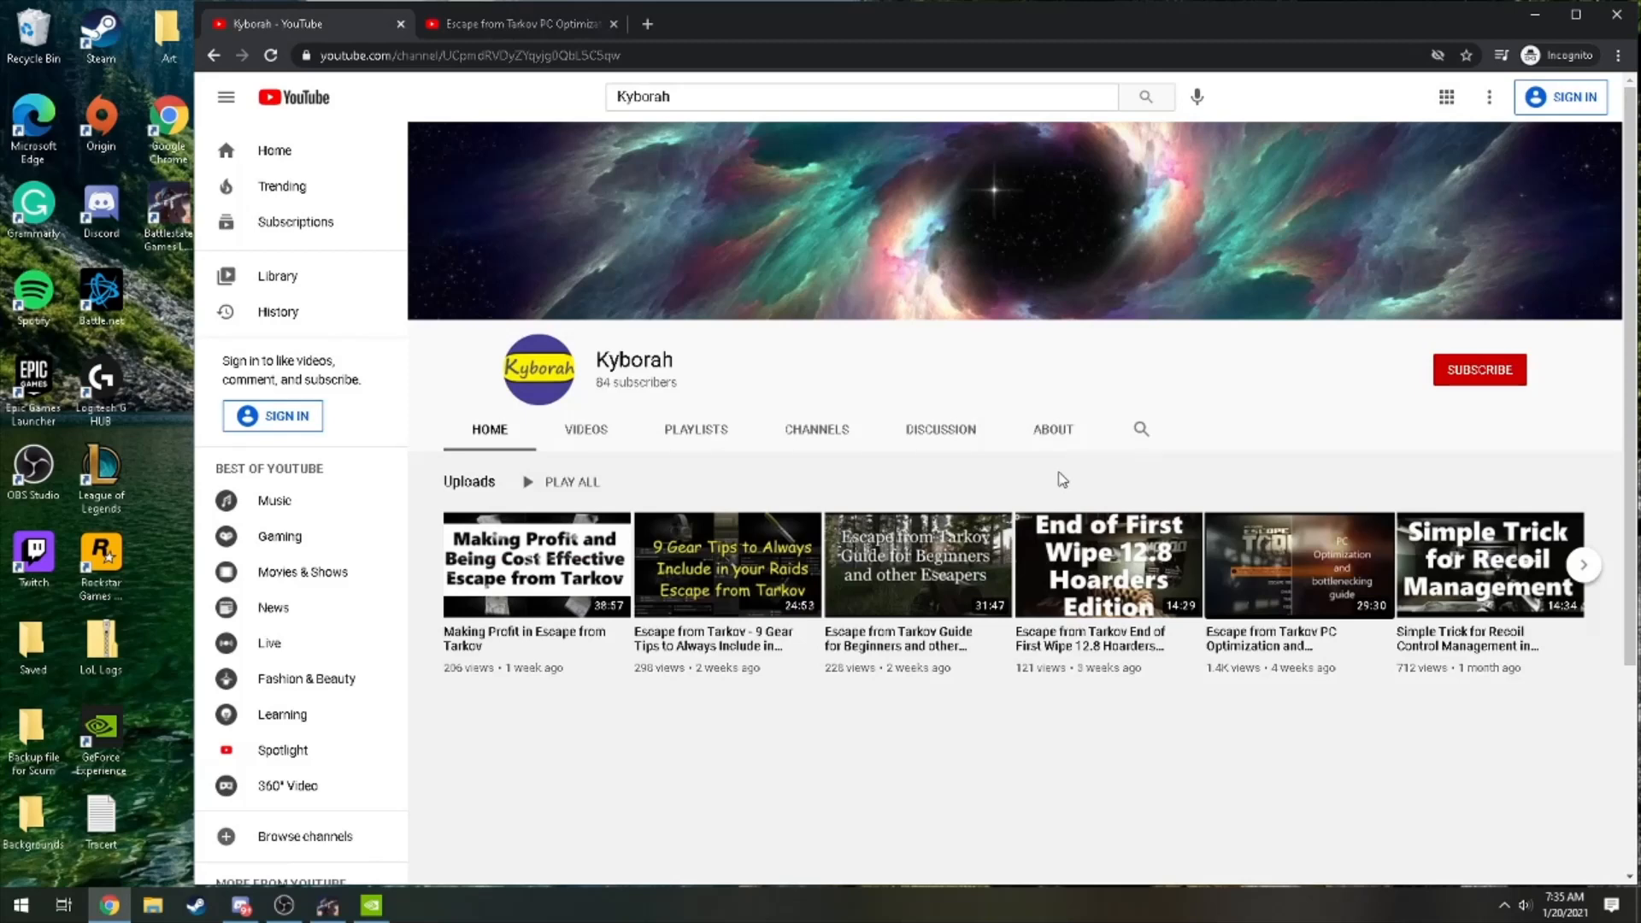
mouse_move(1535, 15)
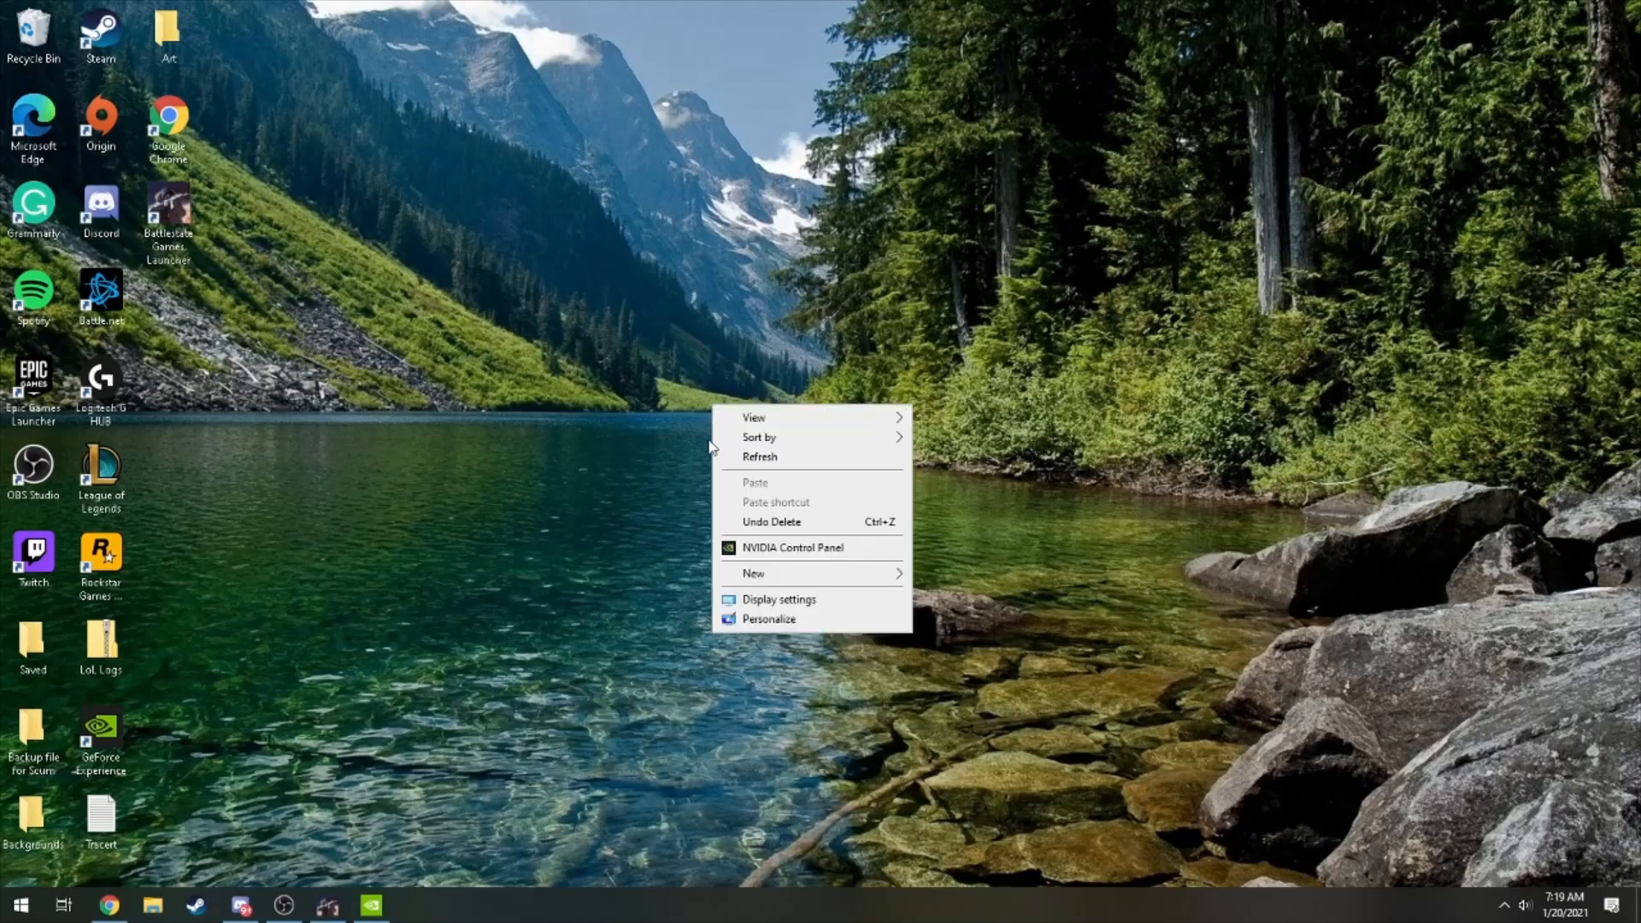
mouse_move(791, 551)
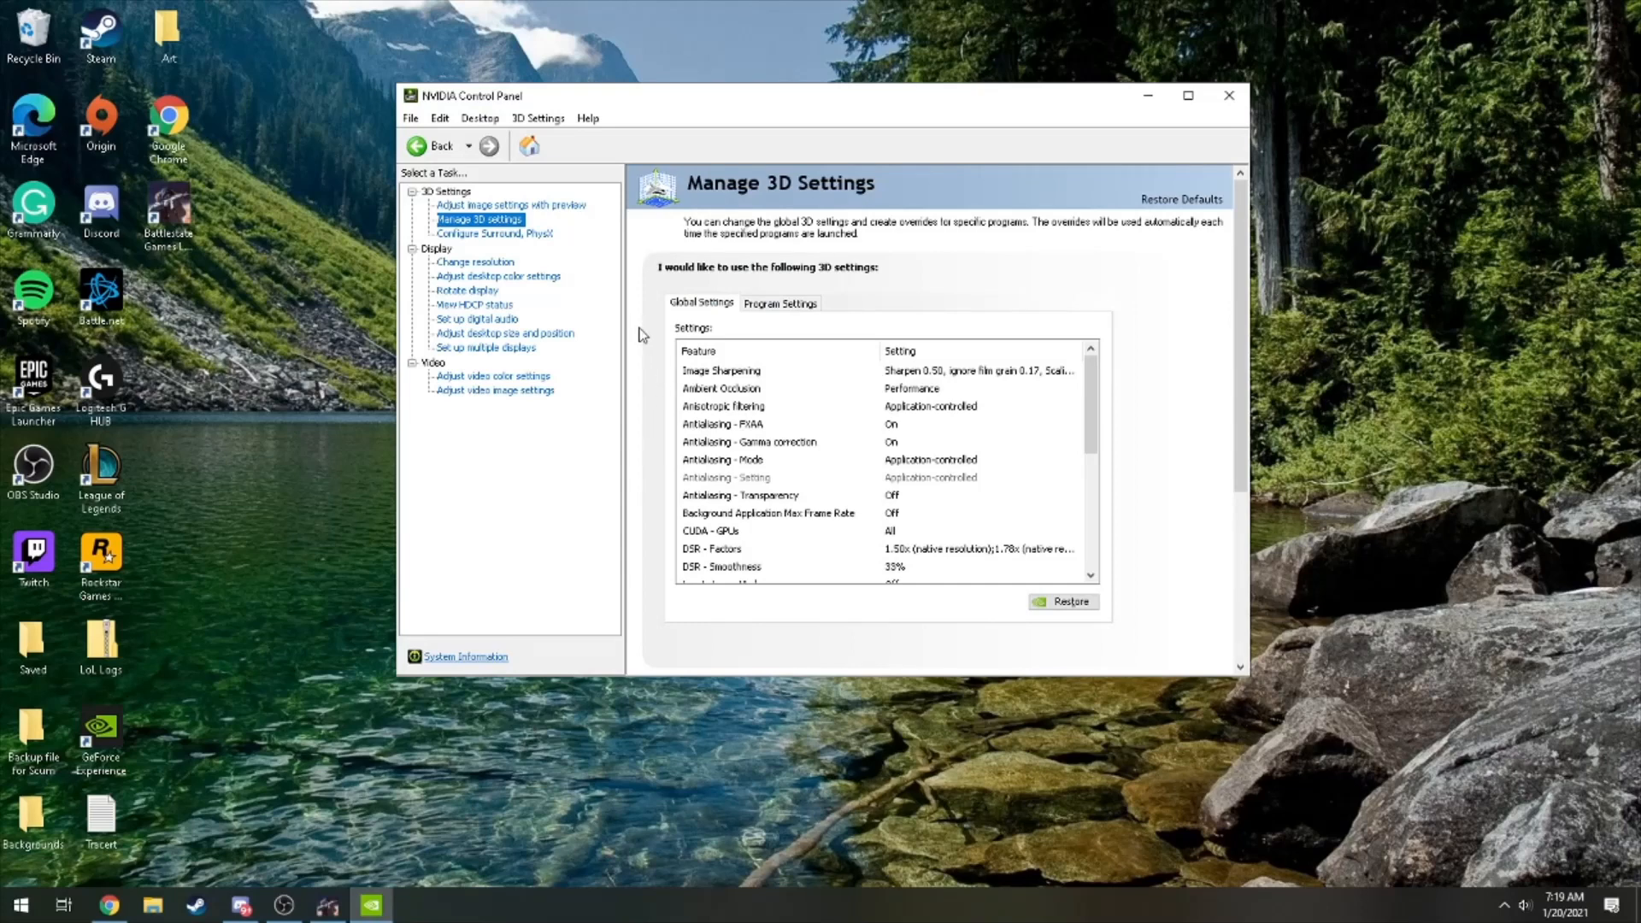
mouse_move(513, 204)
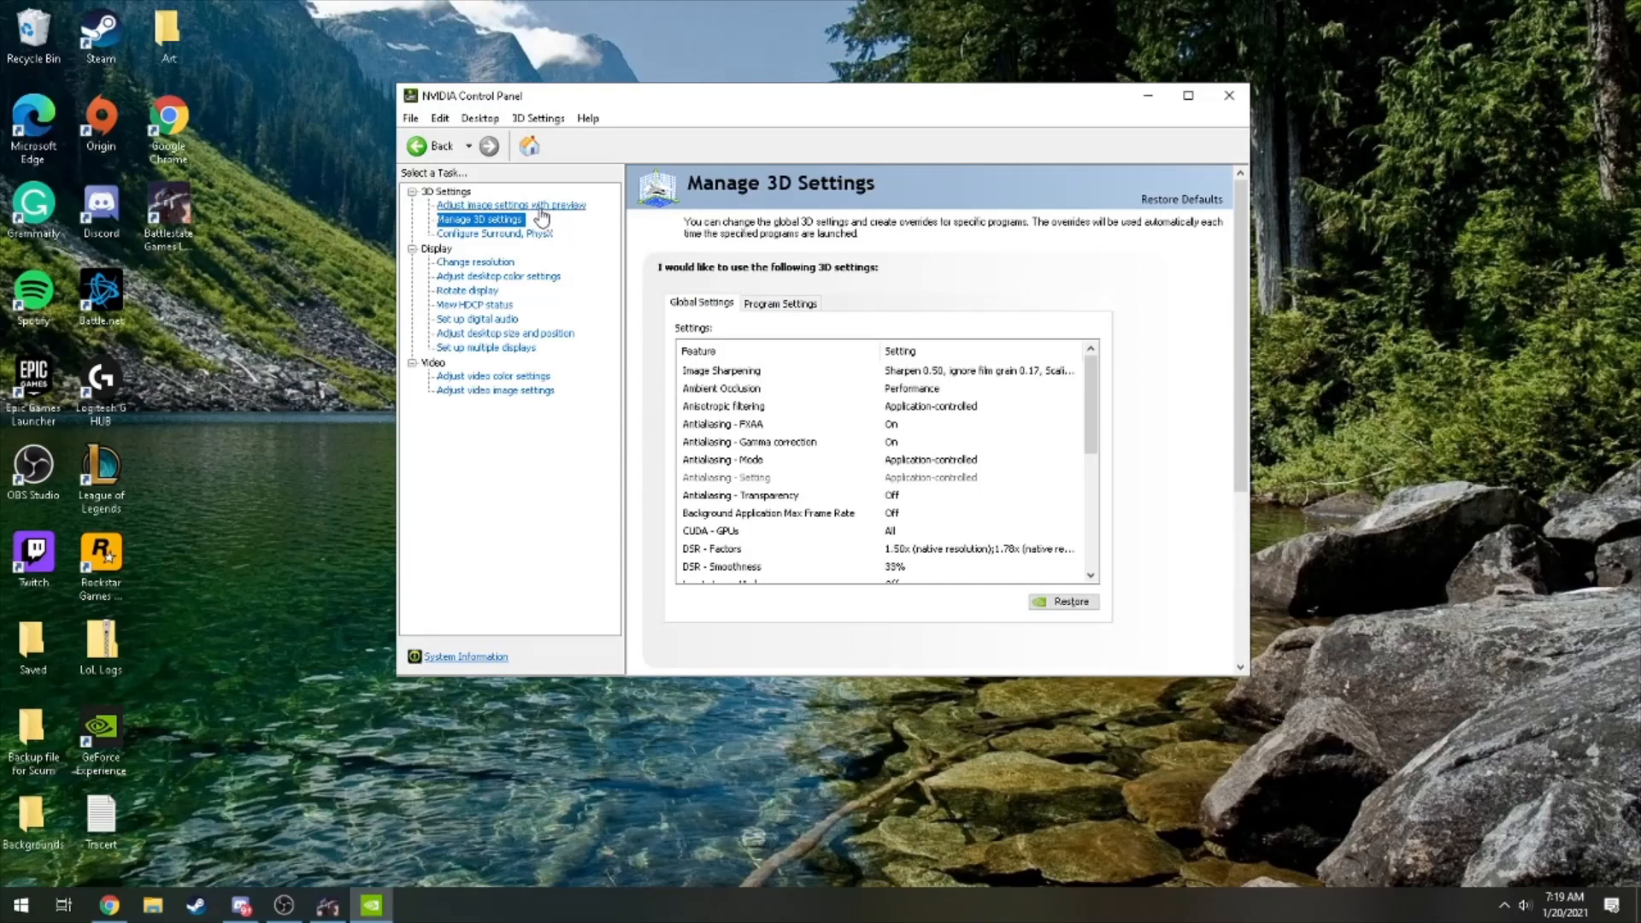
mouse_move(565, 216)
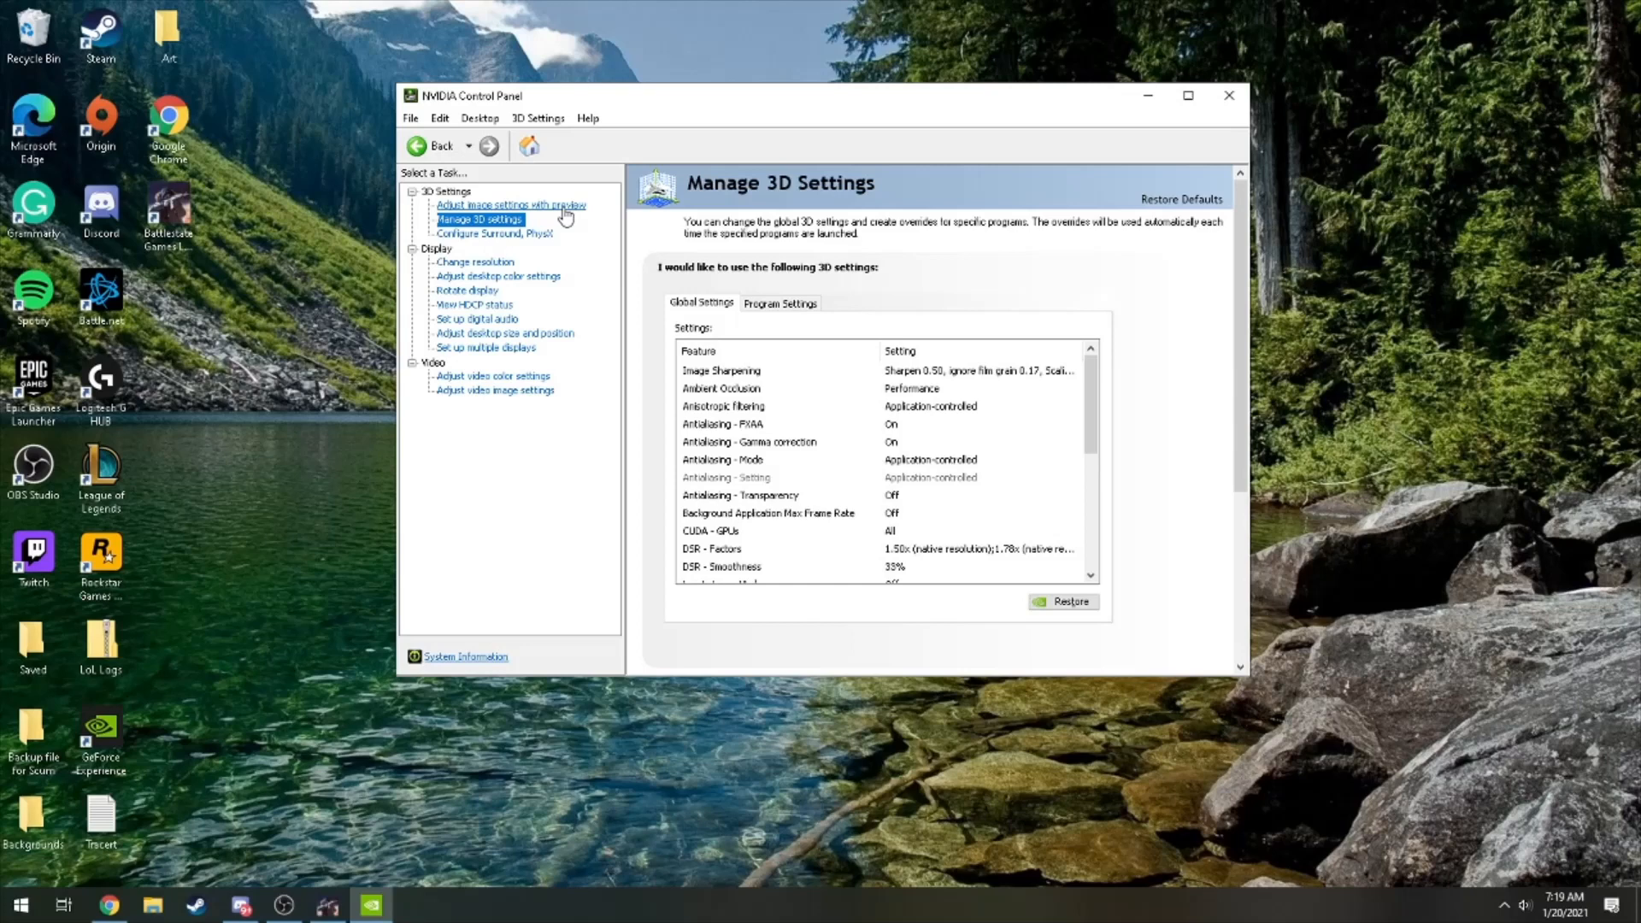
- Select 'Use the advanced 3D image settings' on the image settings with preview page
click(512, 205)
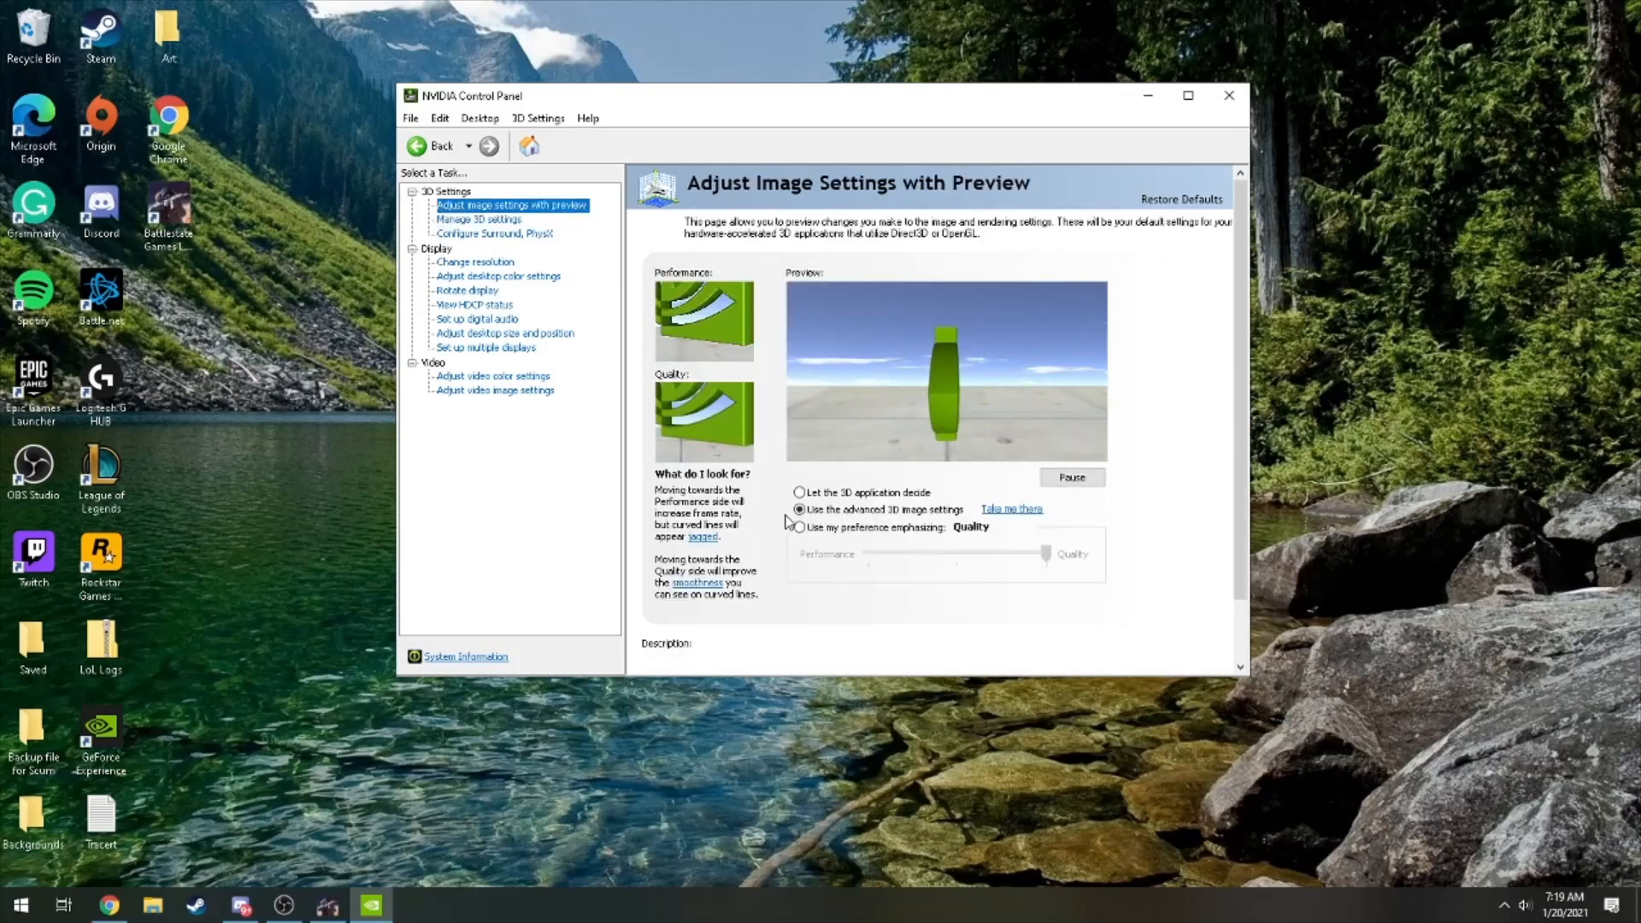
click(800, 508)
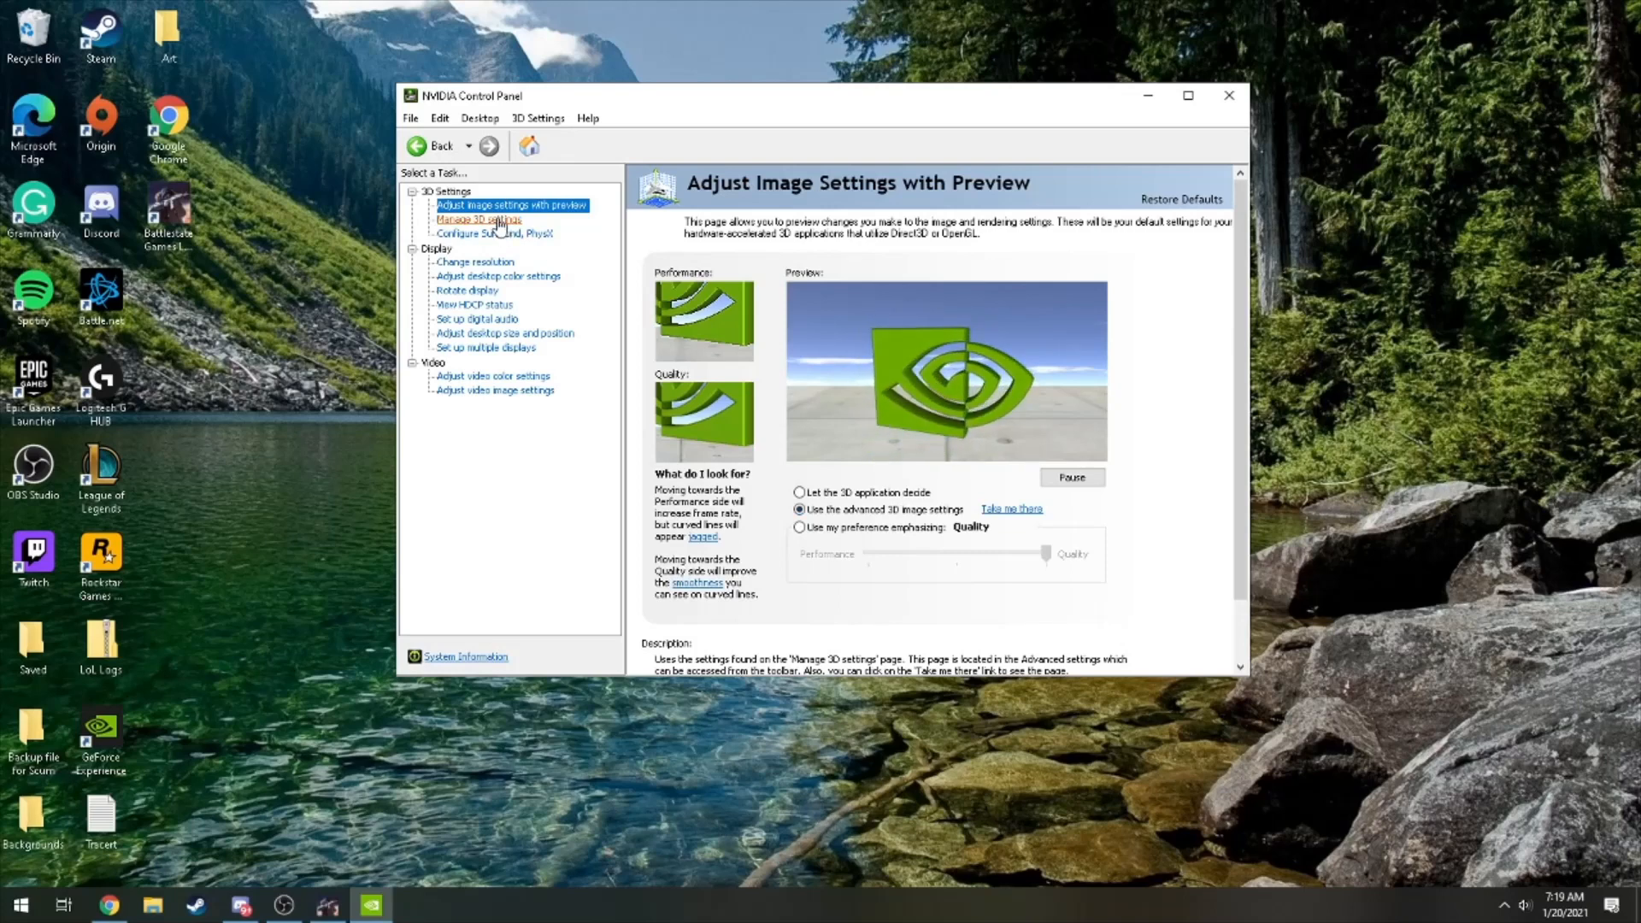
- Return to Manage 3D Settings and scroll through the global settings list
click(478, 219)
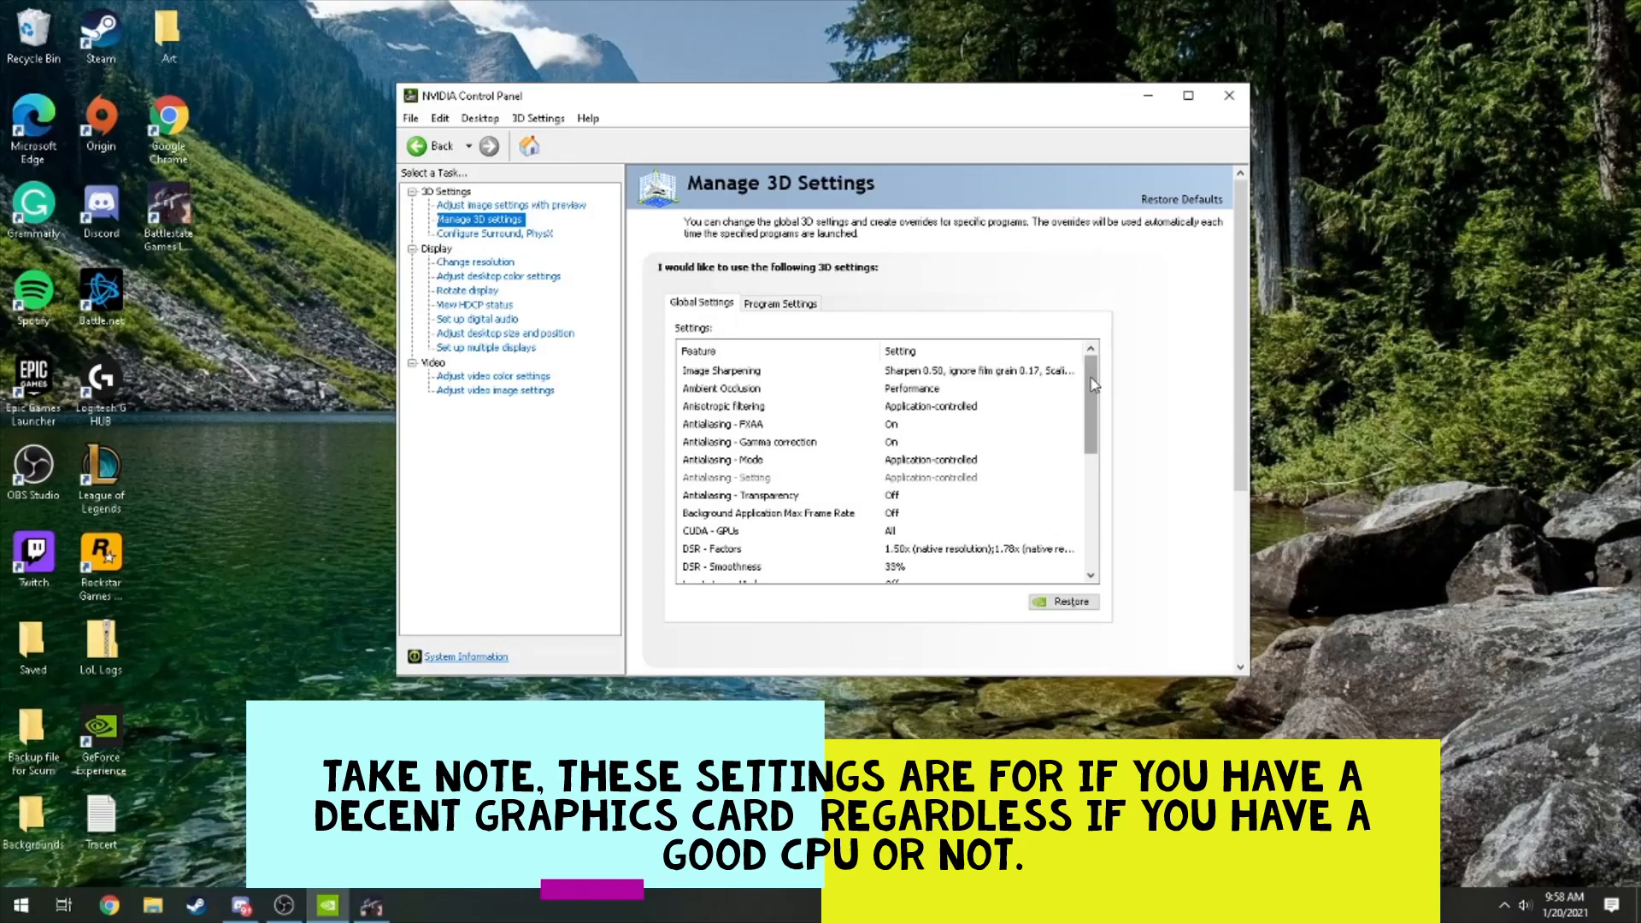
scroll(down, 3)
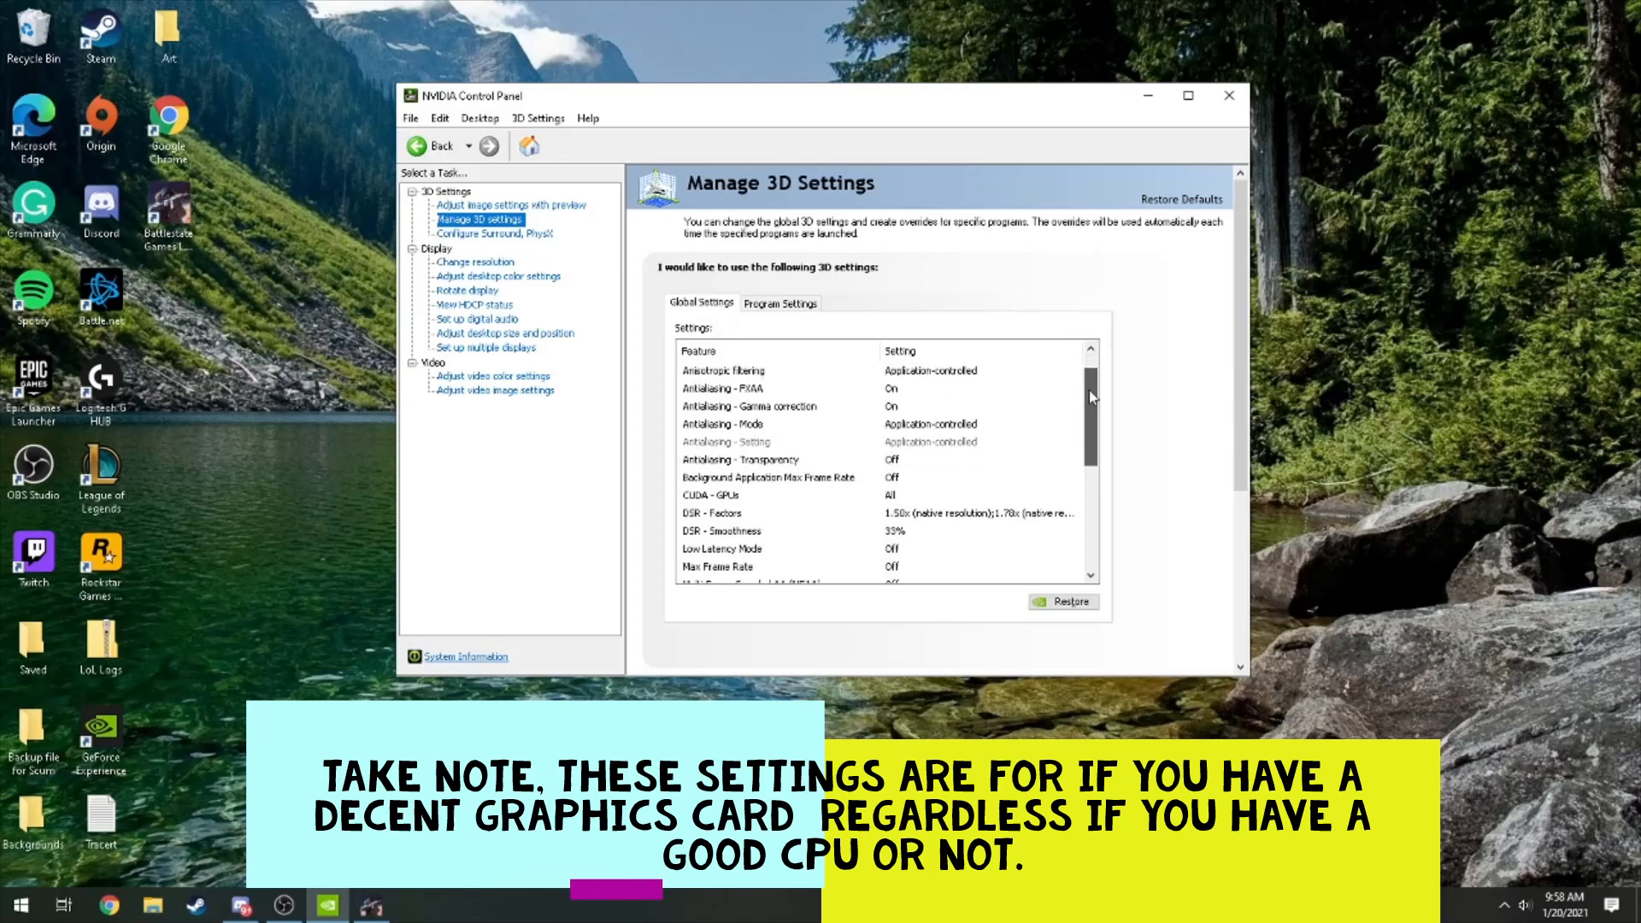
scroll(down, 3)
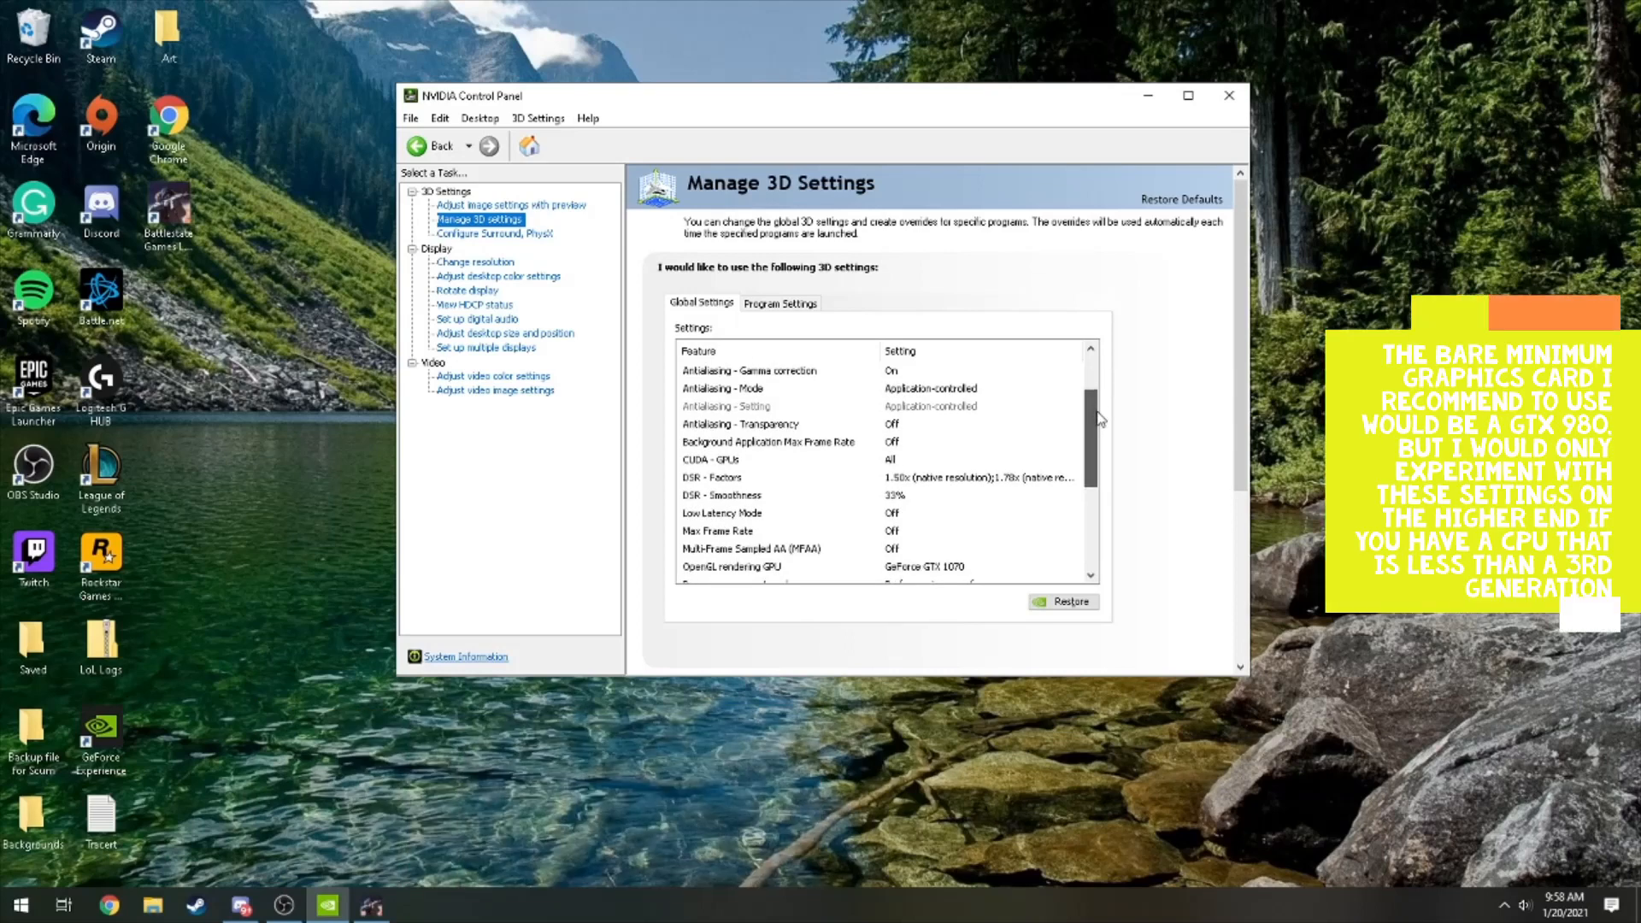
scroll(down, 3)
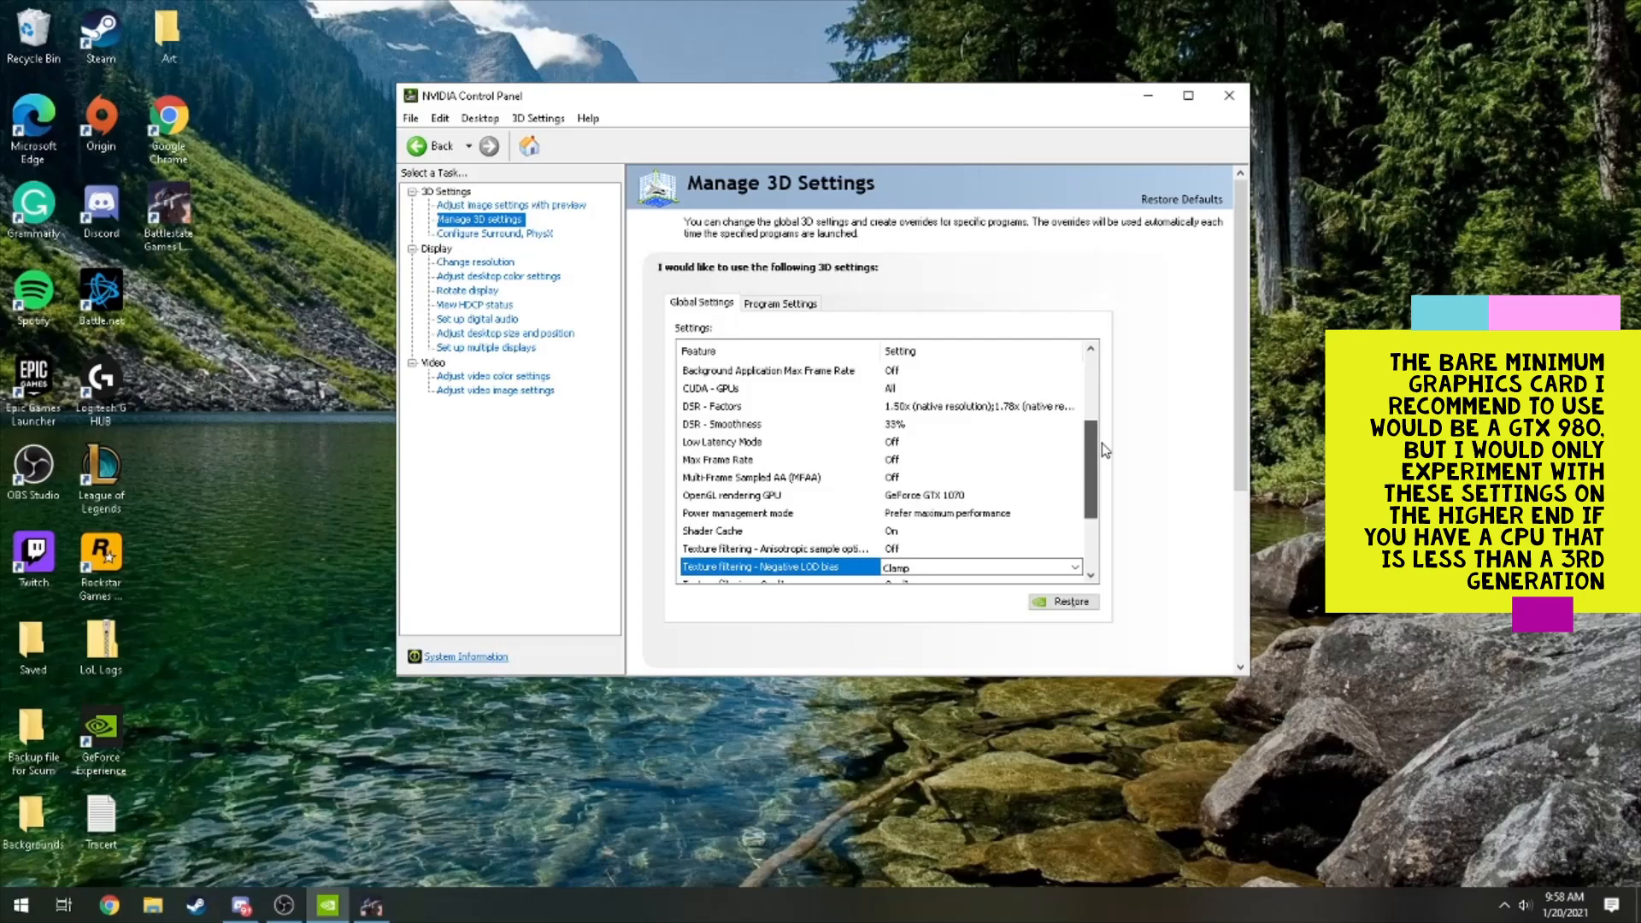
scroll(down, 3)
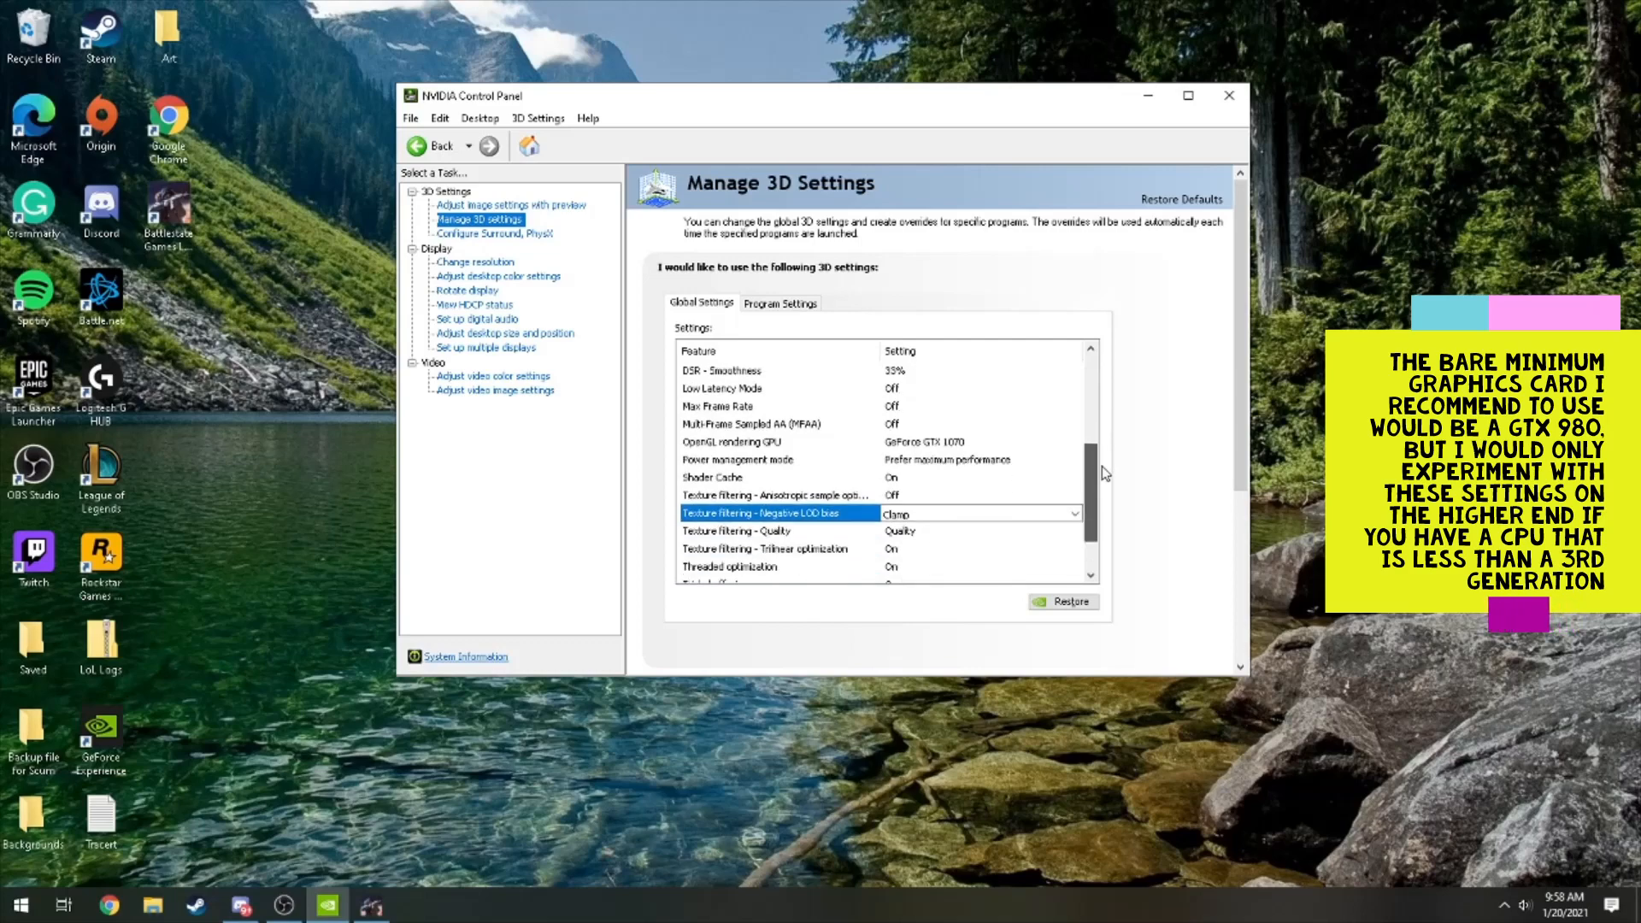
scroll(down, 3)
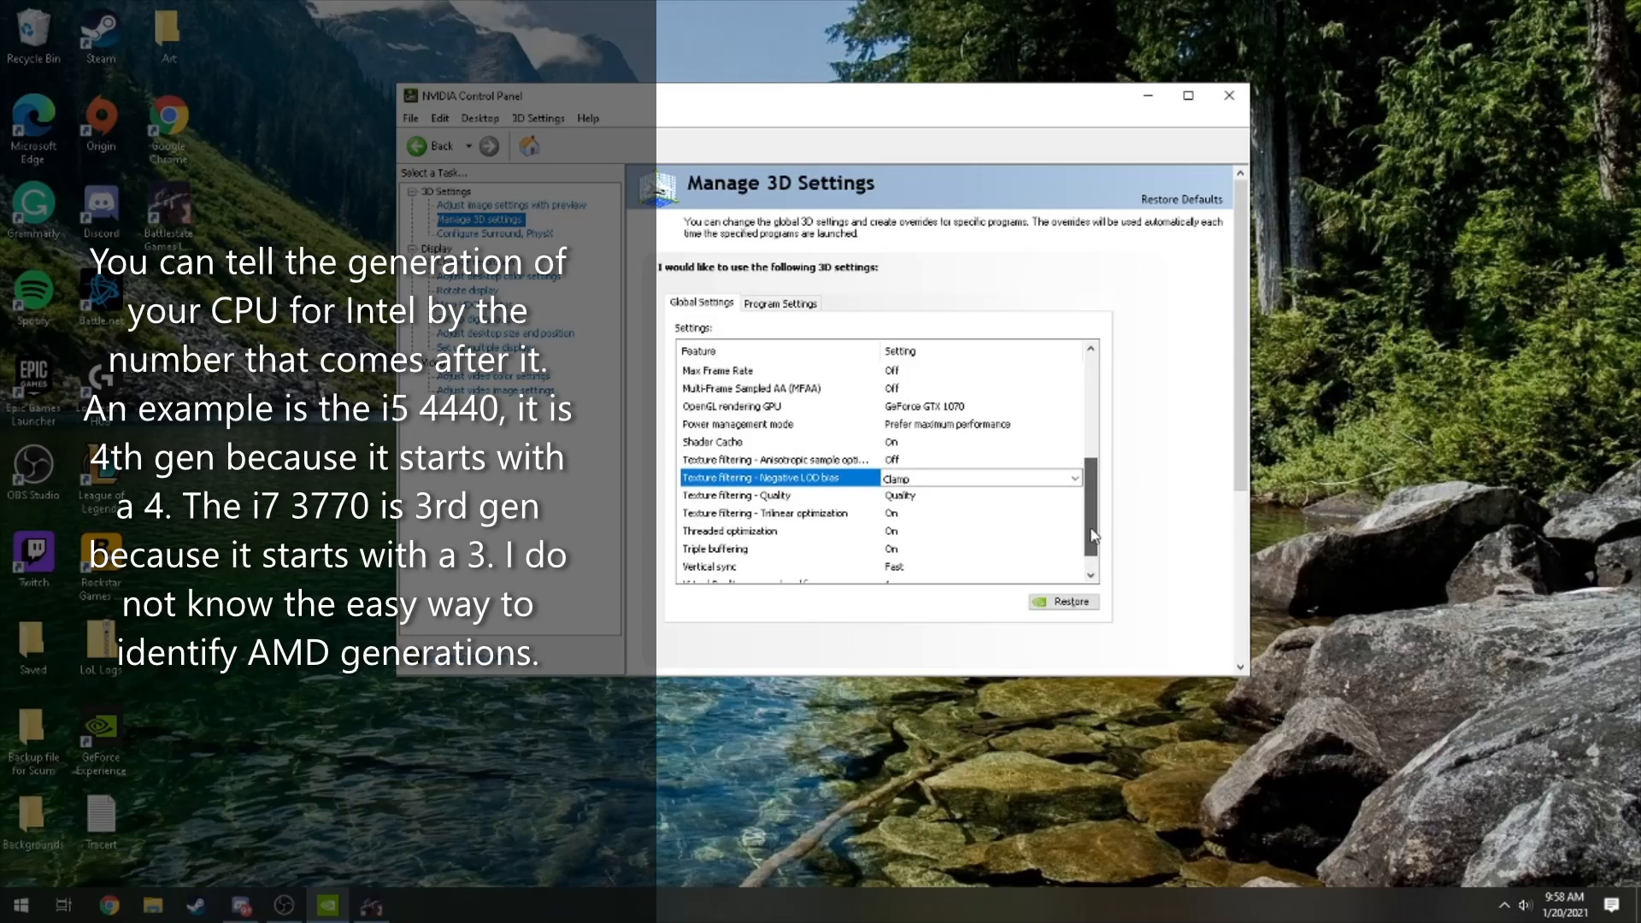
scroll(up, 3)
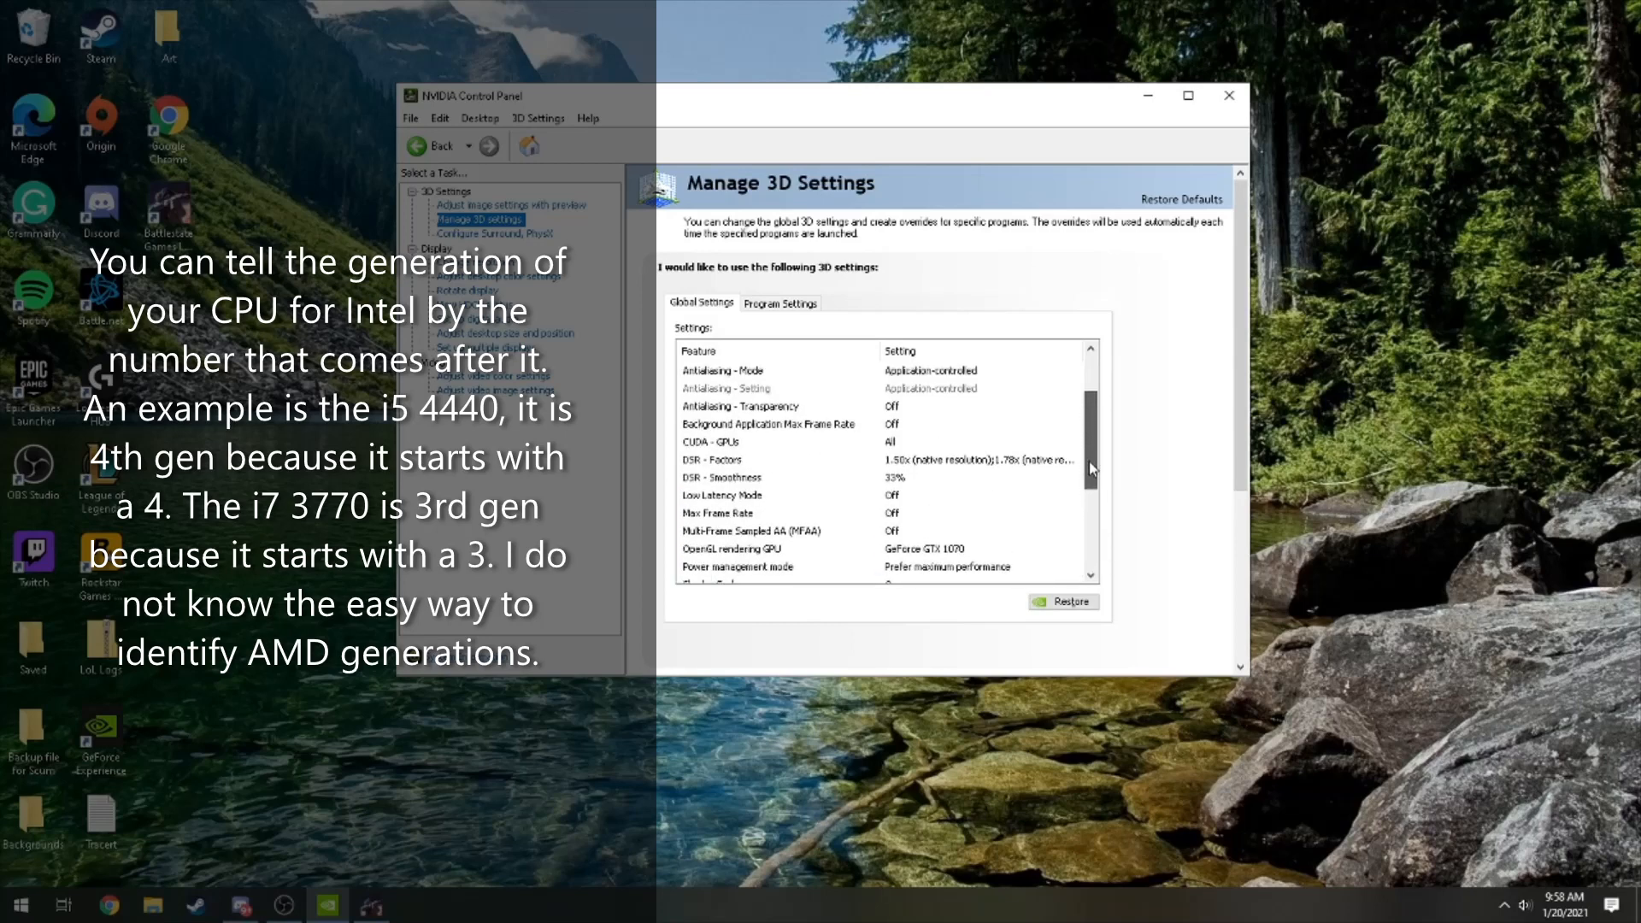
scroll(up, 3)
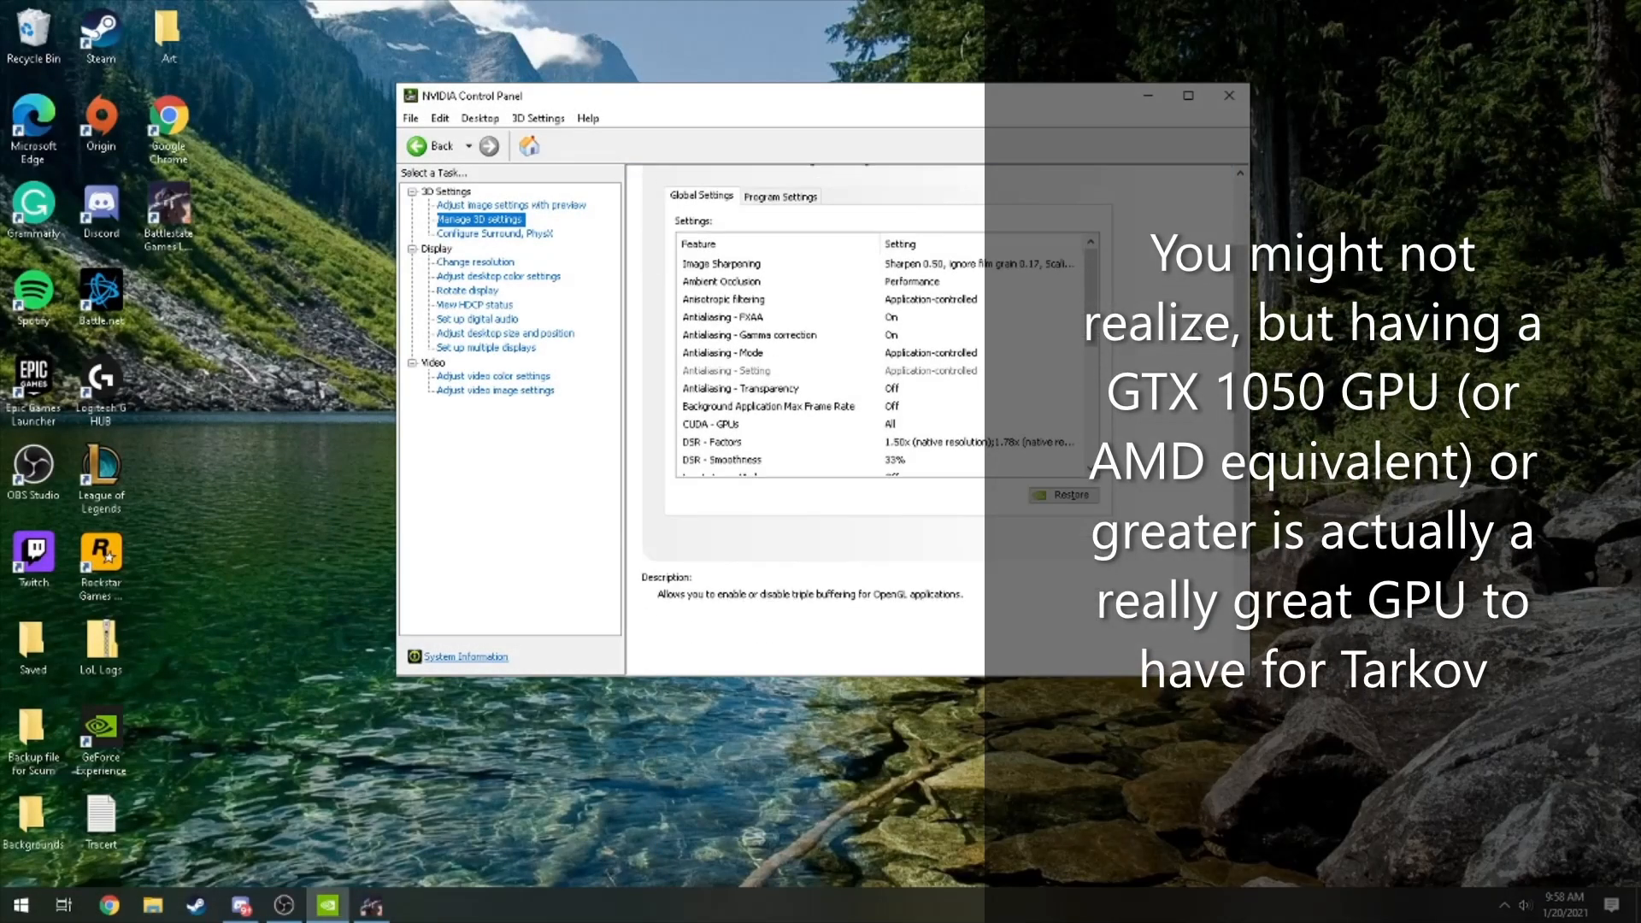
scroll(down, 3)
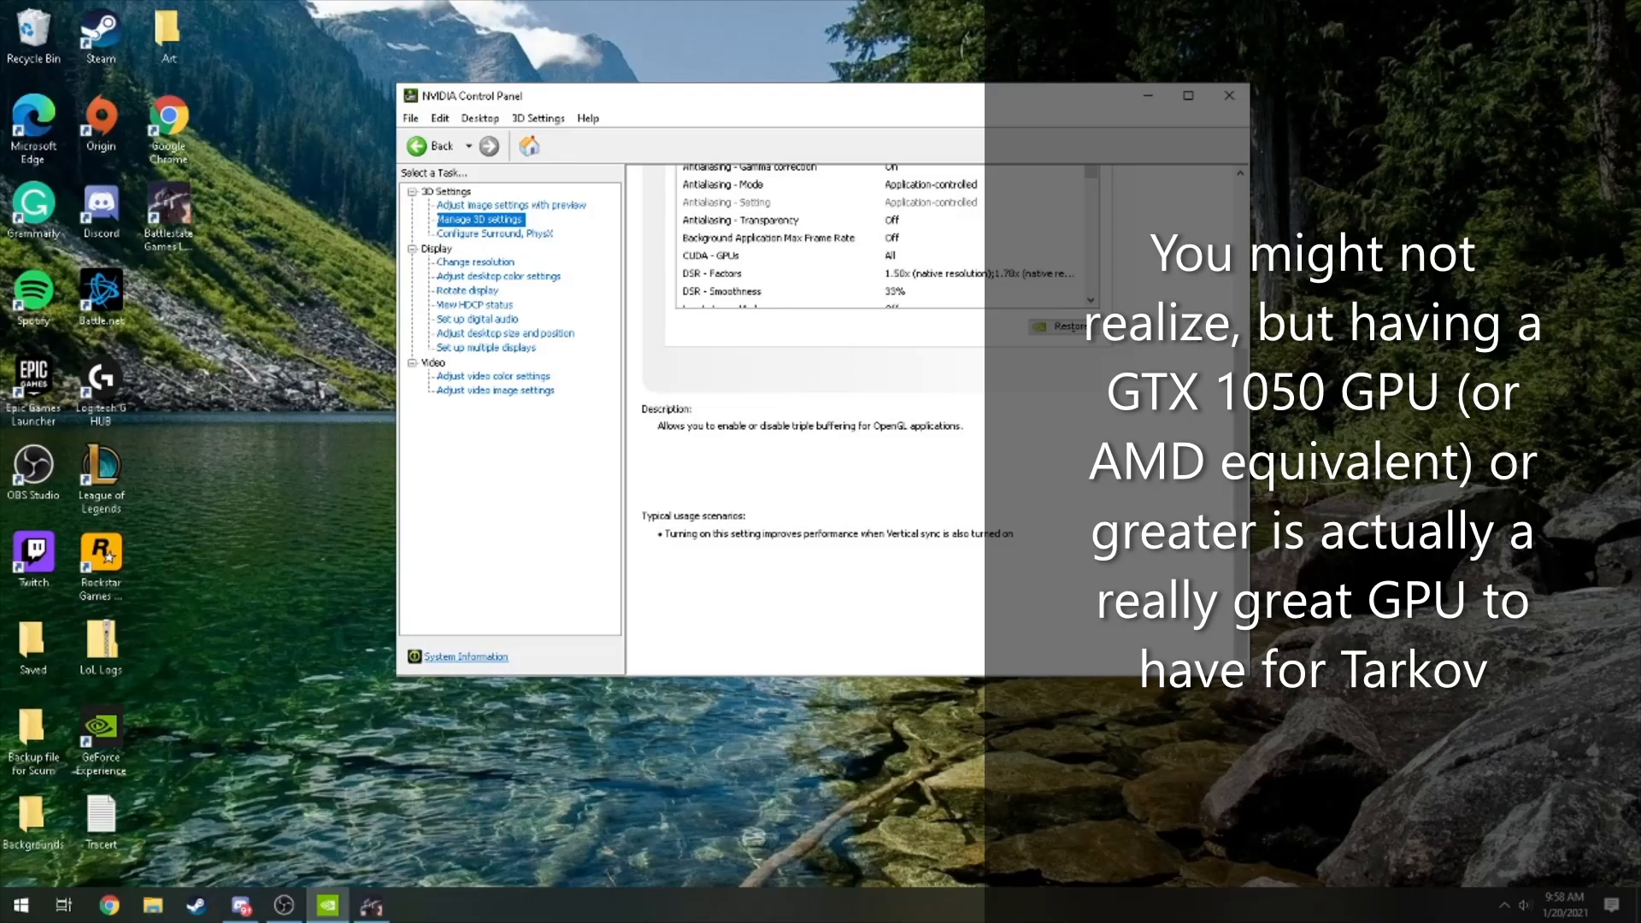
scroll(up, 3)
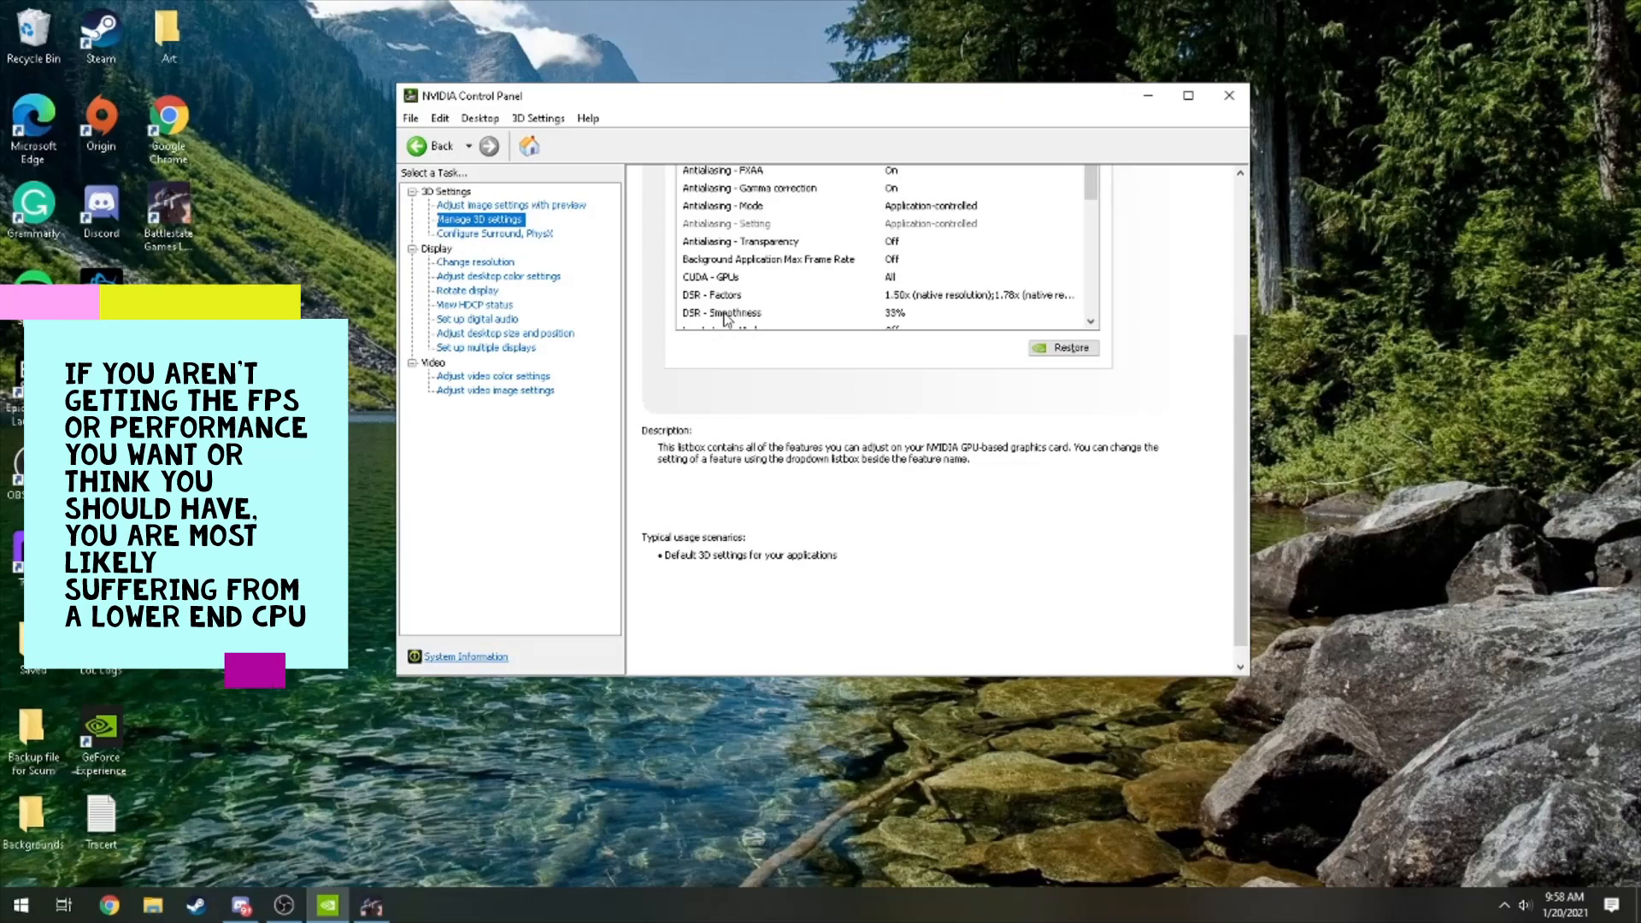
- Check DSR - Factors, CUDA - GPUs (All) and Background Application Max Frame Rate (Off)
click(710, 294)
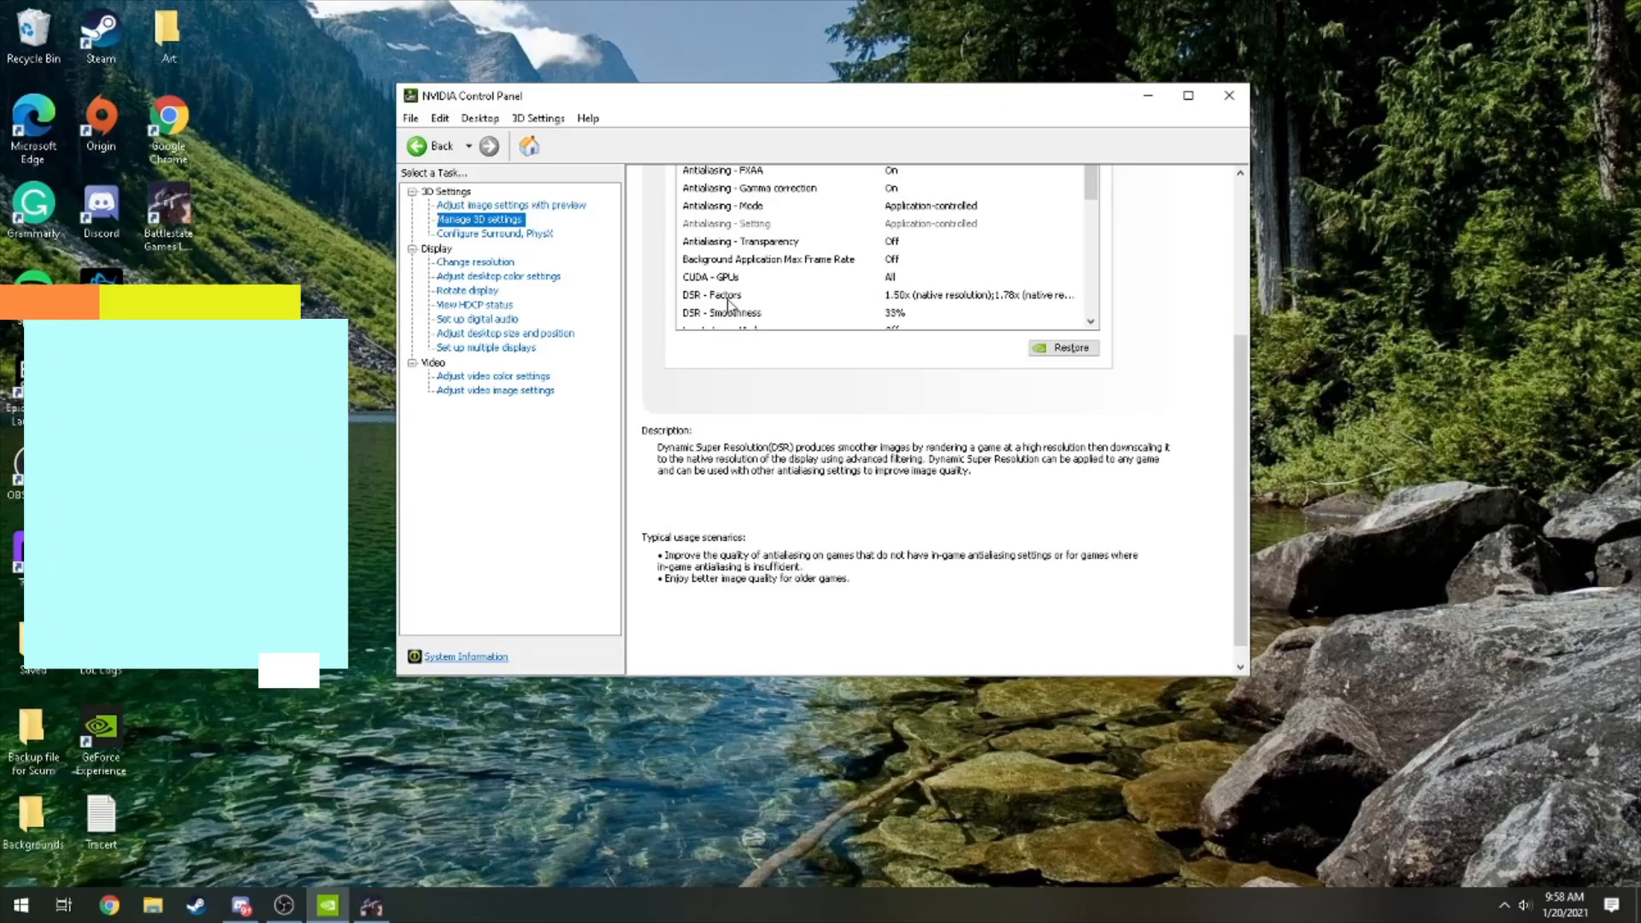
click(712, 277)
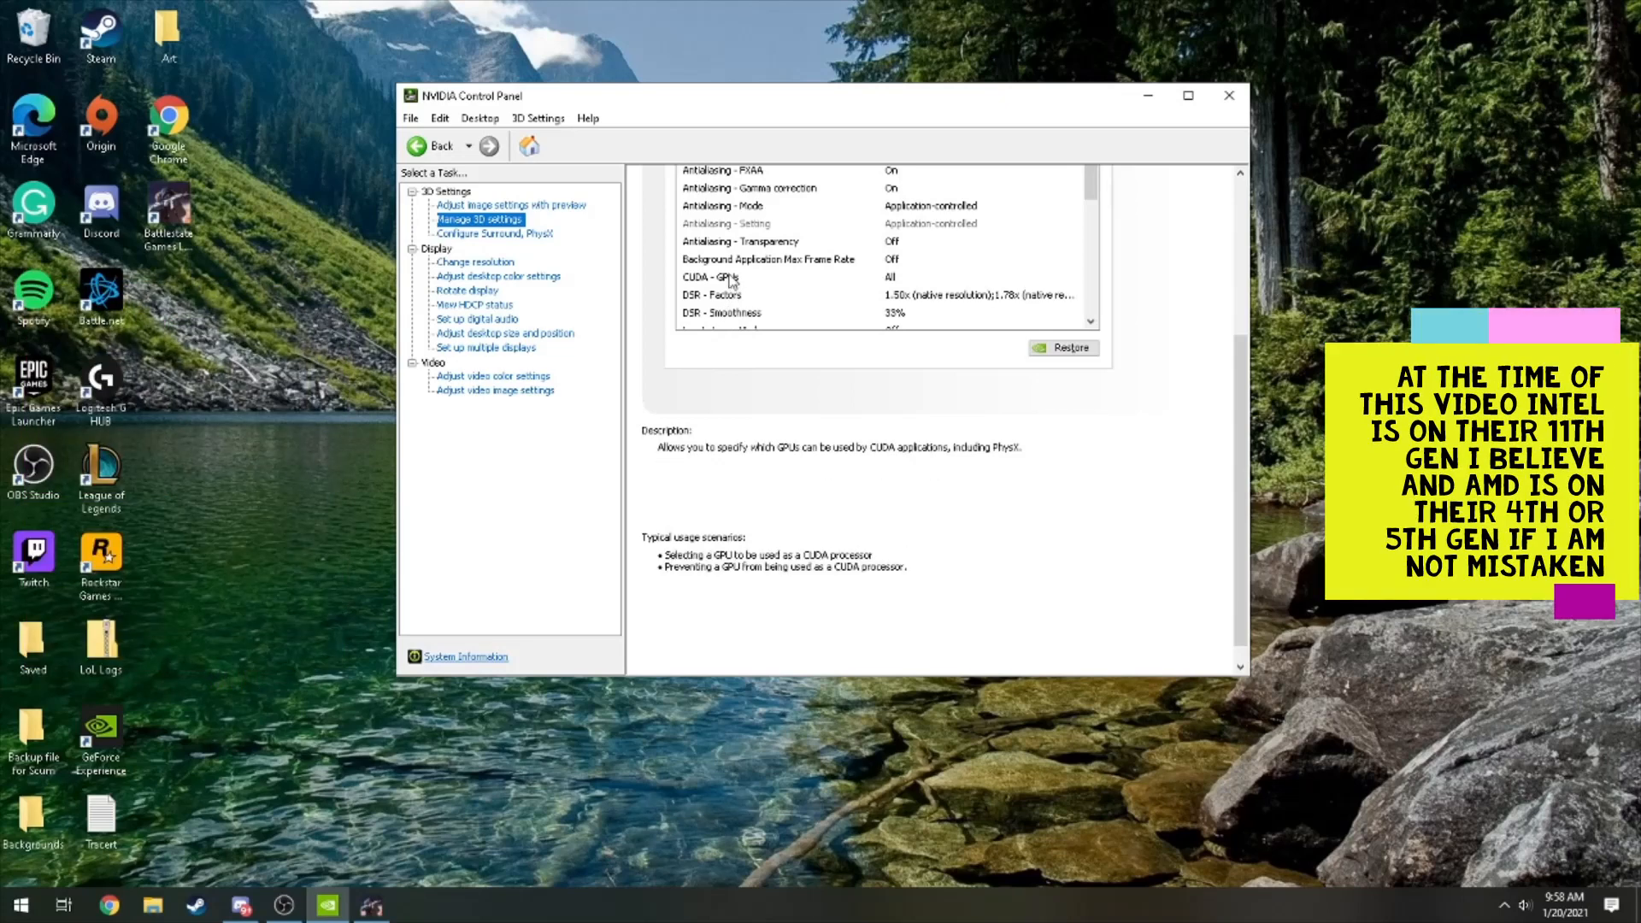
click(770, 258)
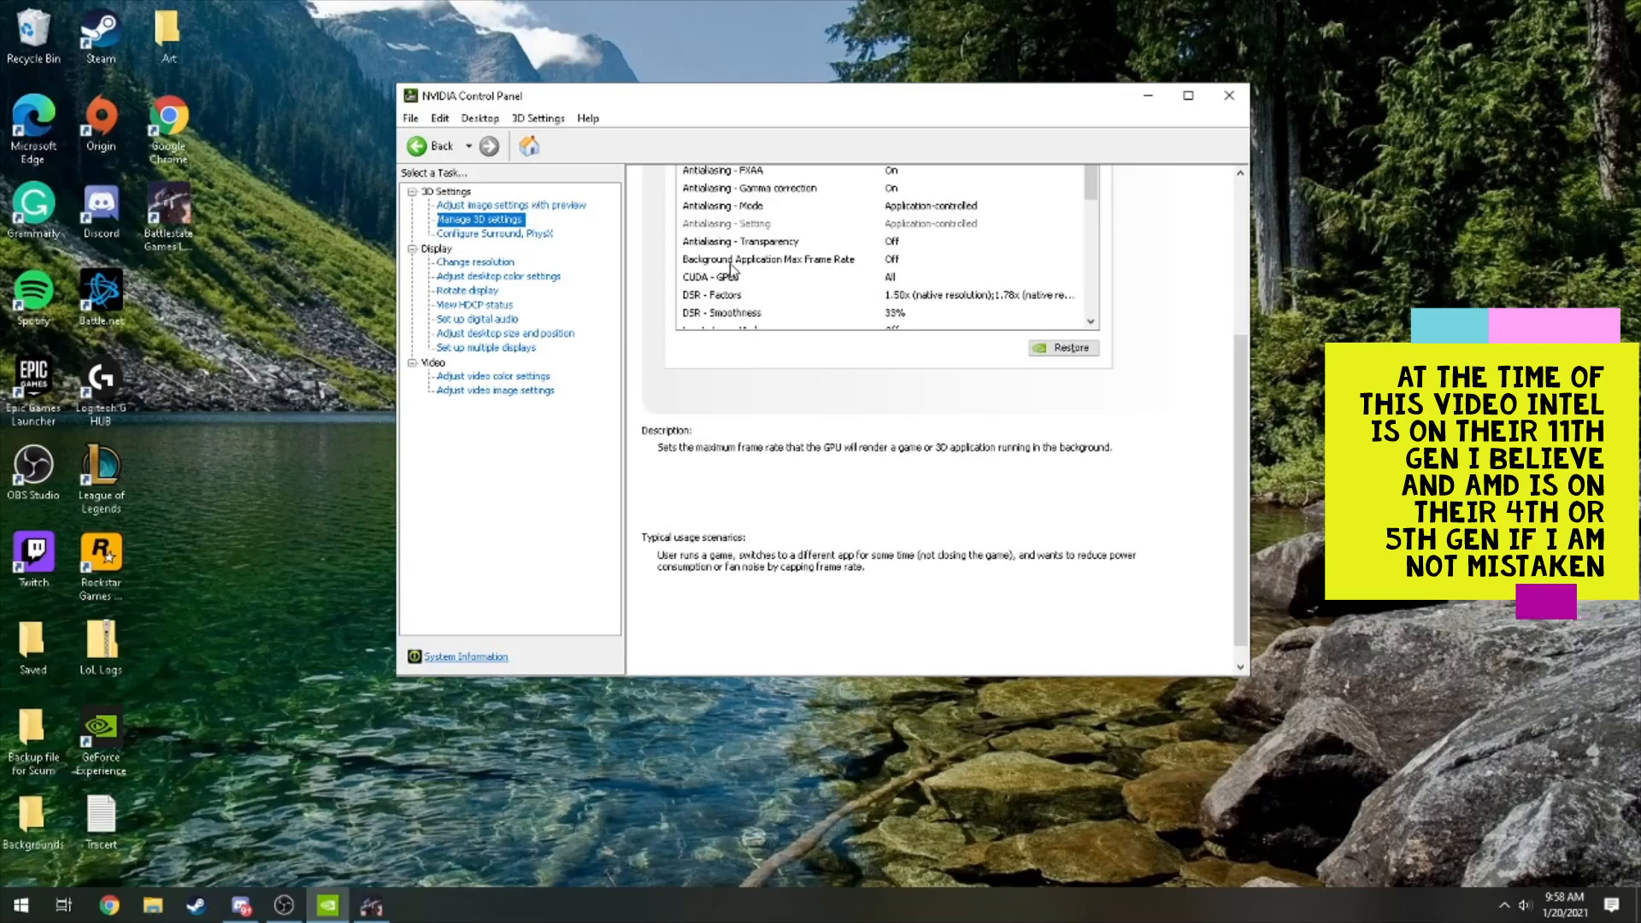
click(738, 242)
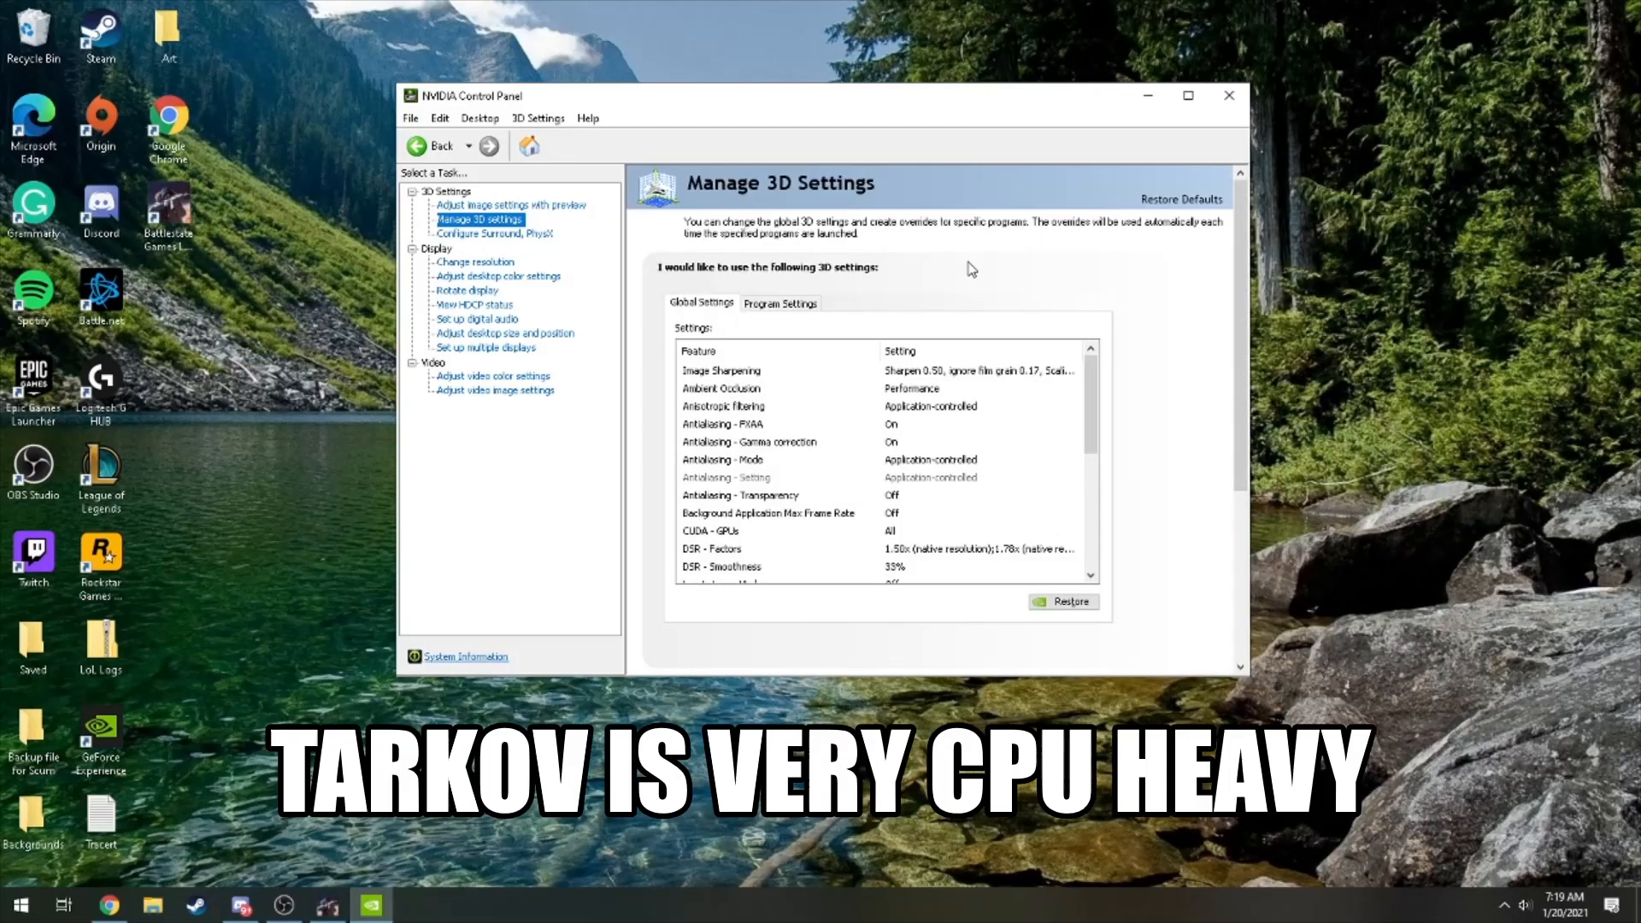
mouse_move(760, 379)
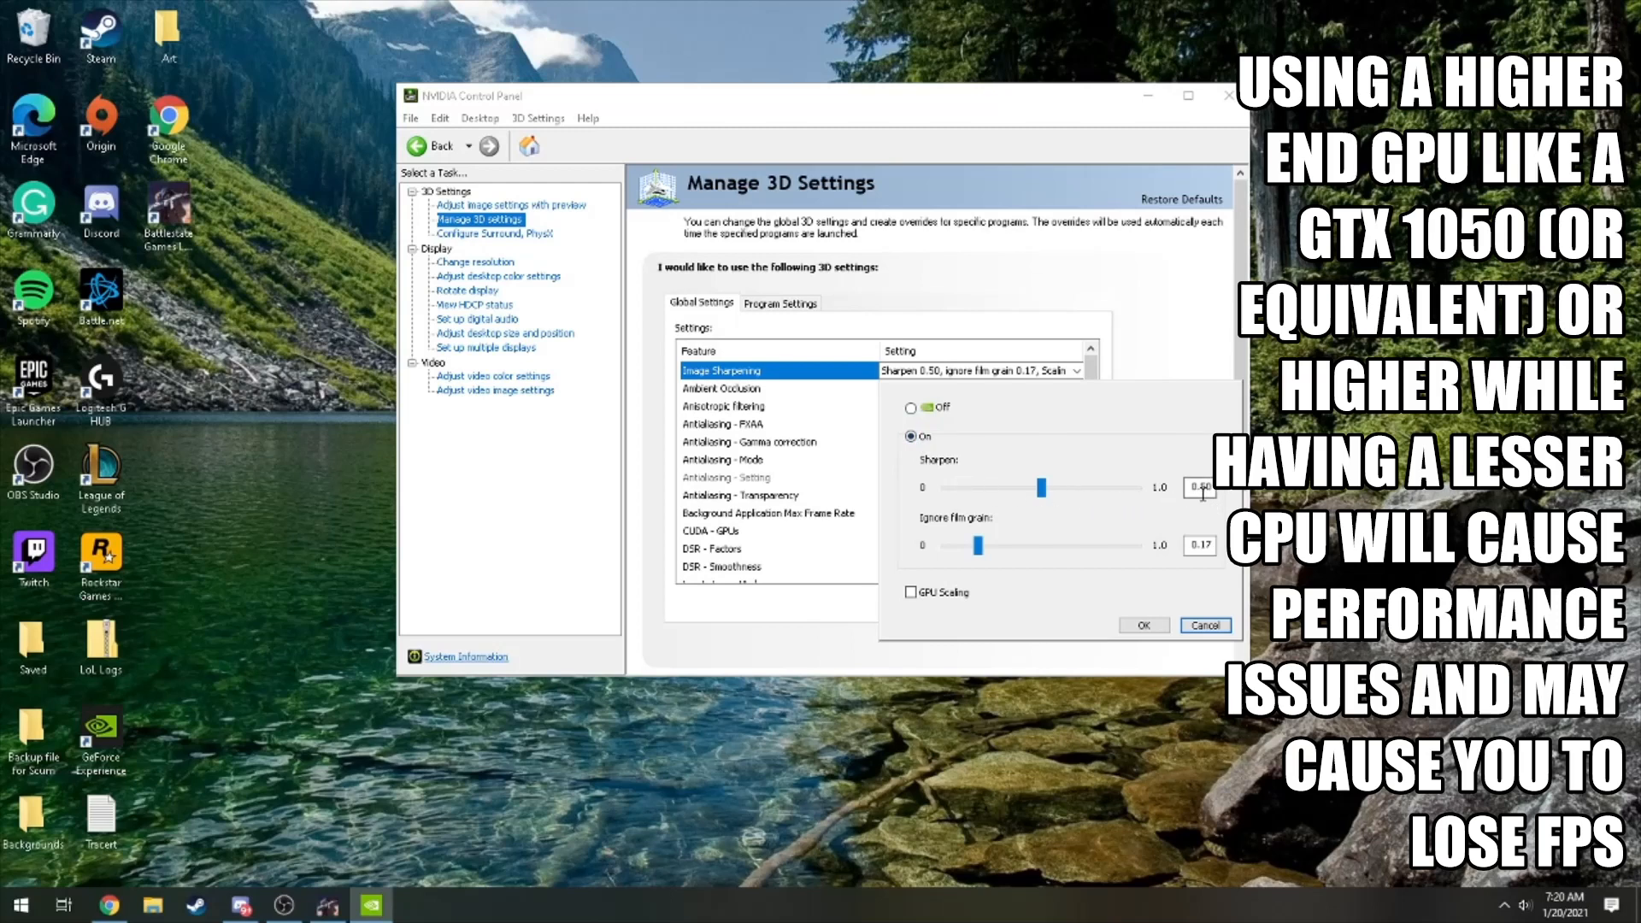
mouse_move(1198, 533)
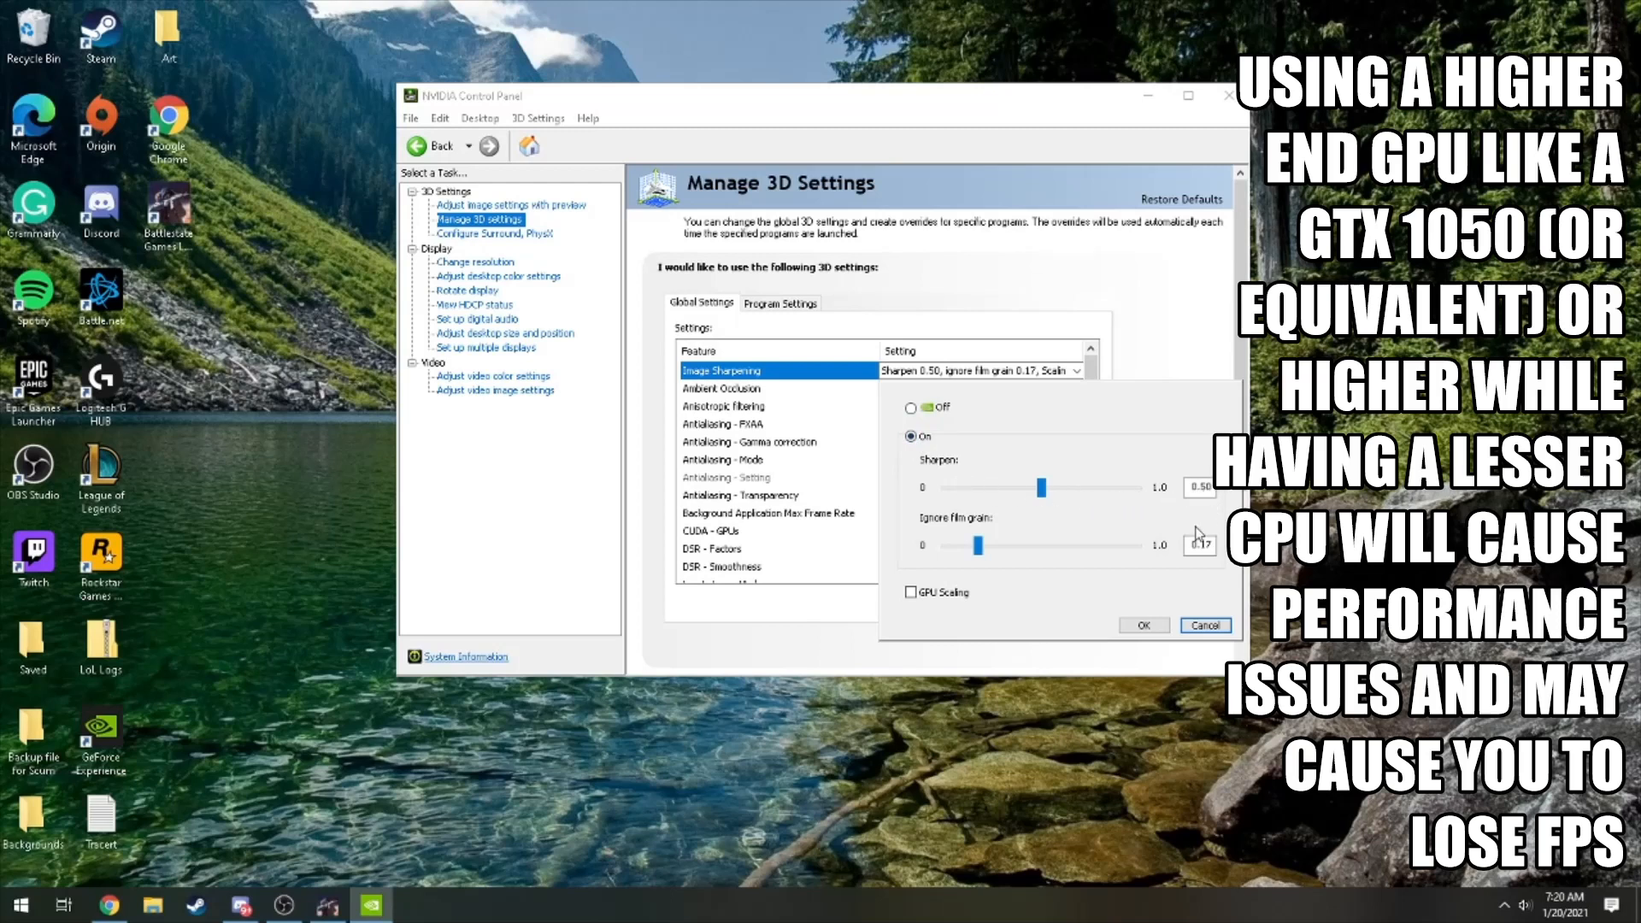
mouse_move(1207, 569)
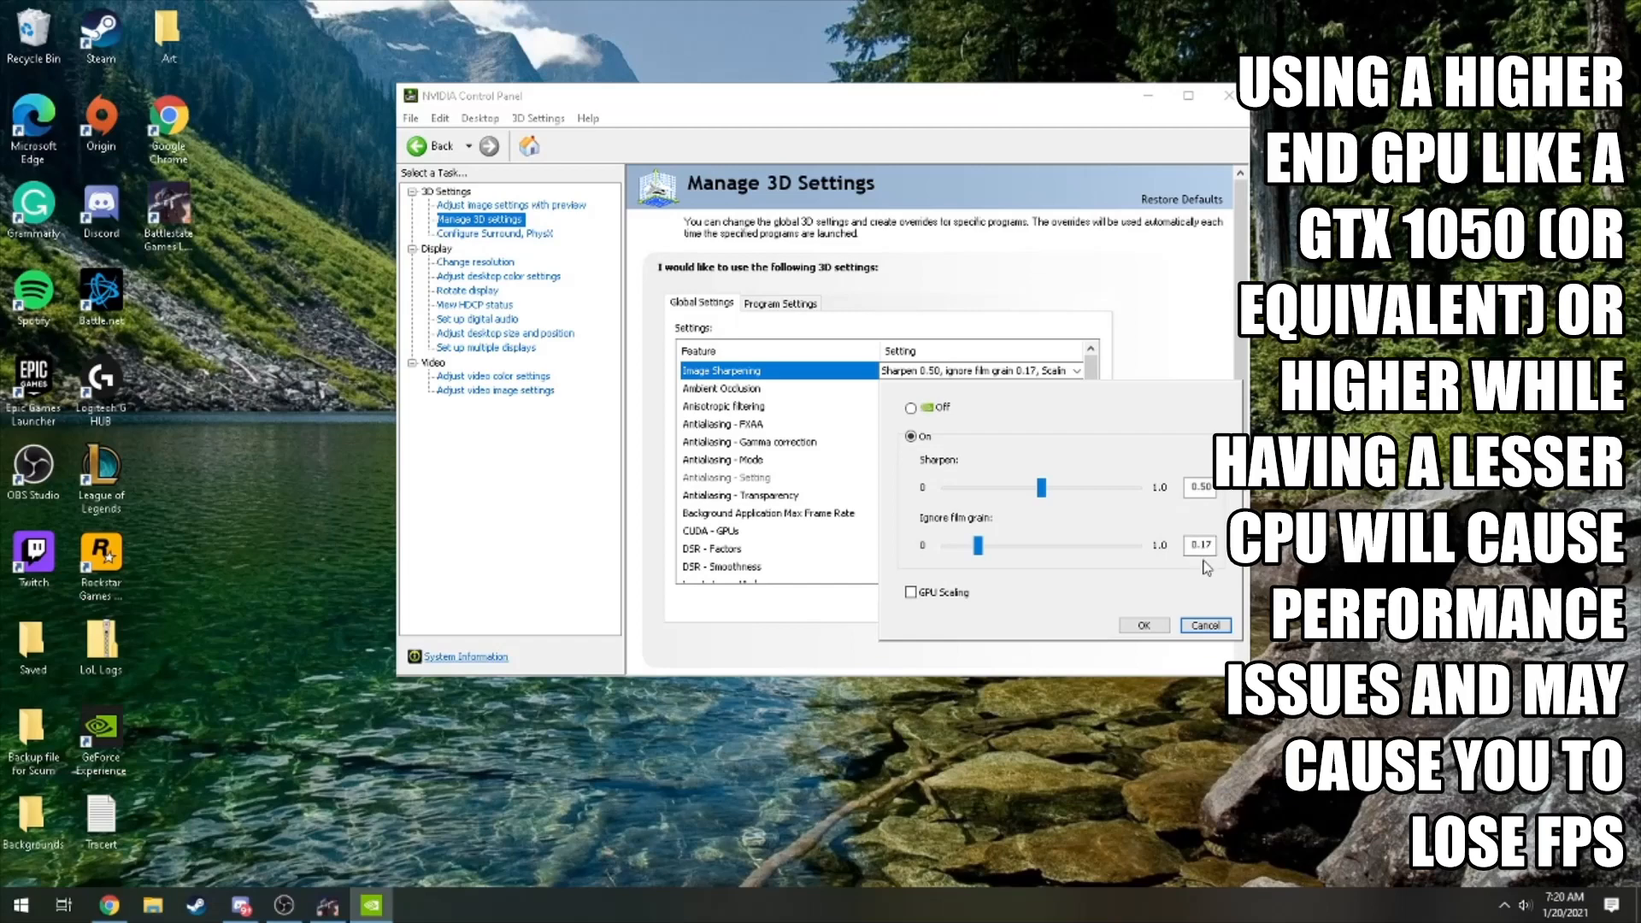
mouse_move(1086, 593)
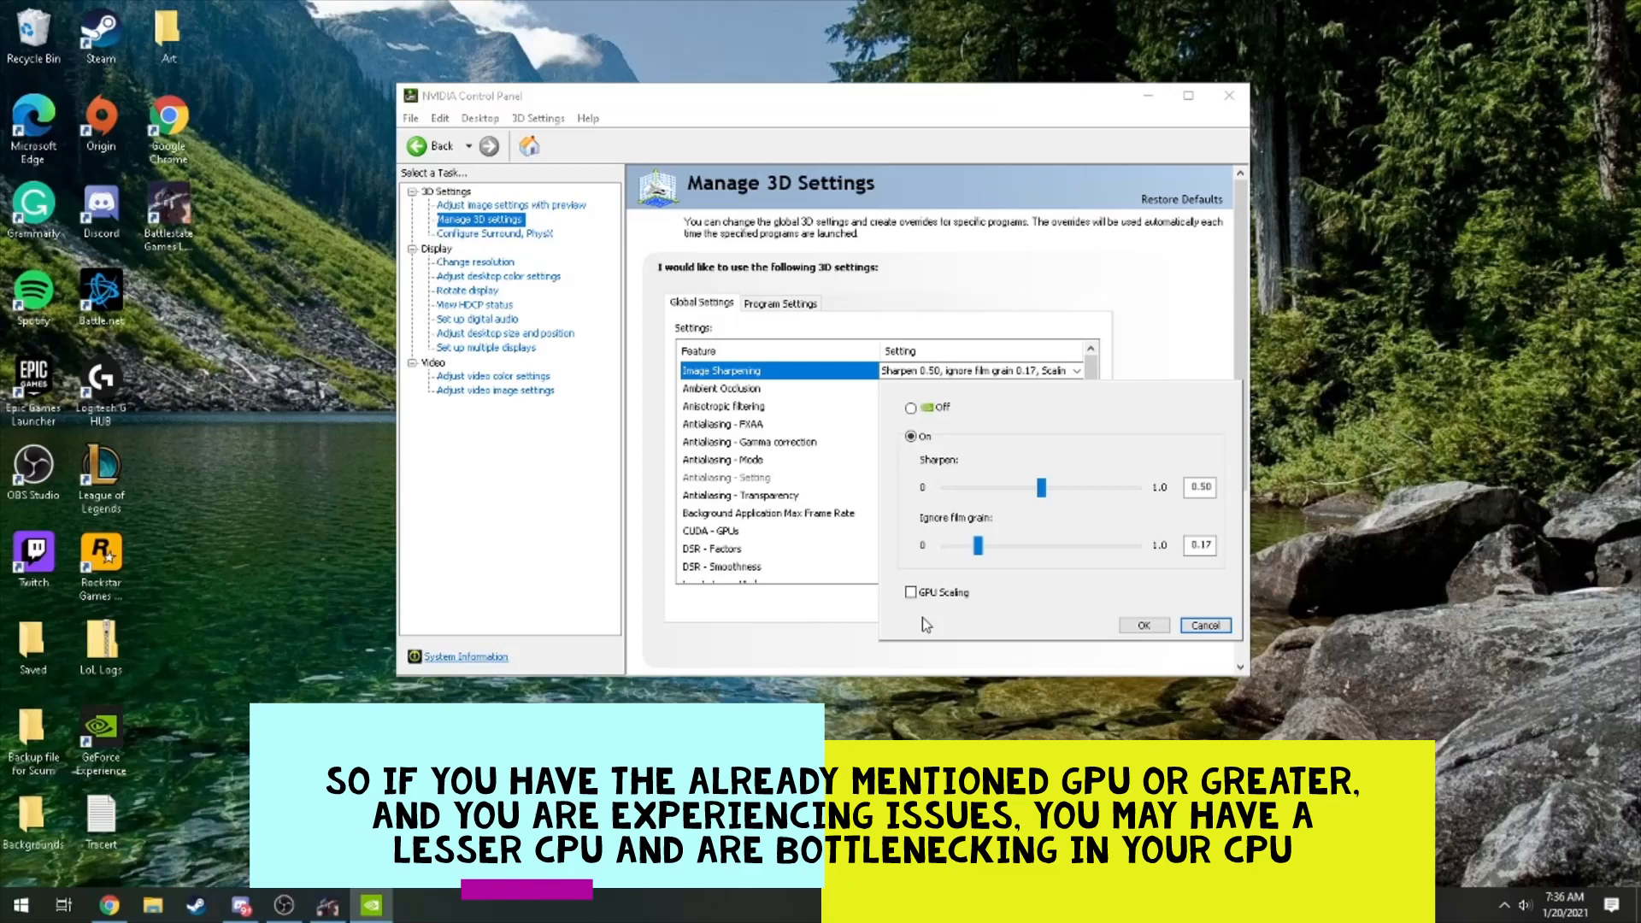
mouse_move(922, 619)
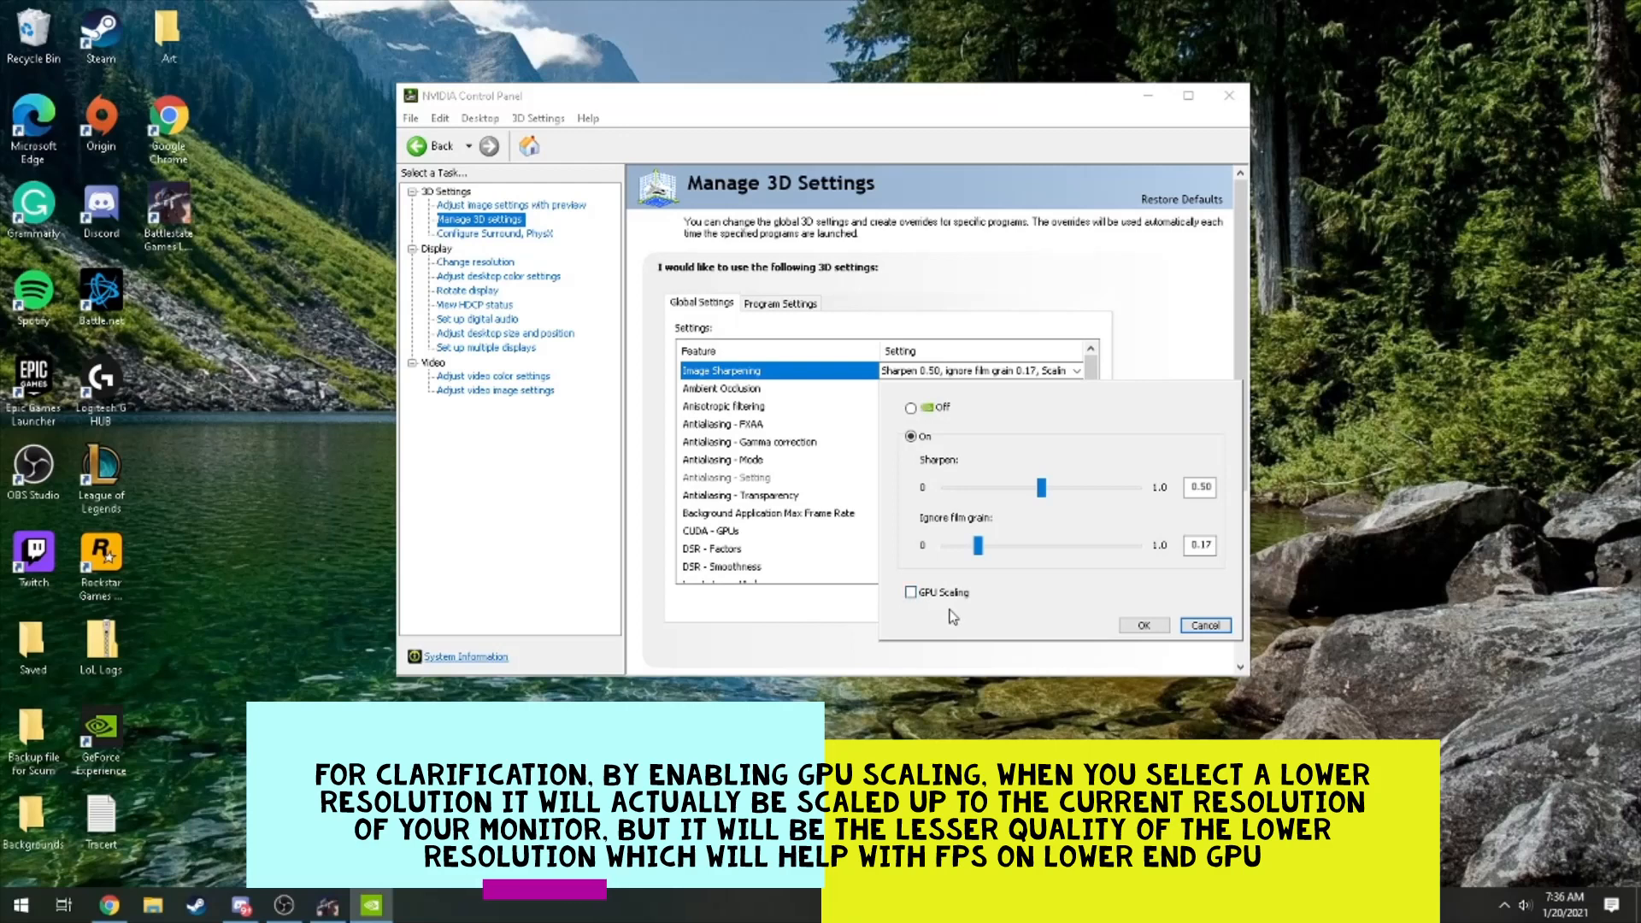
mouse_move(1012, 619)
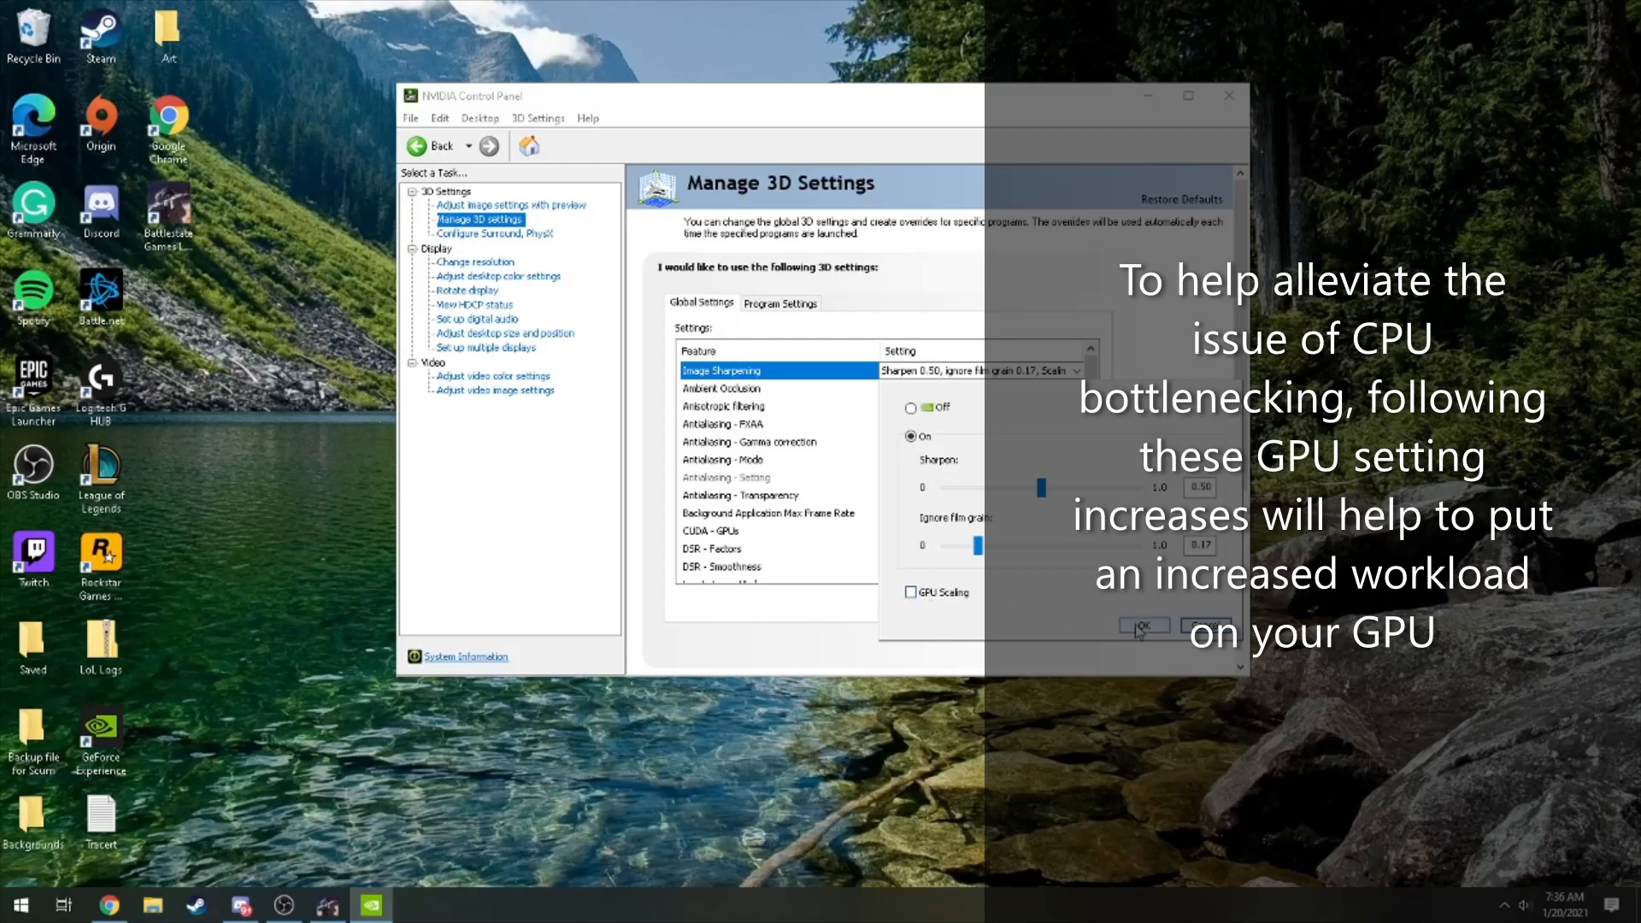
- Confirm Image Sharpening with sharpen 0.50 and film grain 0.17
click(1142, 625)
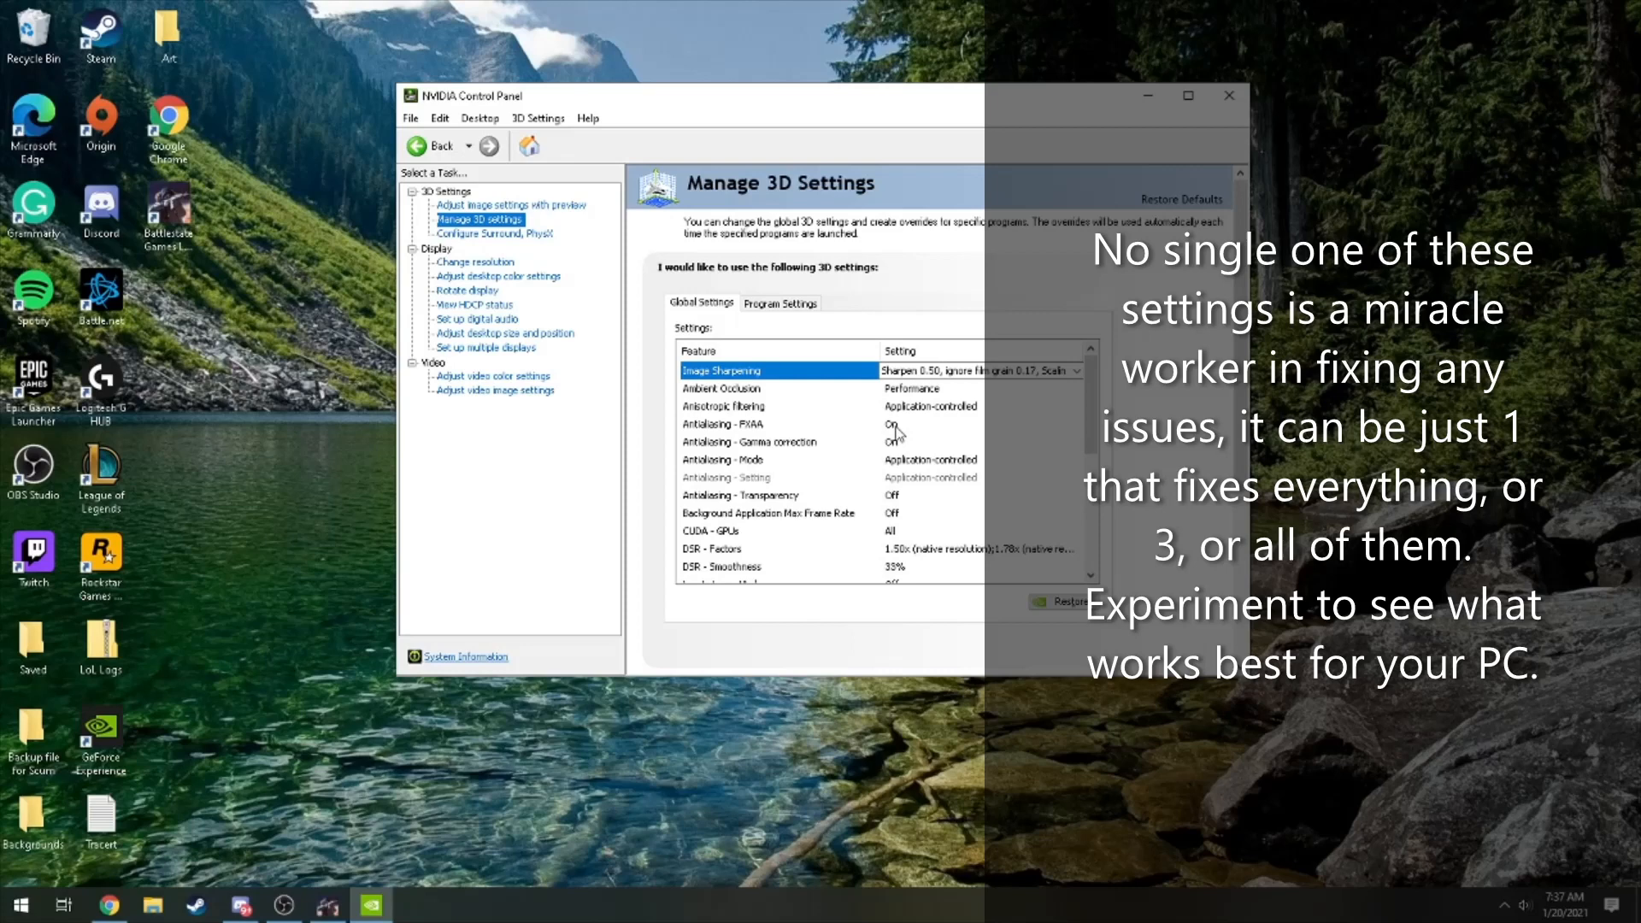
mouse_move(769, 434)
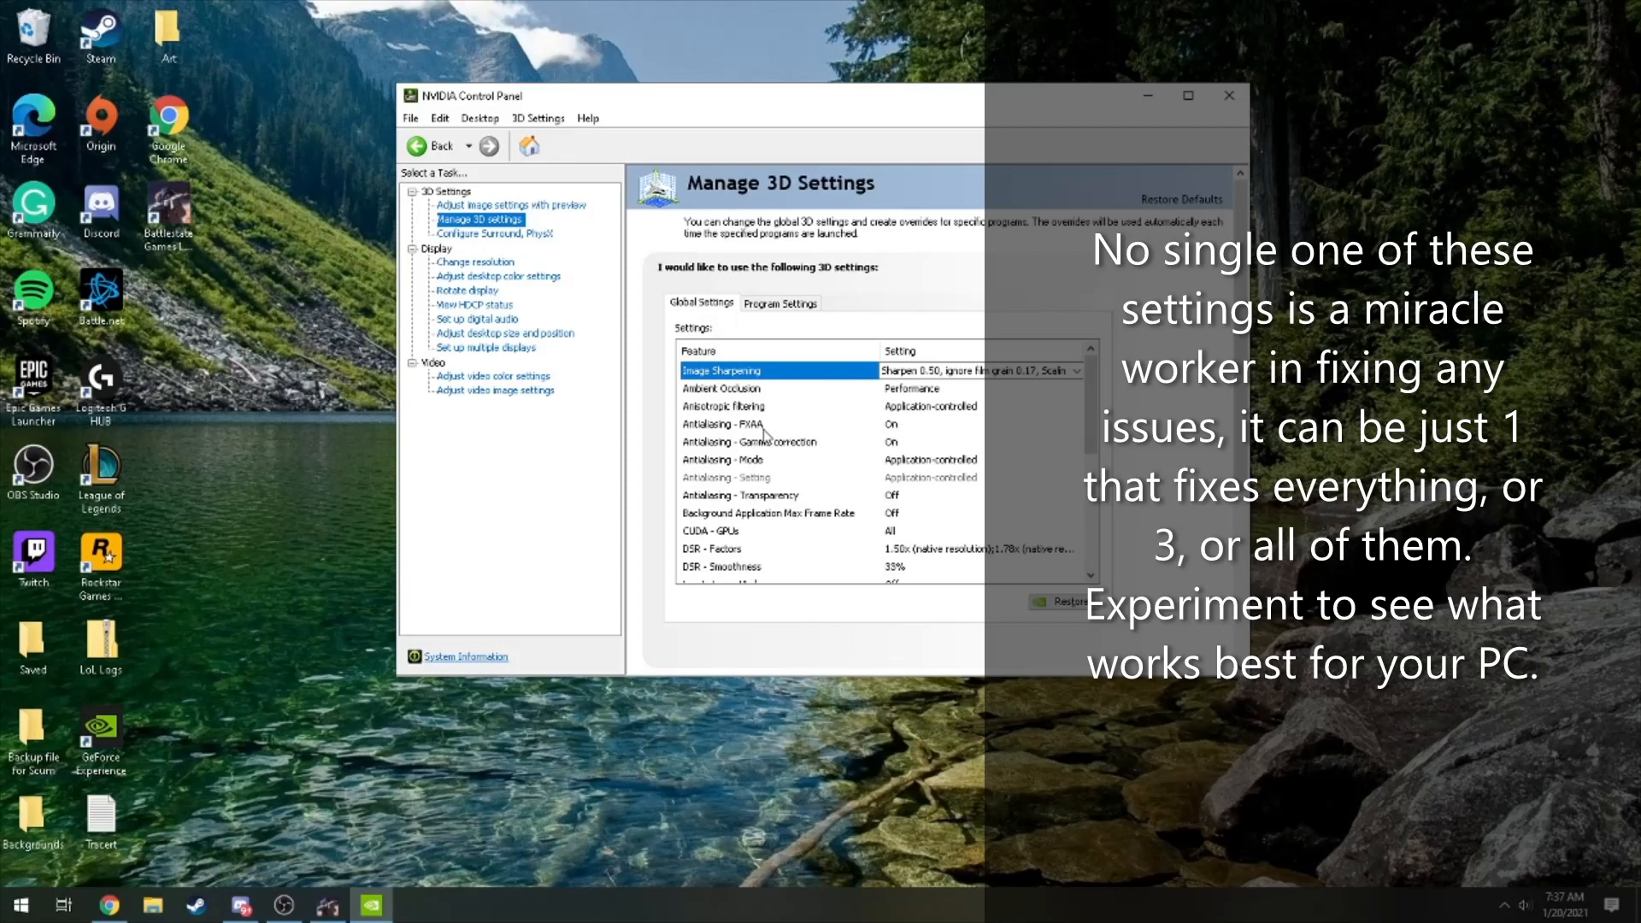
mouse_move(842, 429)
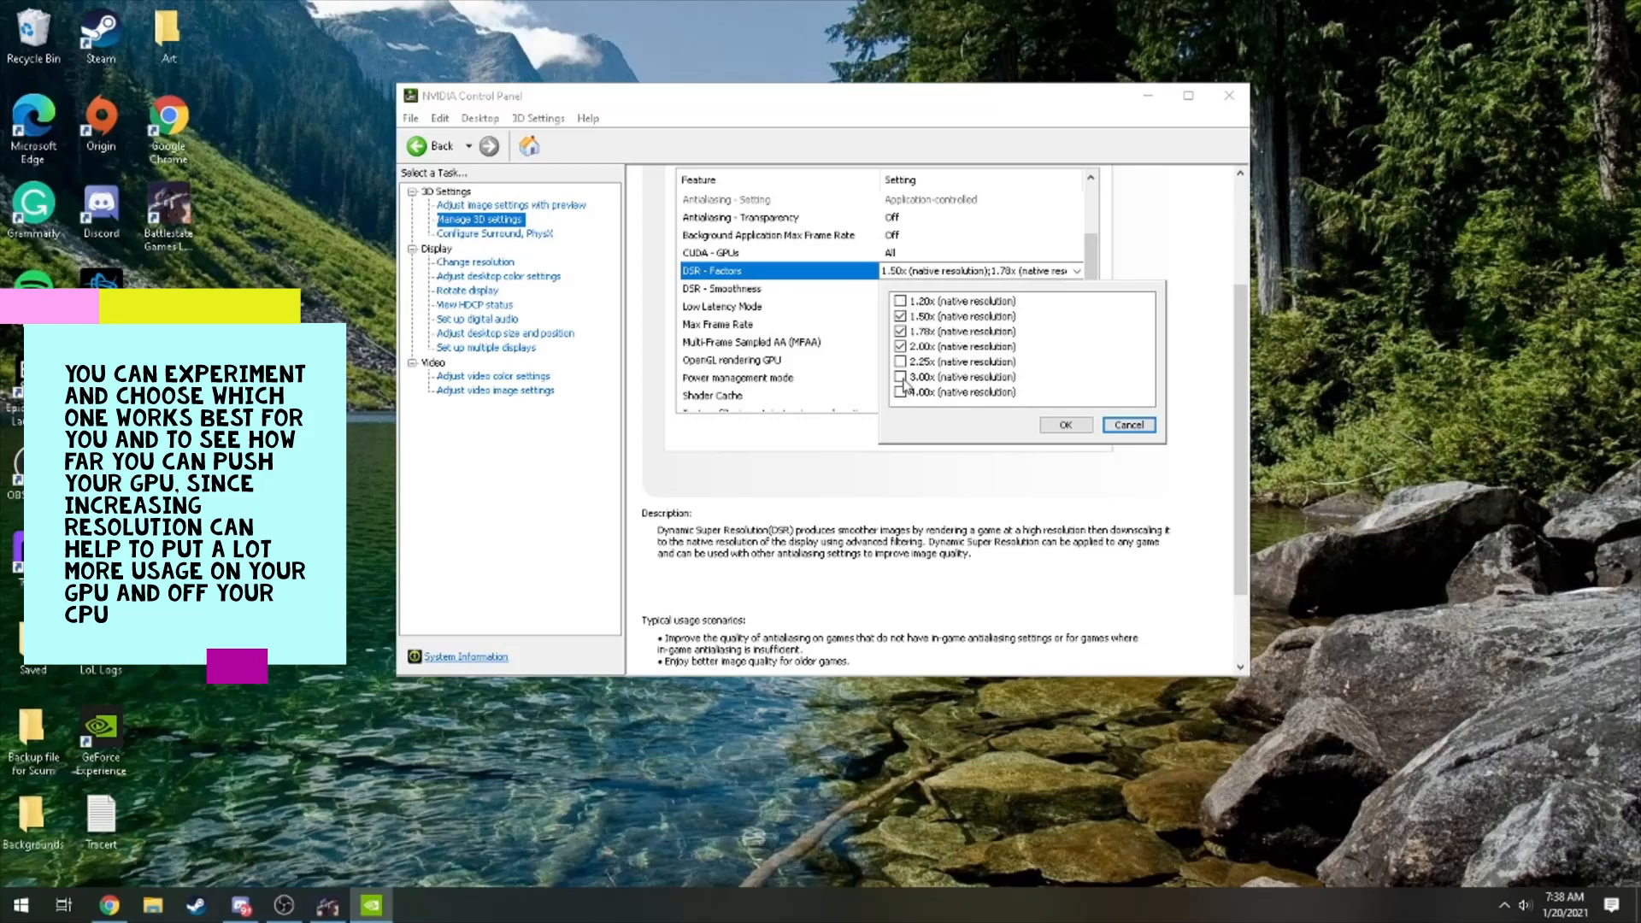
- Untick 3.00x and other extra DSR factors, keeping 1.50x, 1.78x and 2.00x, and confirm
click(899, 332)
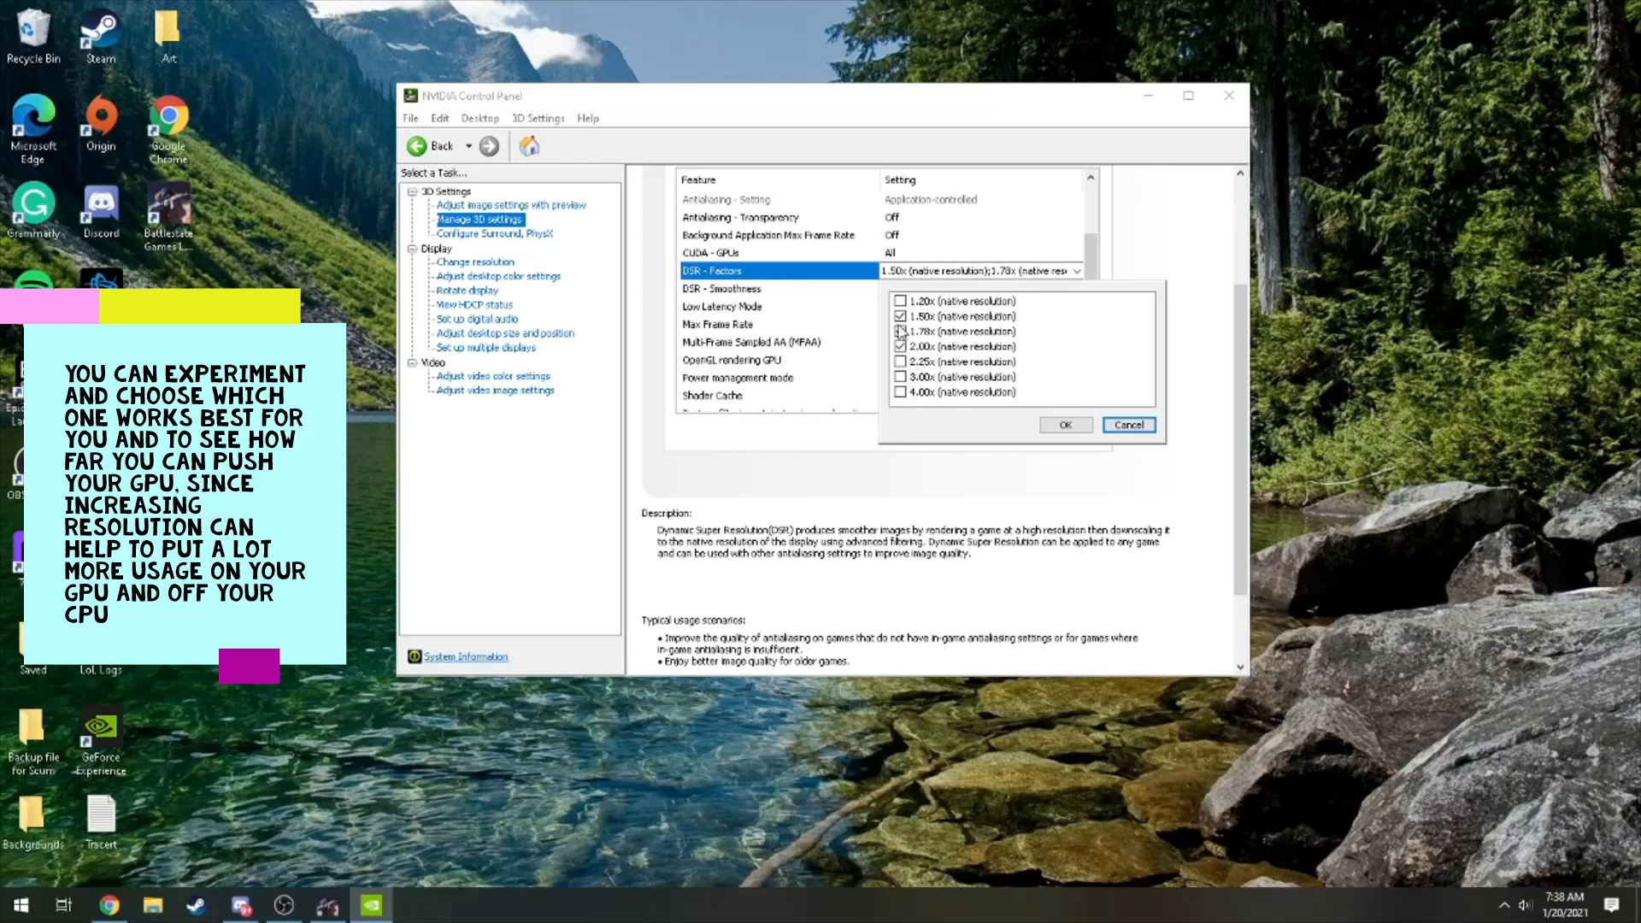
click(899, 346)
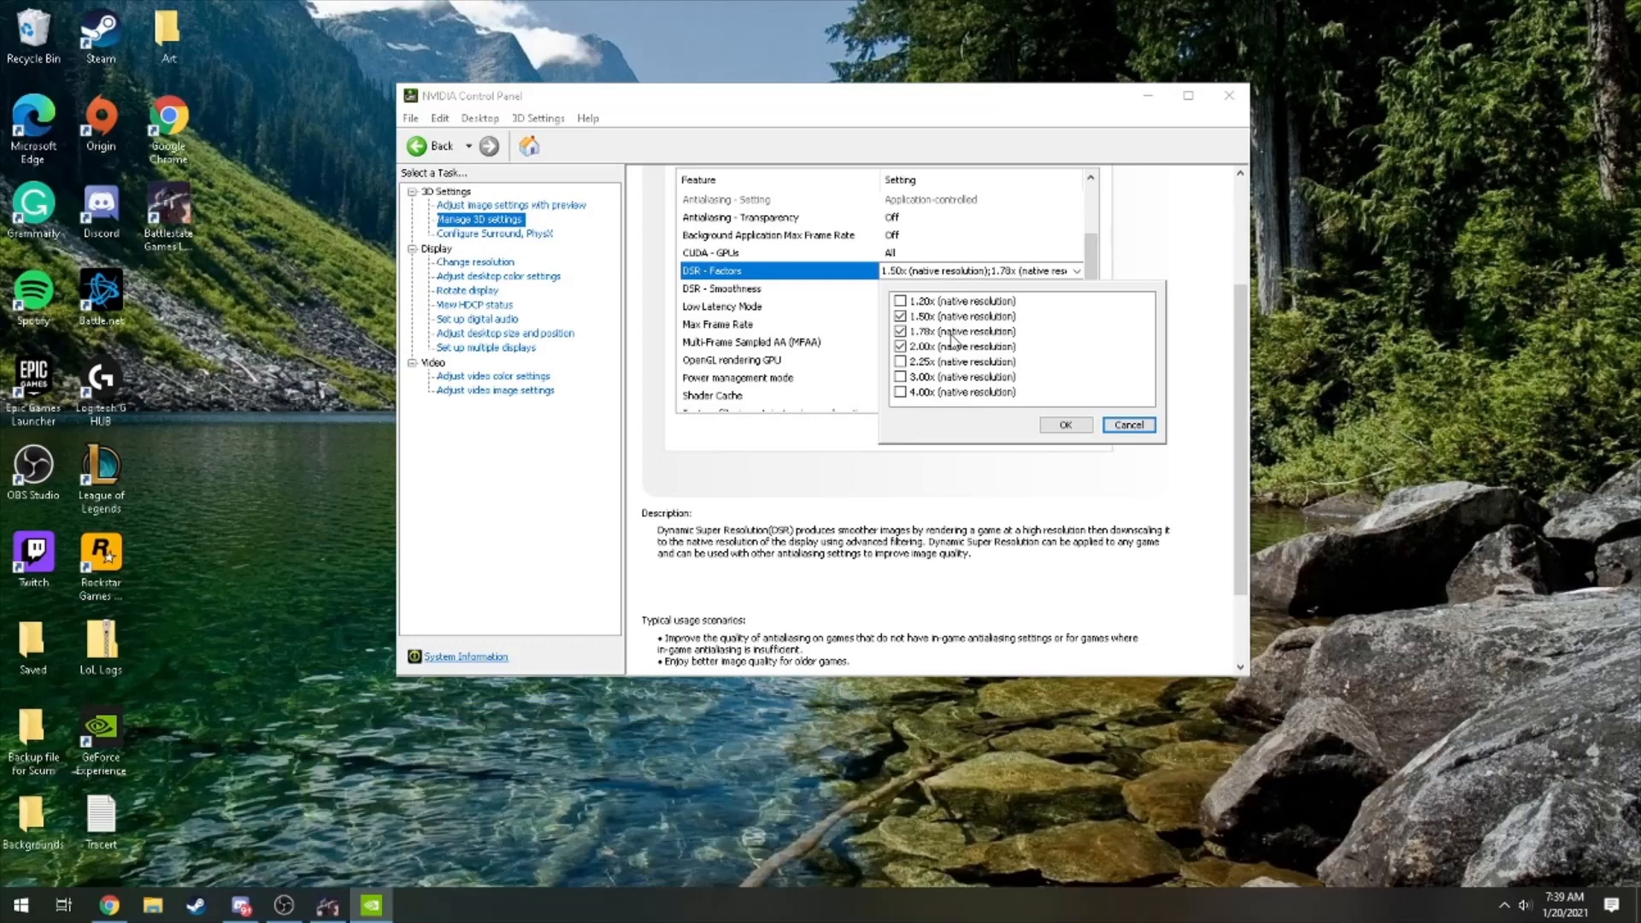
mouse_move(1064, 424)
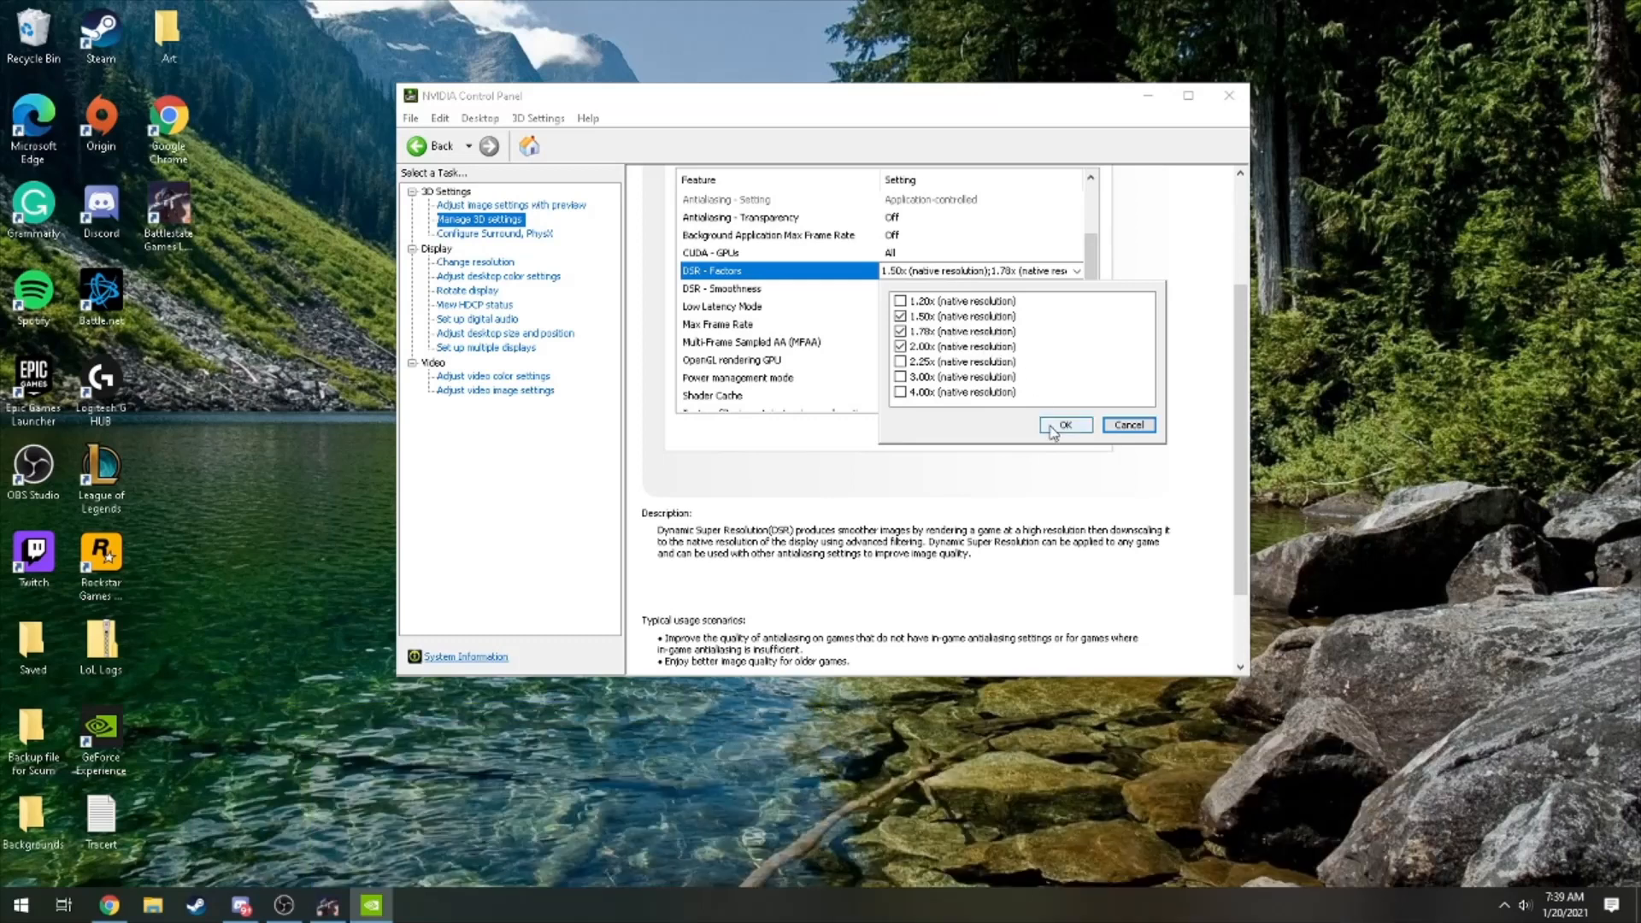
click(1064, 425)
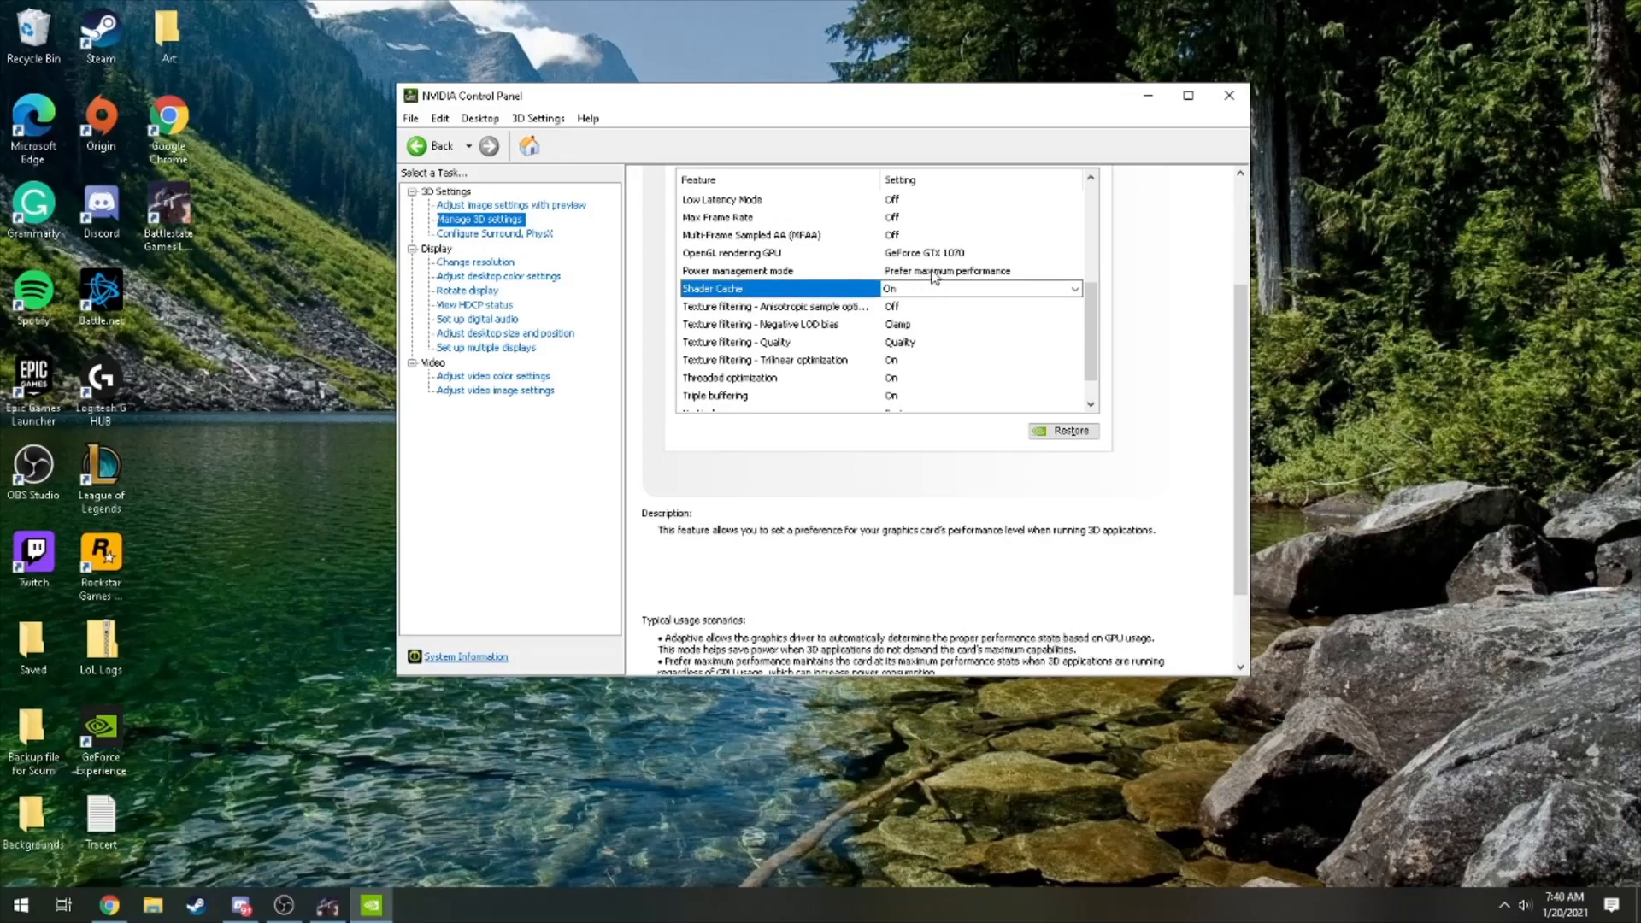
- Set Shader Cache to On and Negative LOD bias to Clamp
click(738, 271)
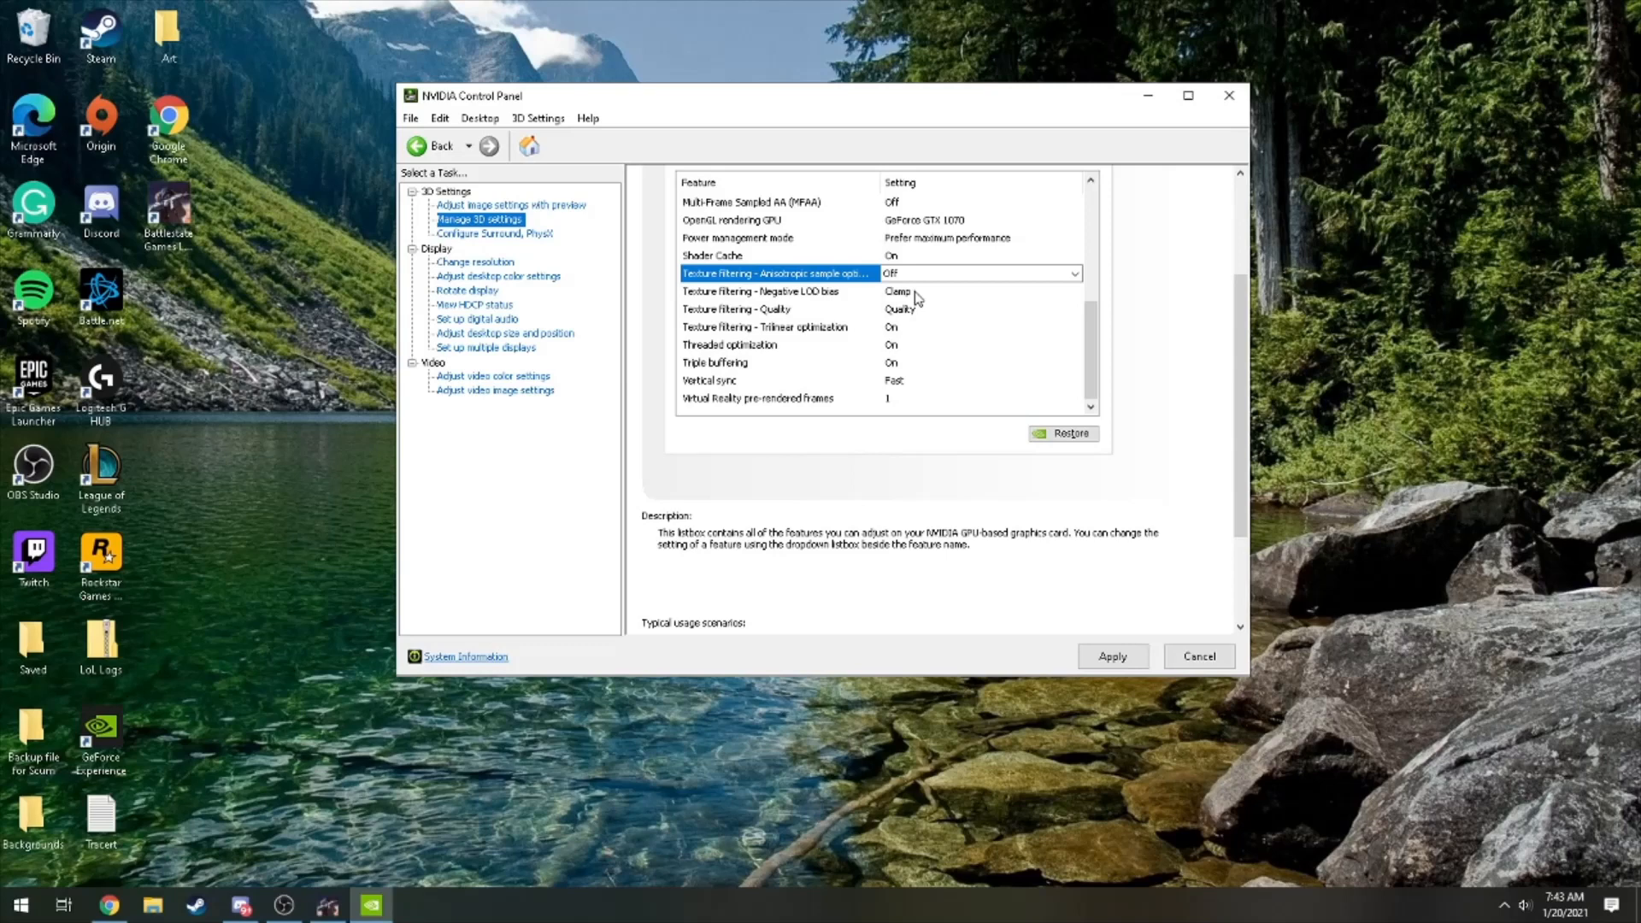
click(774, 291)
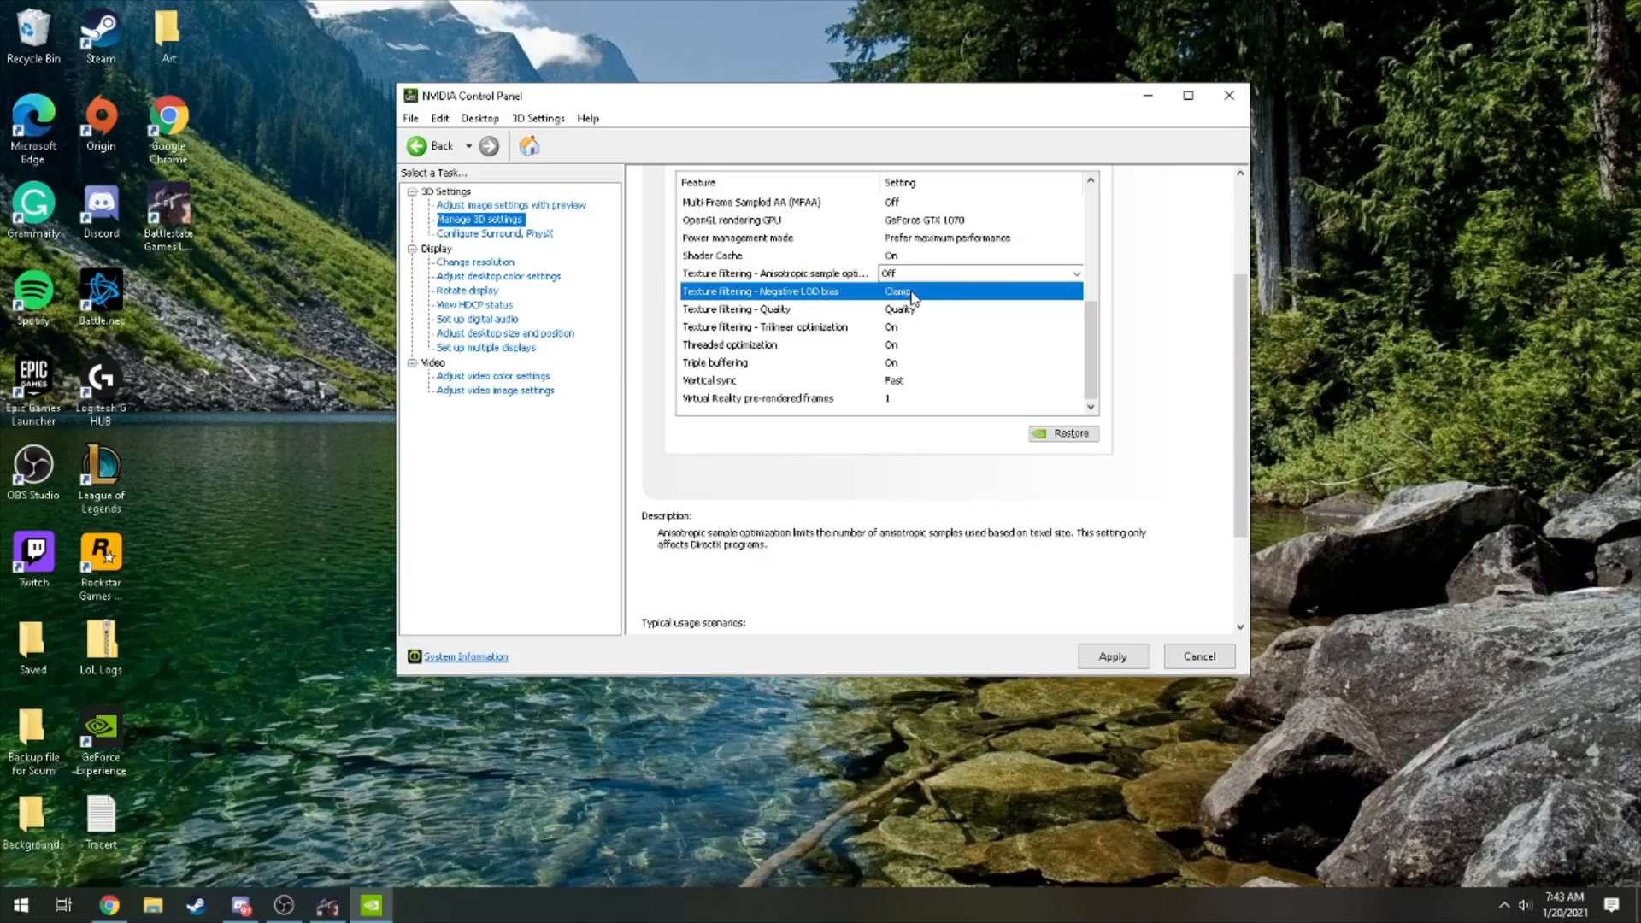
click(1076, 291)
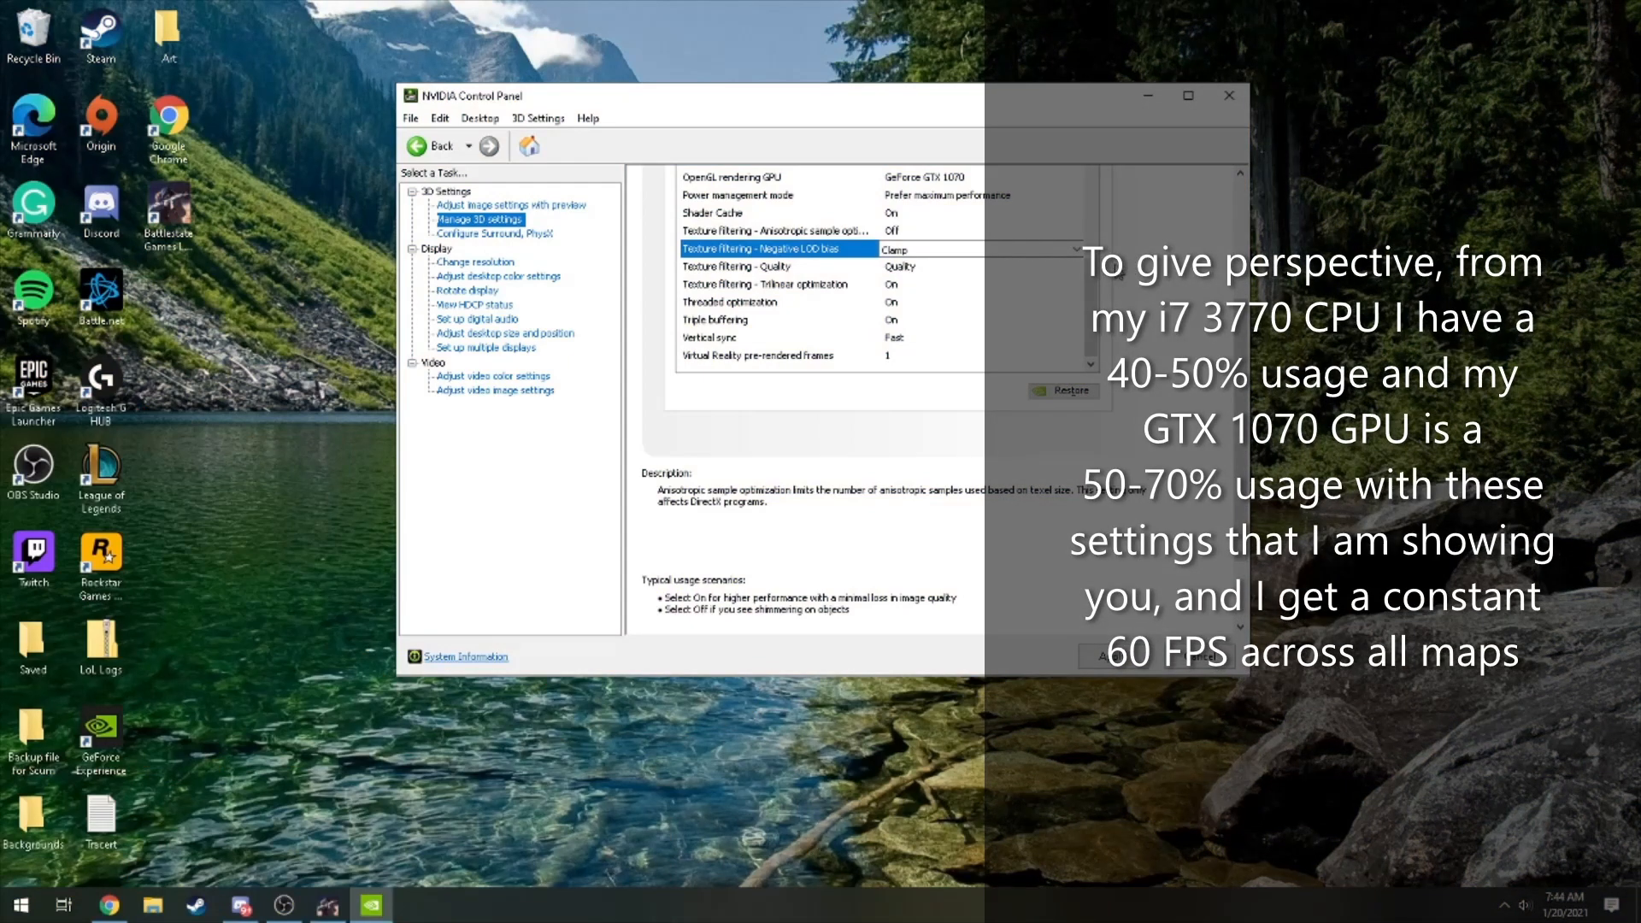
mouse_move(1117, 290)
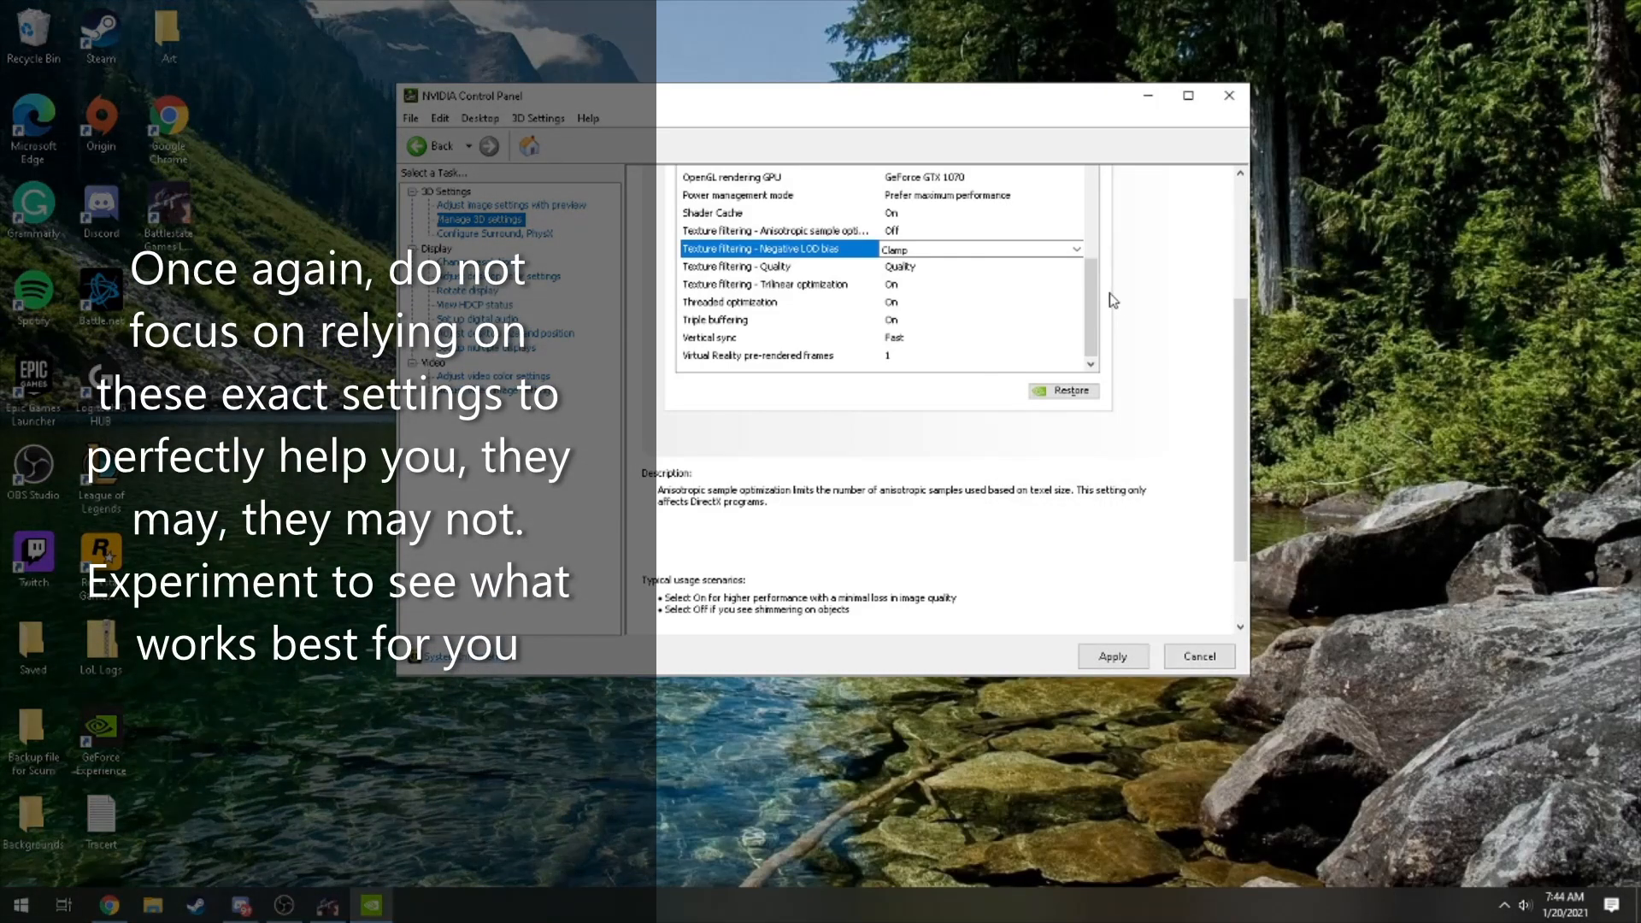
mouse_move(1110, 326)
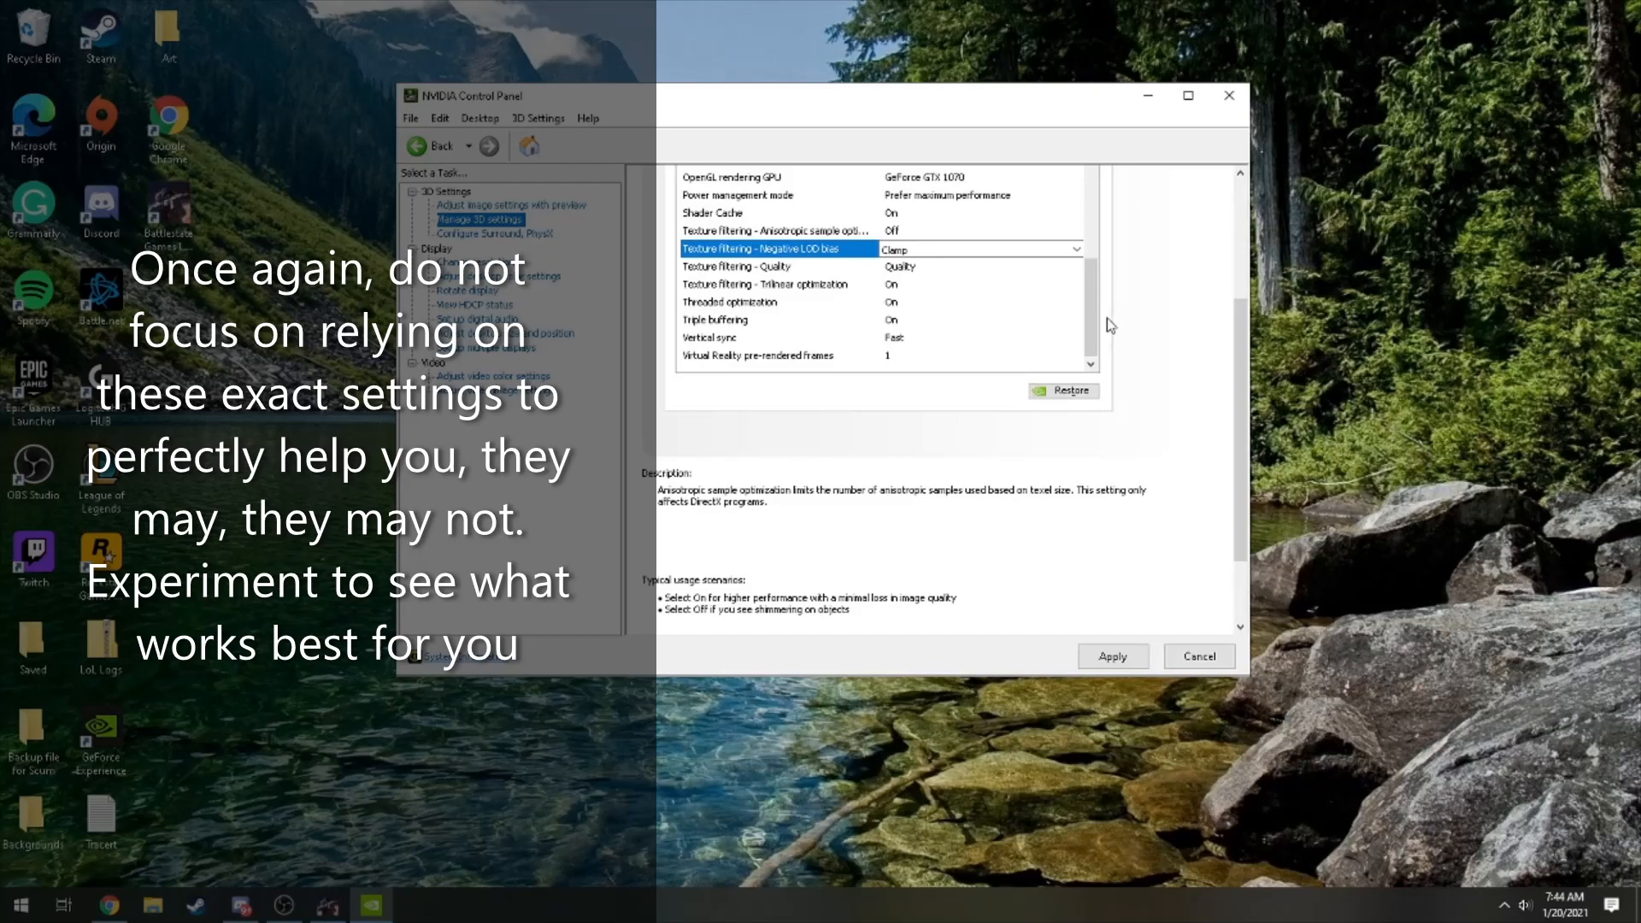
- Set Threaded optimization to On, leaving Triple buffering On and Vertical sync Fast
scroll(up, 3)
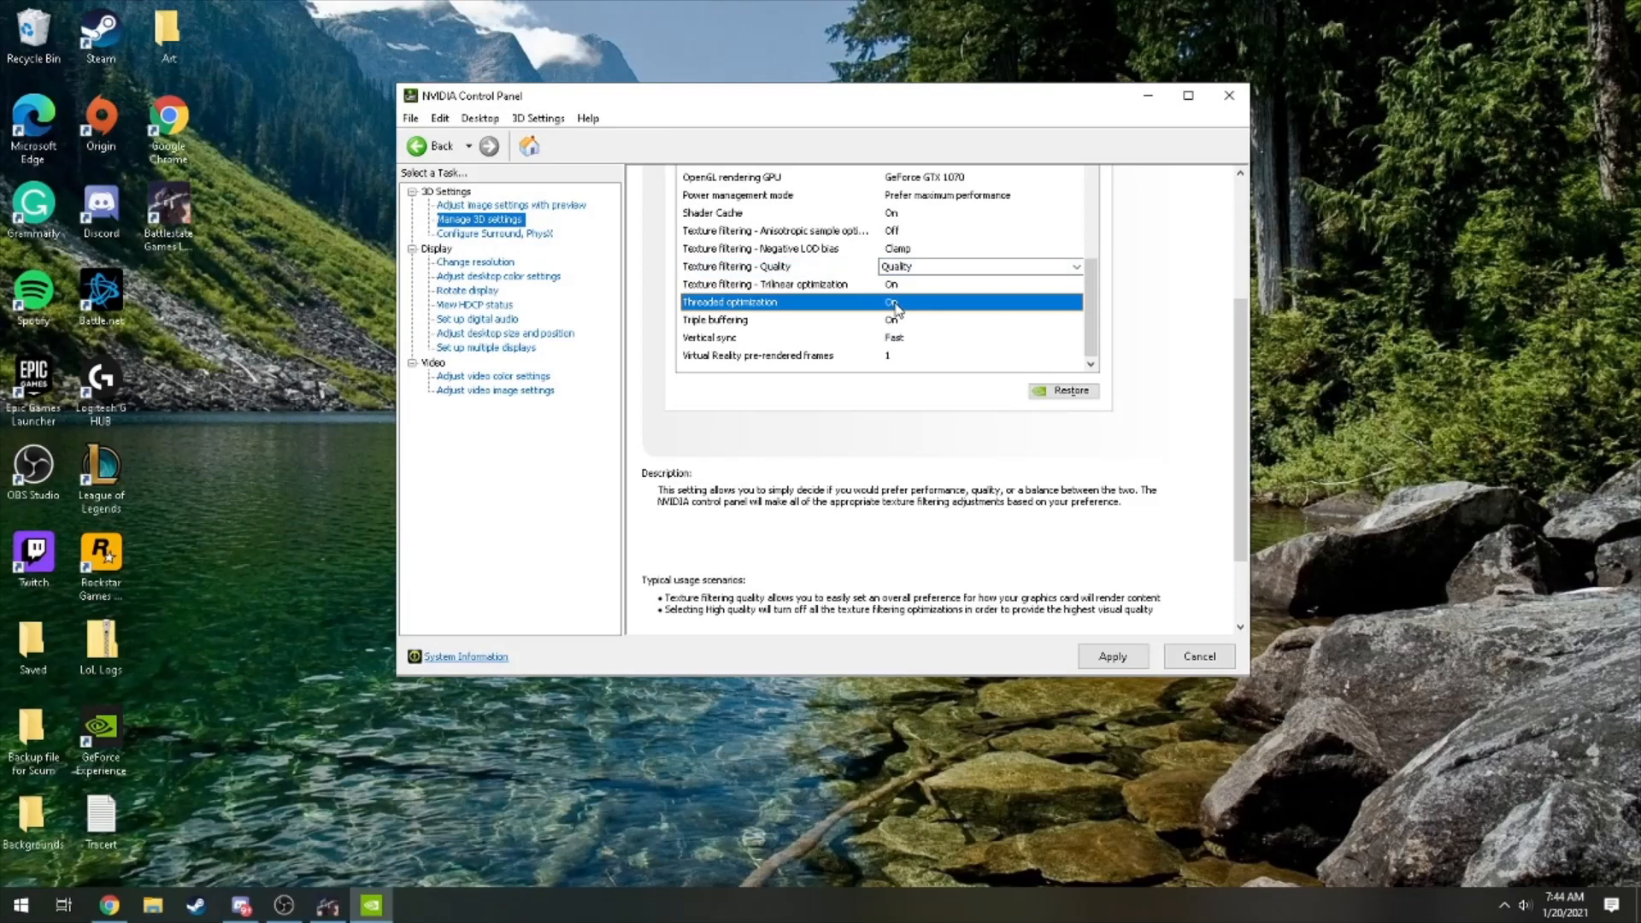
click(1076, 302)
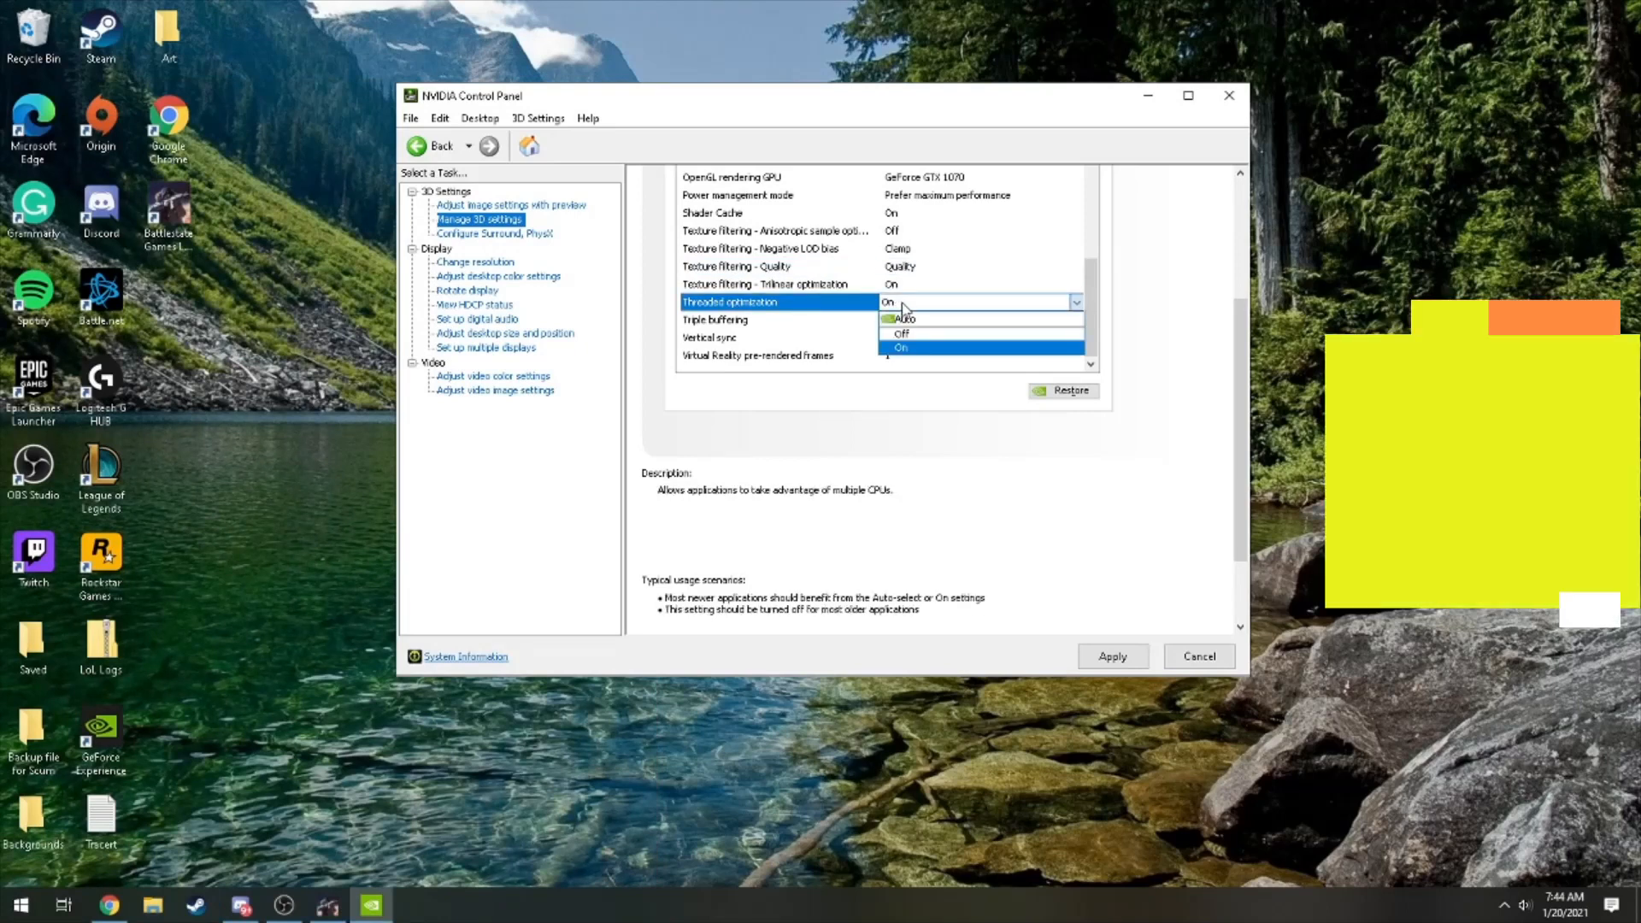
click(900, 346)
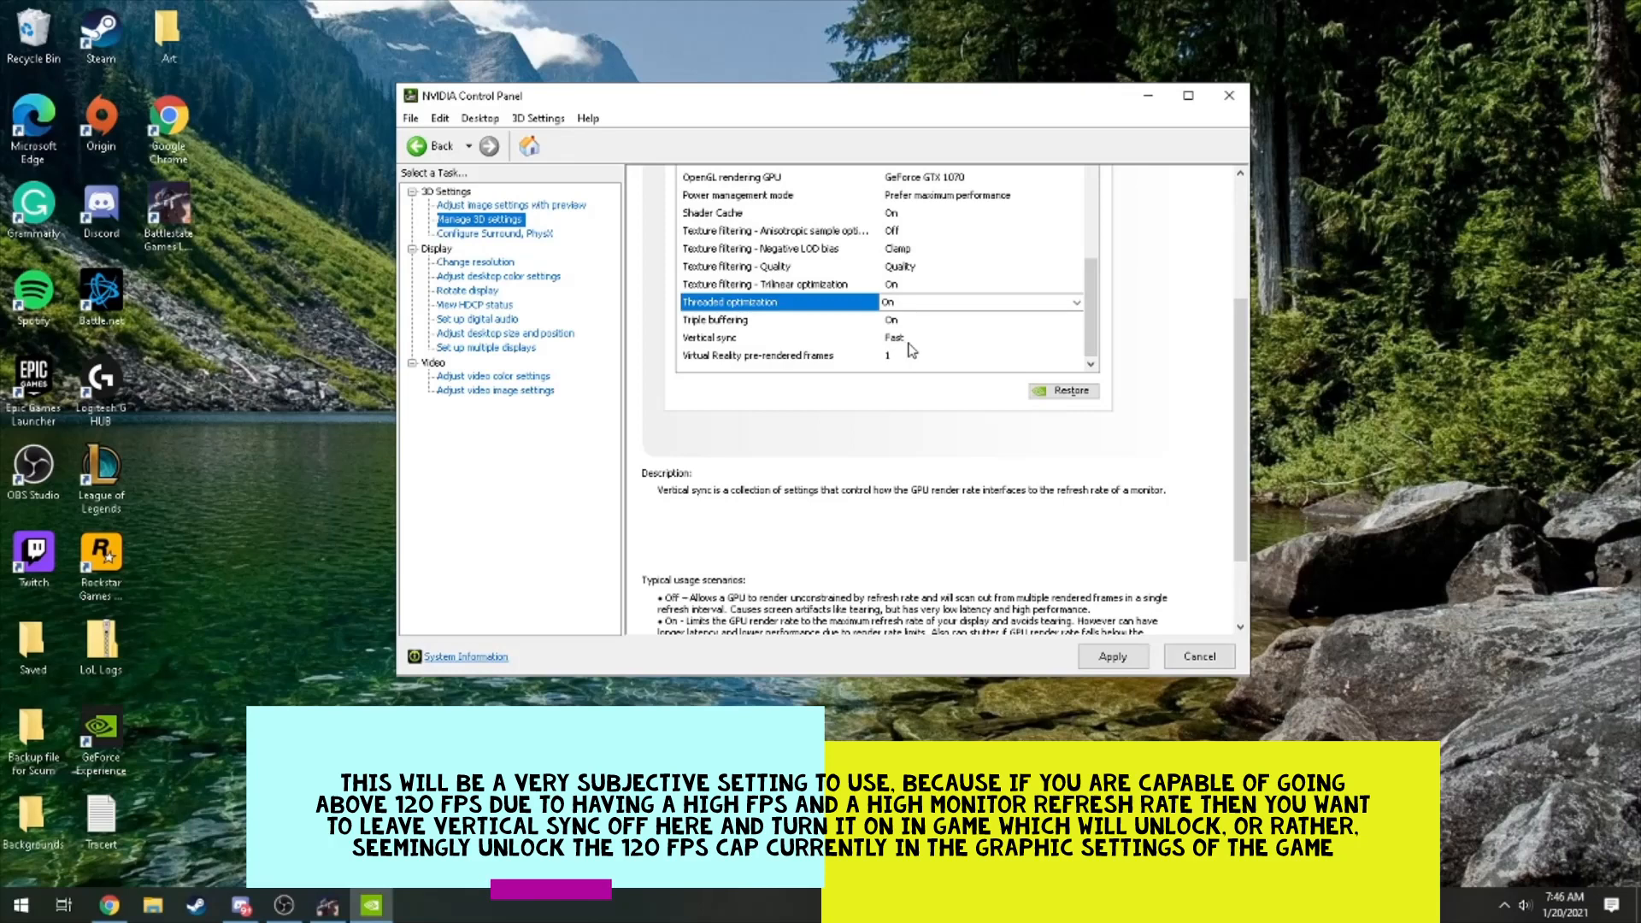
mouse_move(913, 347)
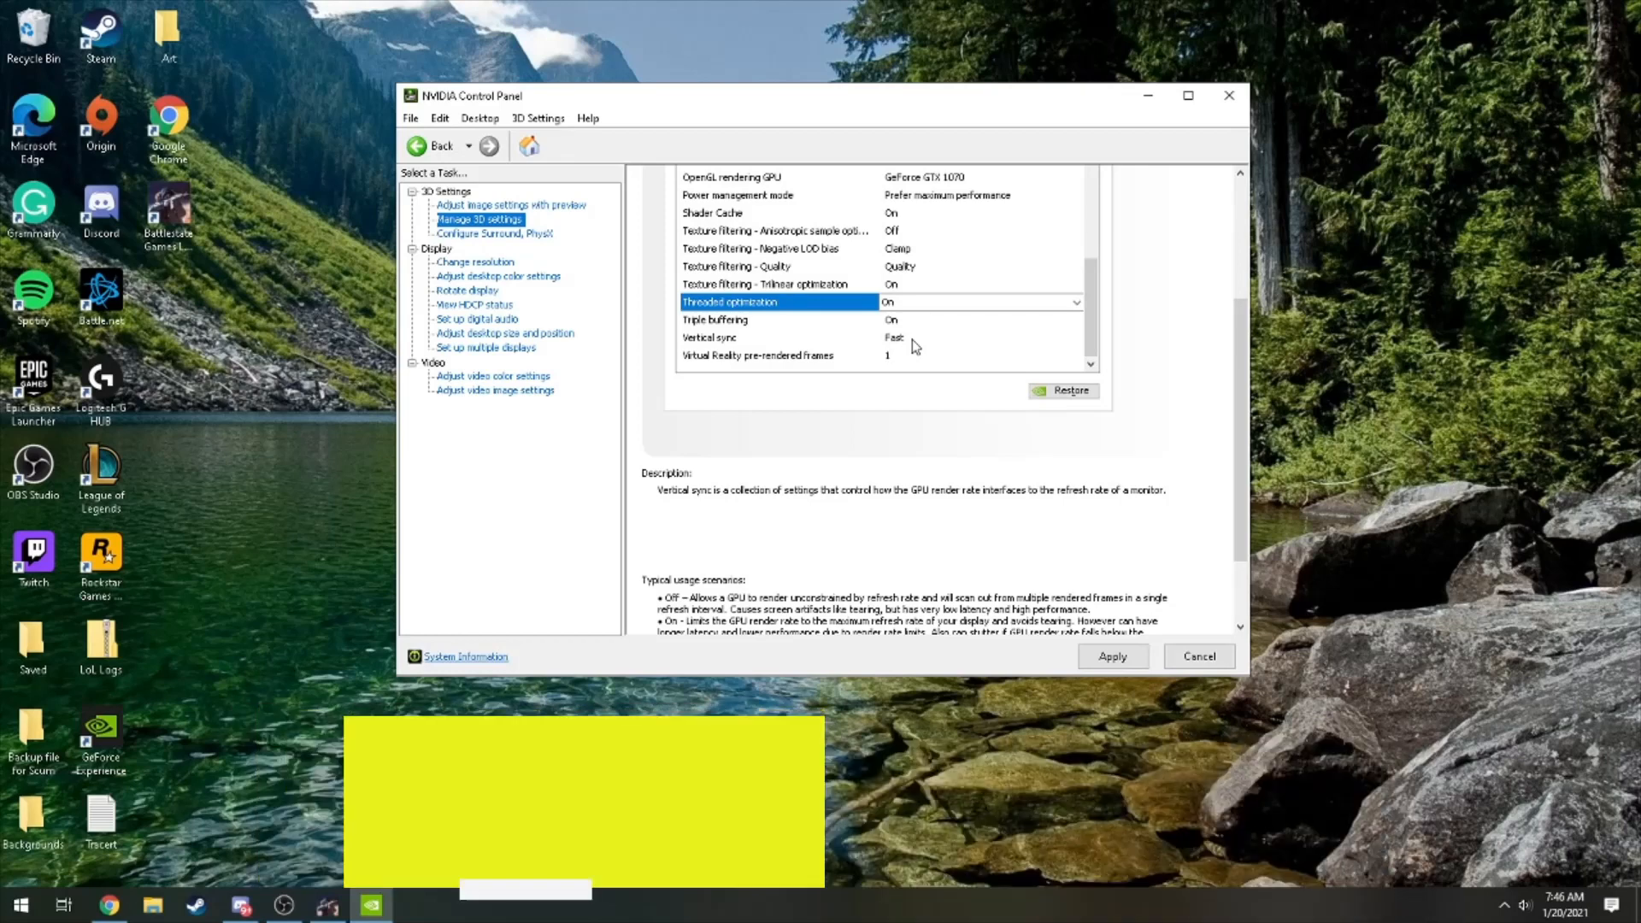
scroll(up, 3)
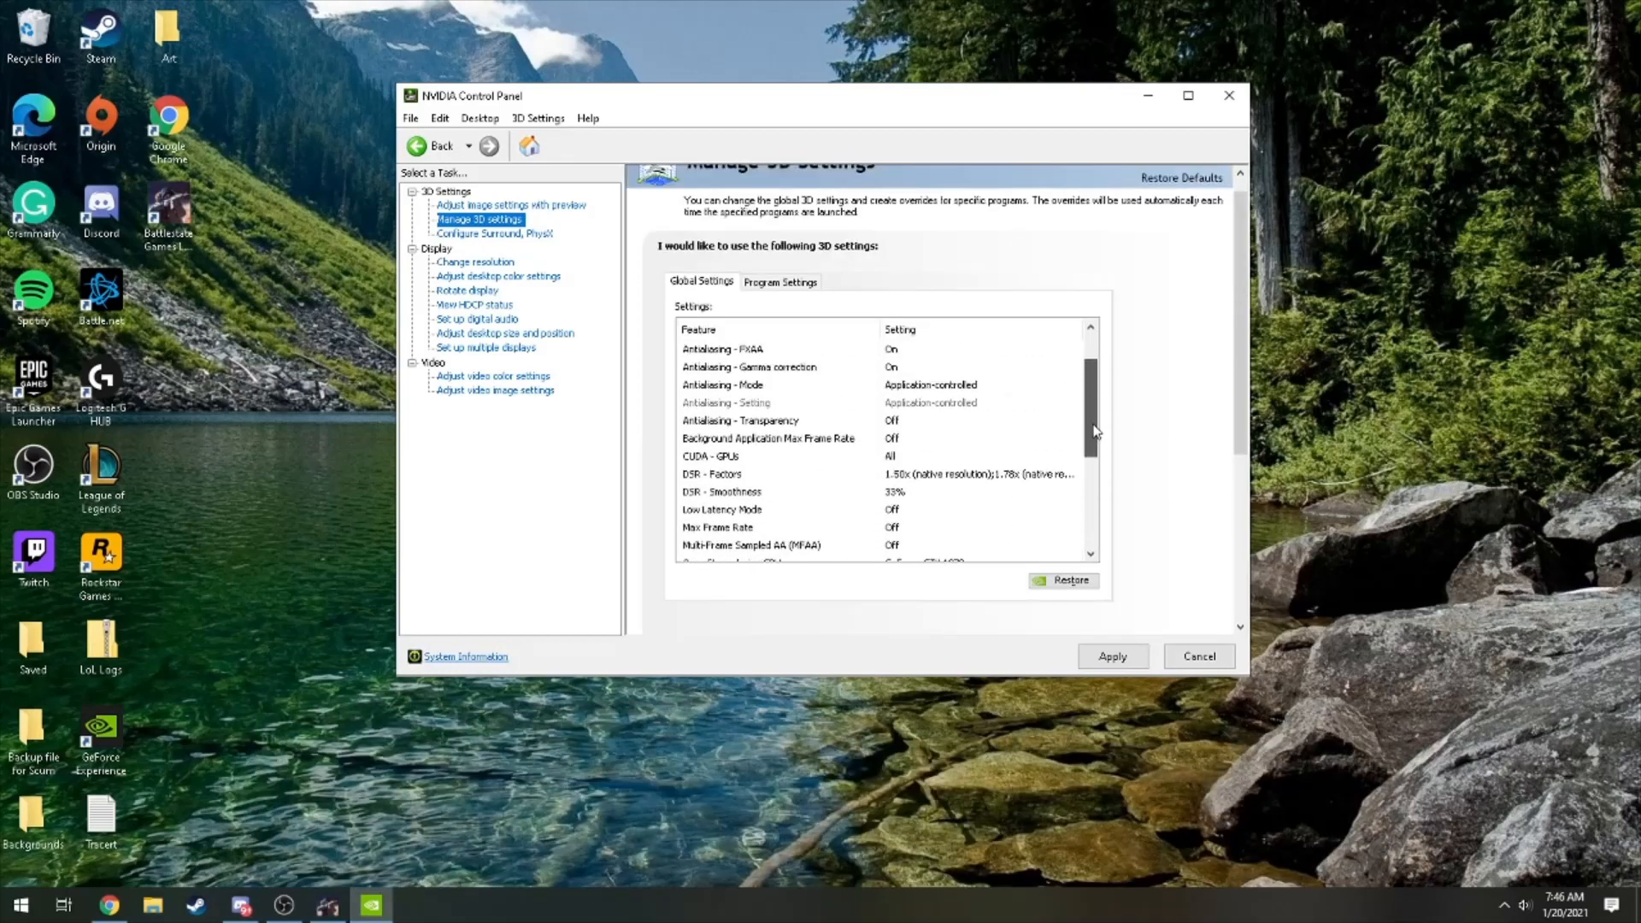
scroll(up, 3)
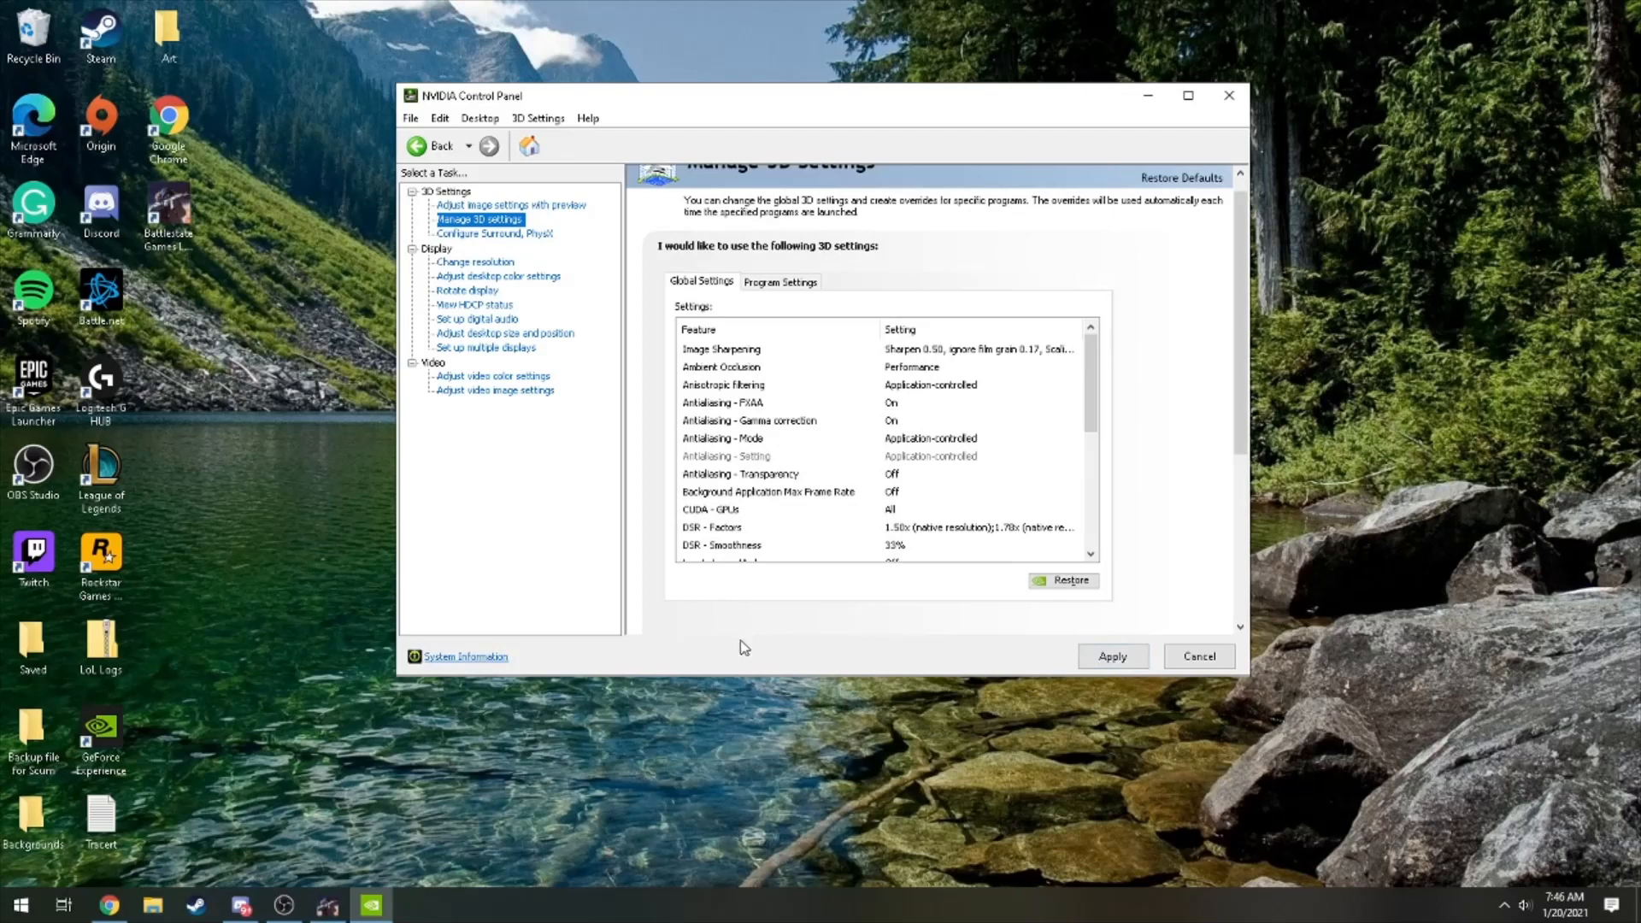
- On Configure Surround, PhysX, set the PhysX processor to GeForce GTX 1070
click(495, 233)
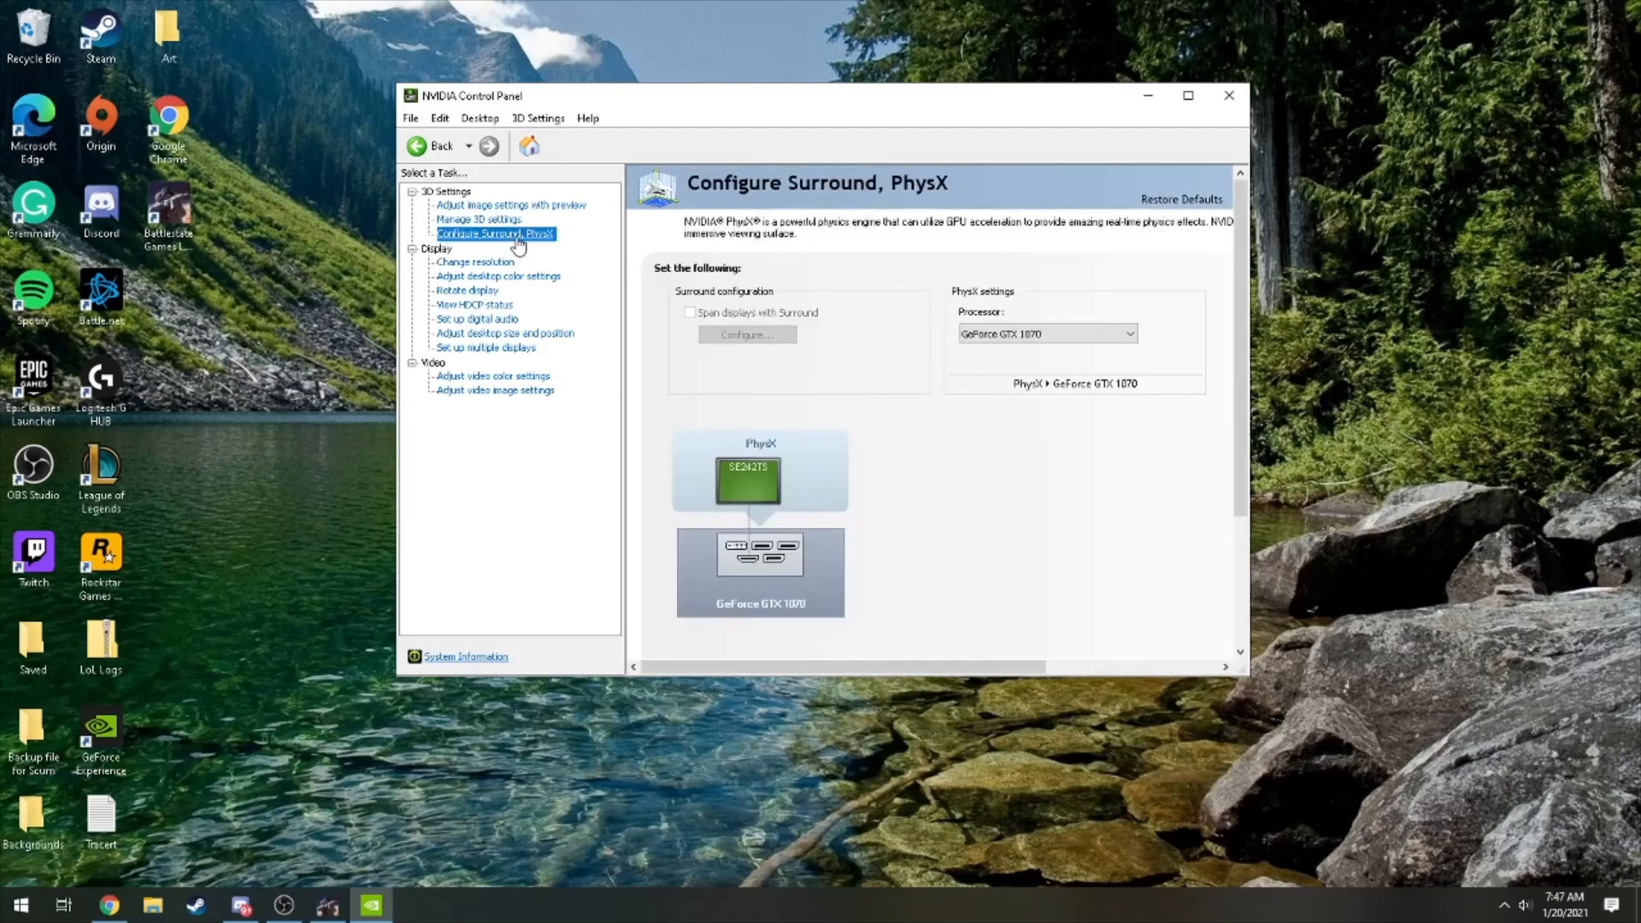
mouse_move(925, 252)
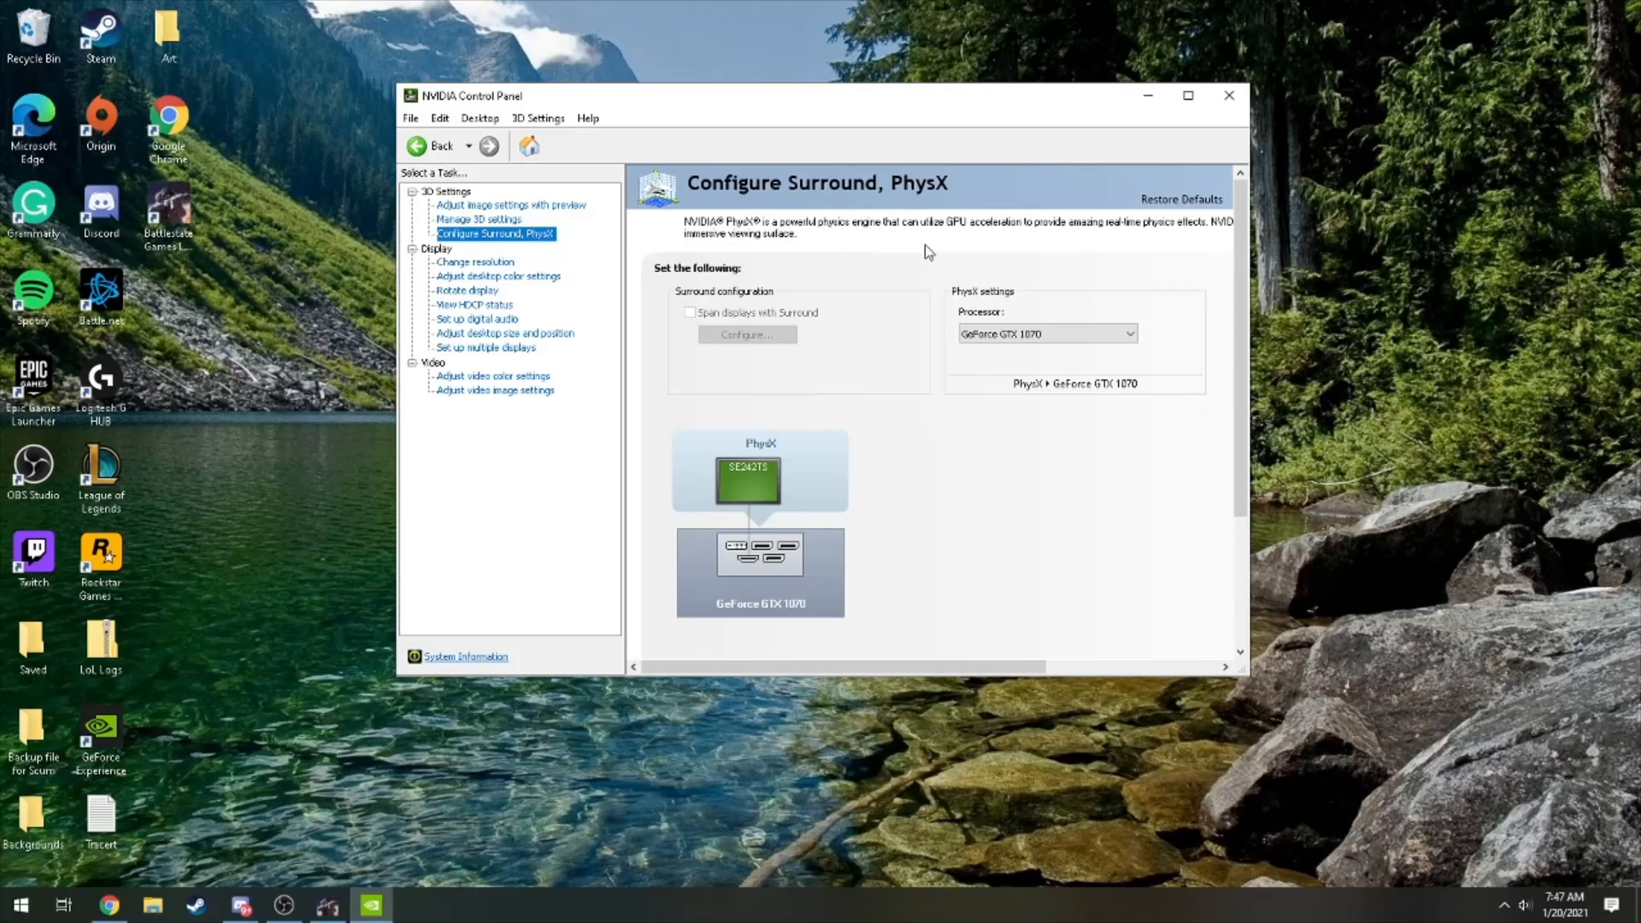
mouse_move(1067, 307)
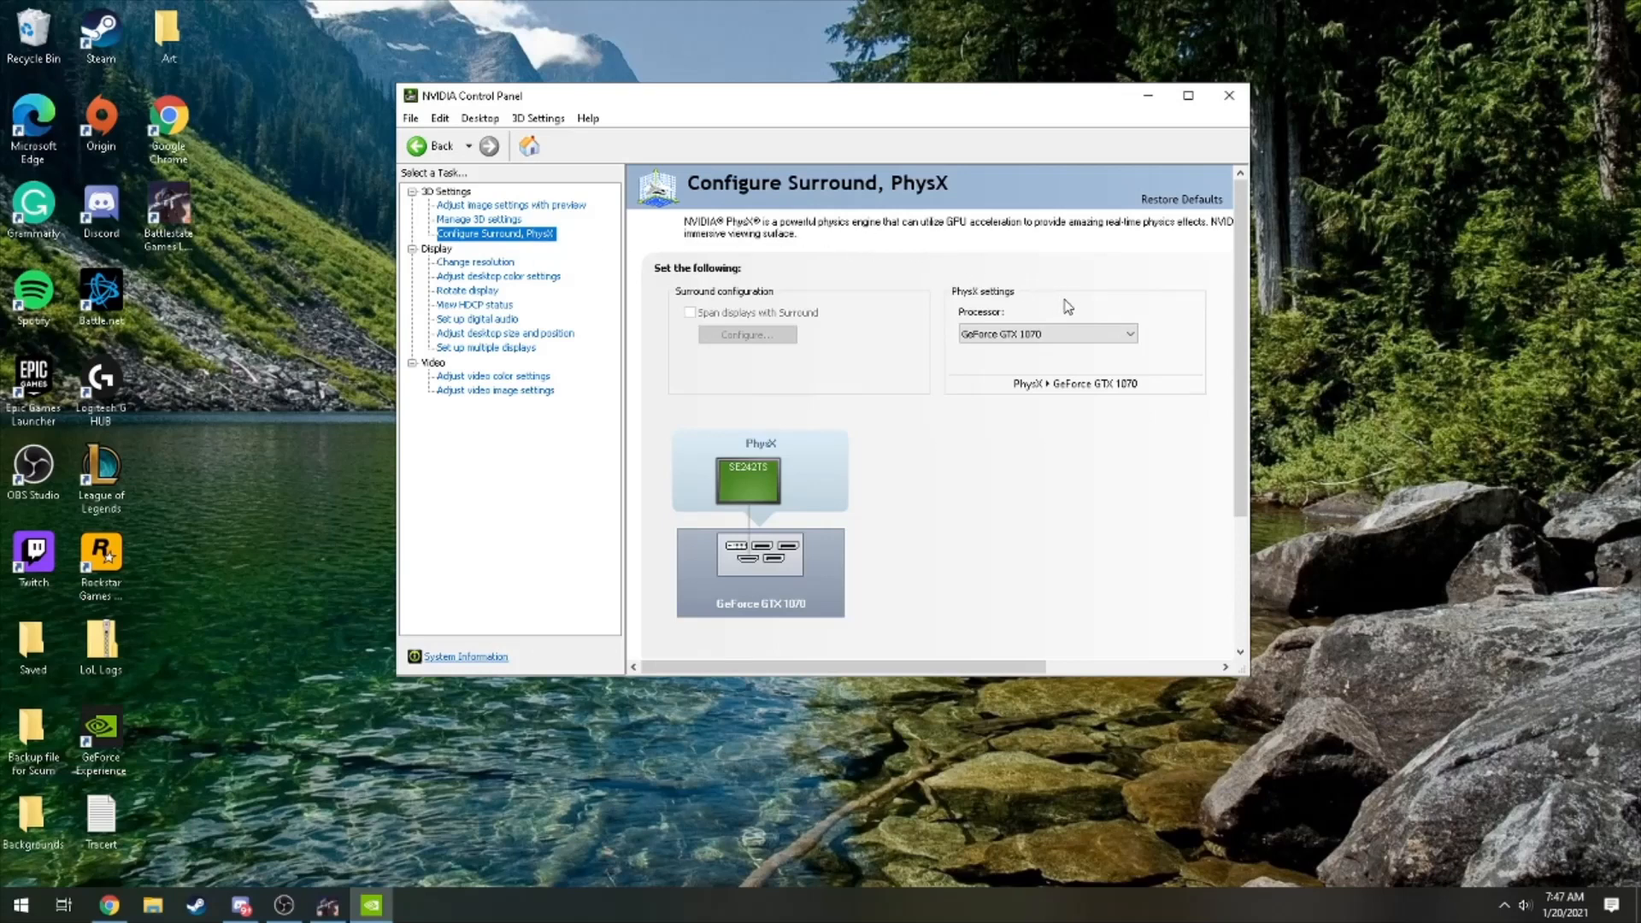
mouse_move(1069, 316)
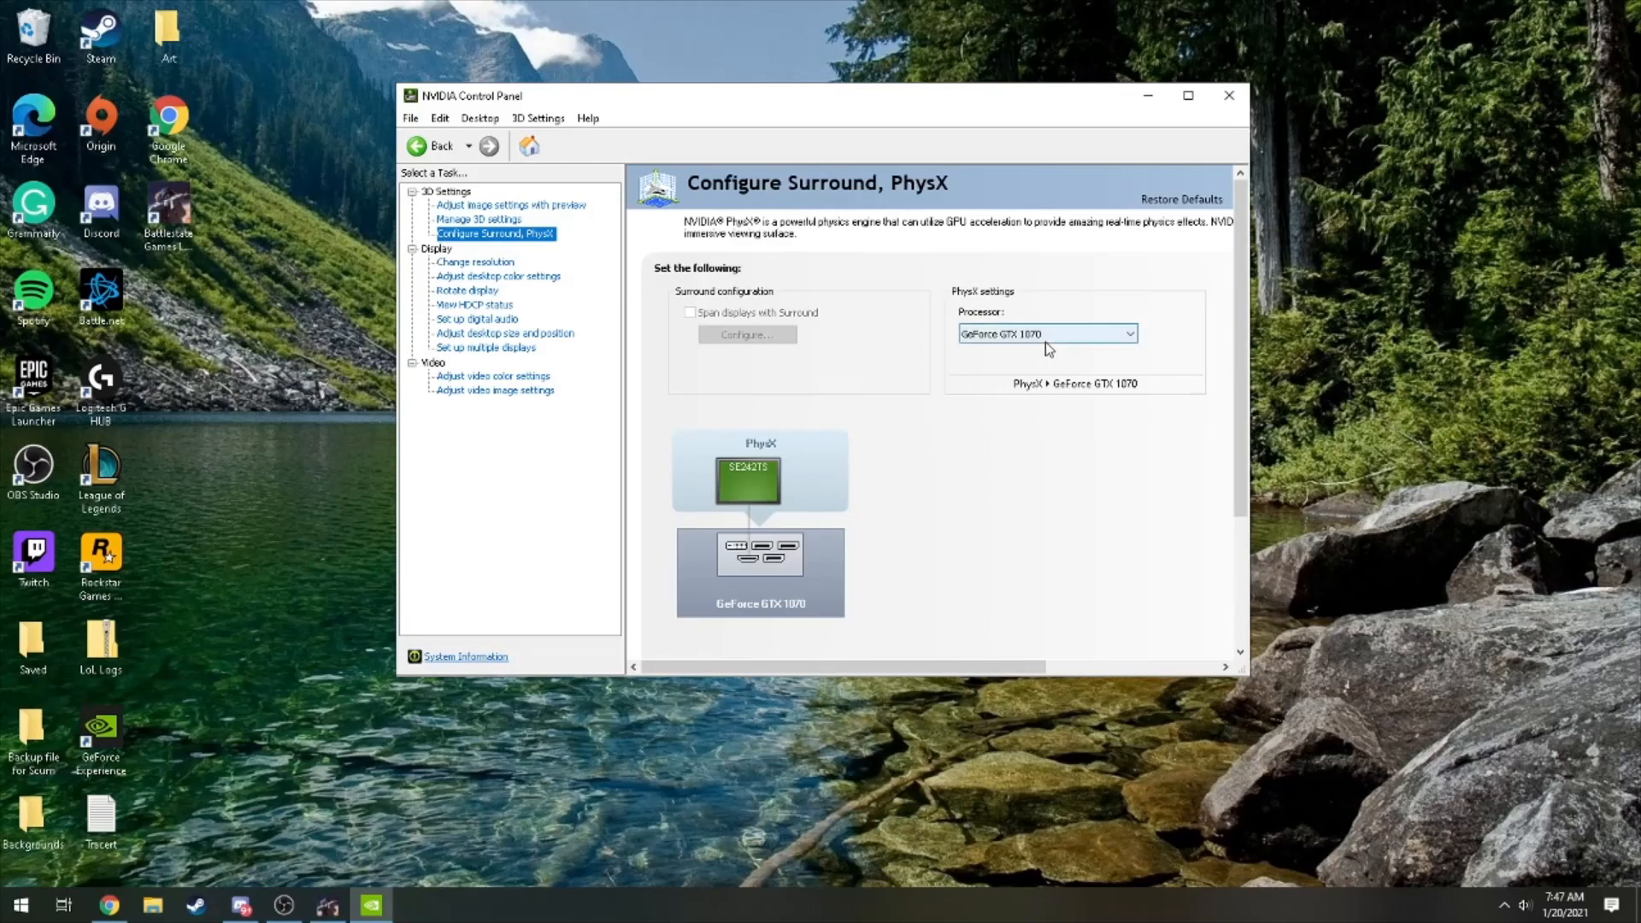
mouse_move(1046, 345)
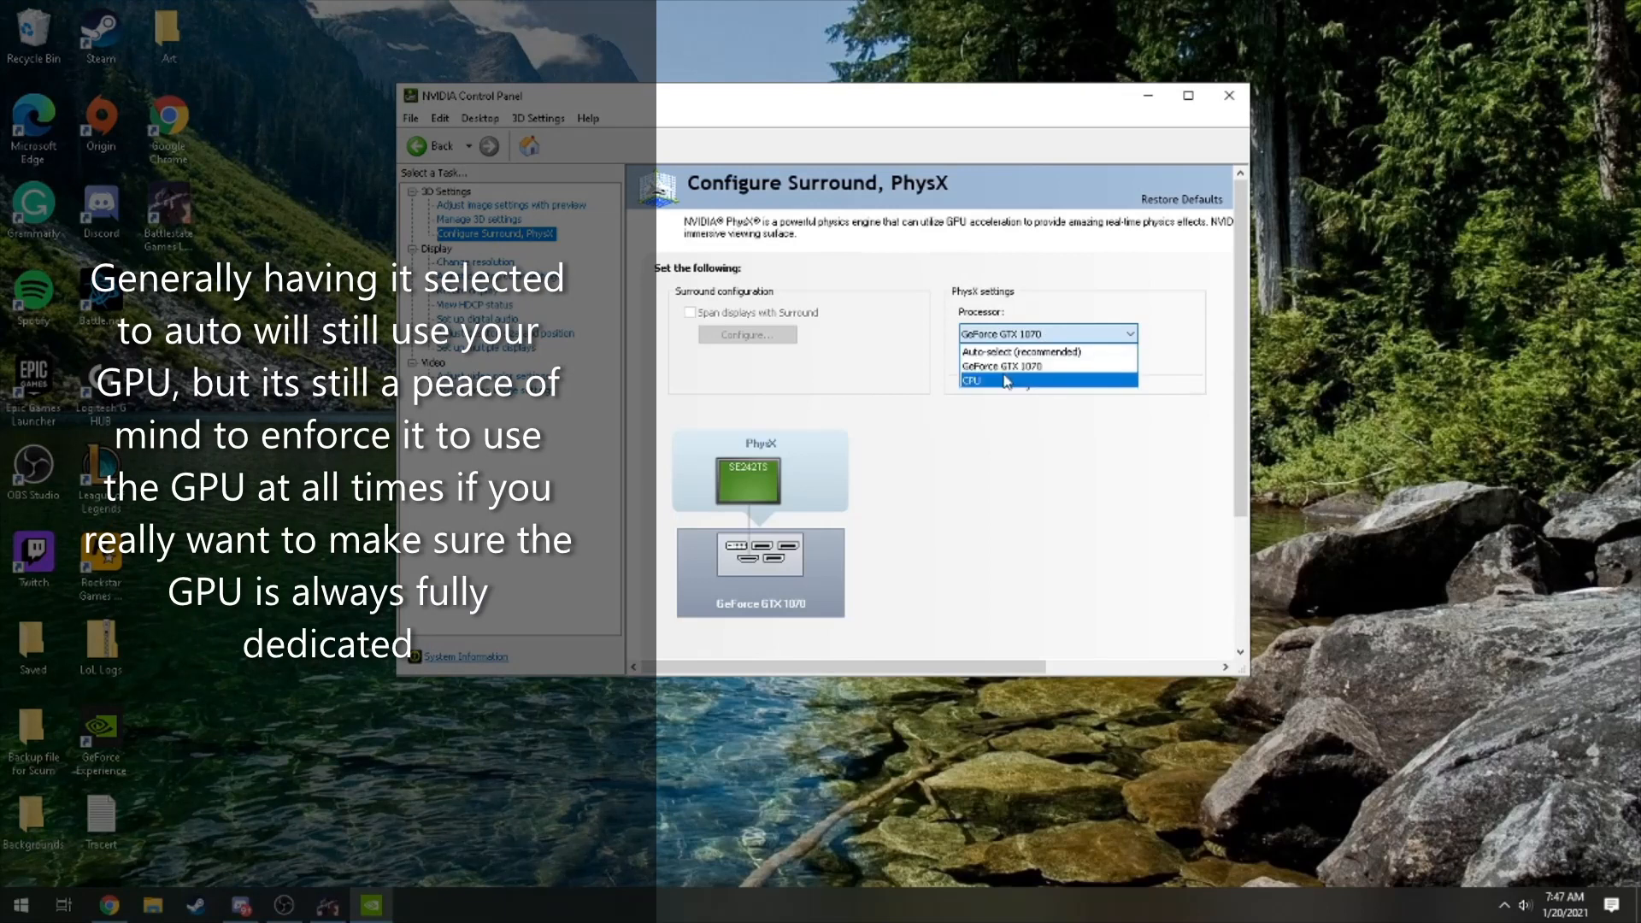
mouse_move(1044, 366)
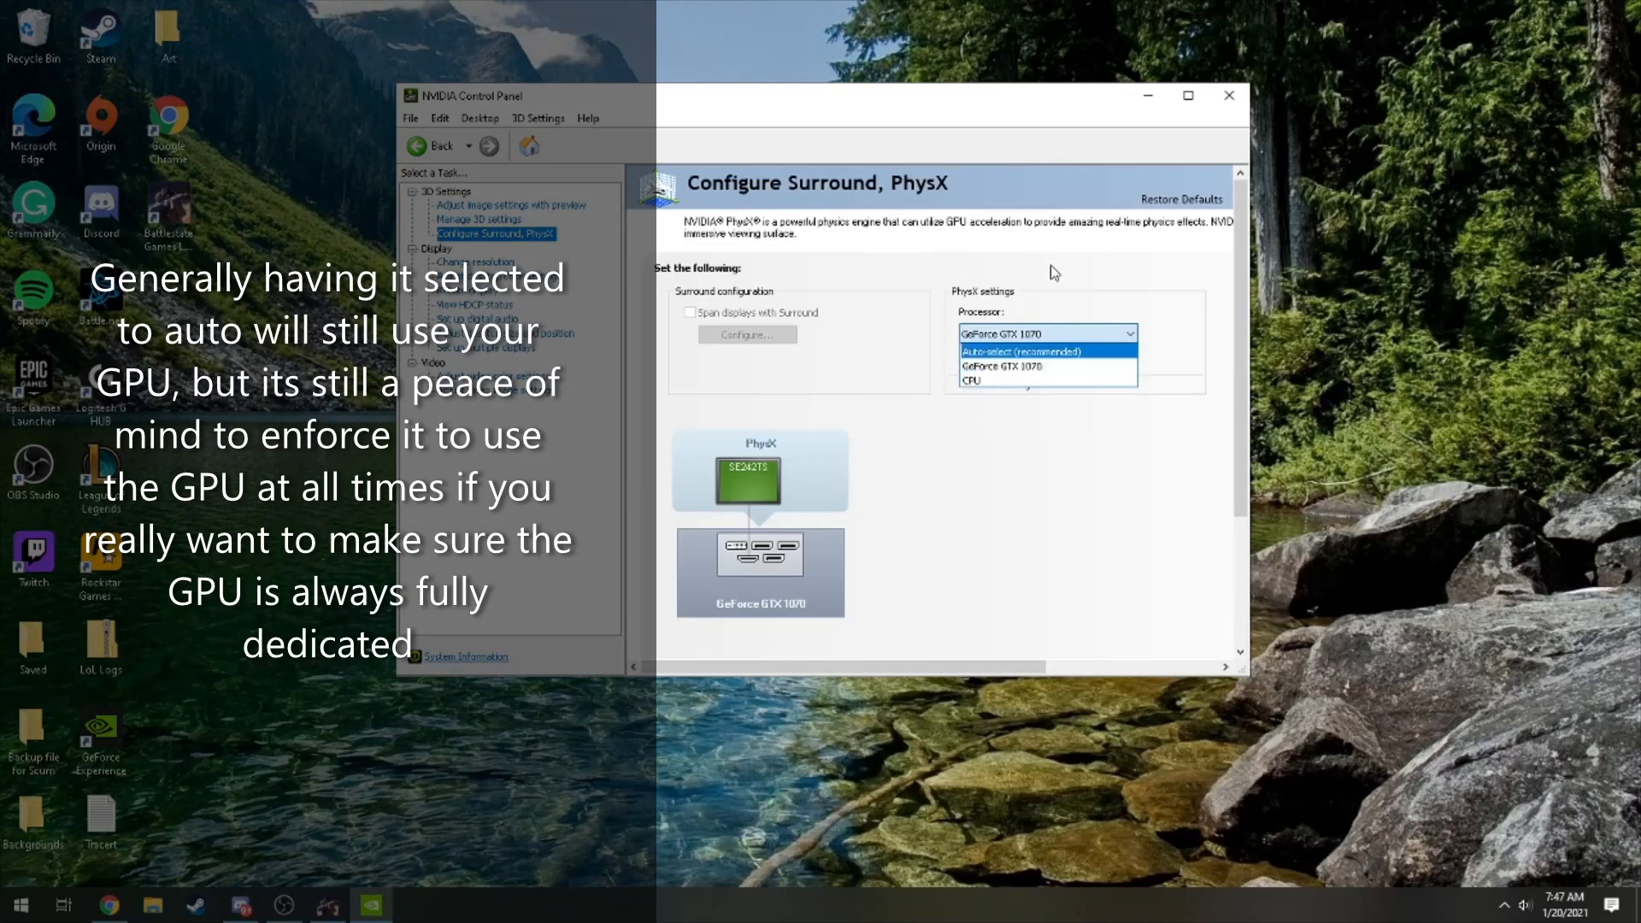
mouse_move(1058, 278)
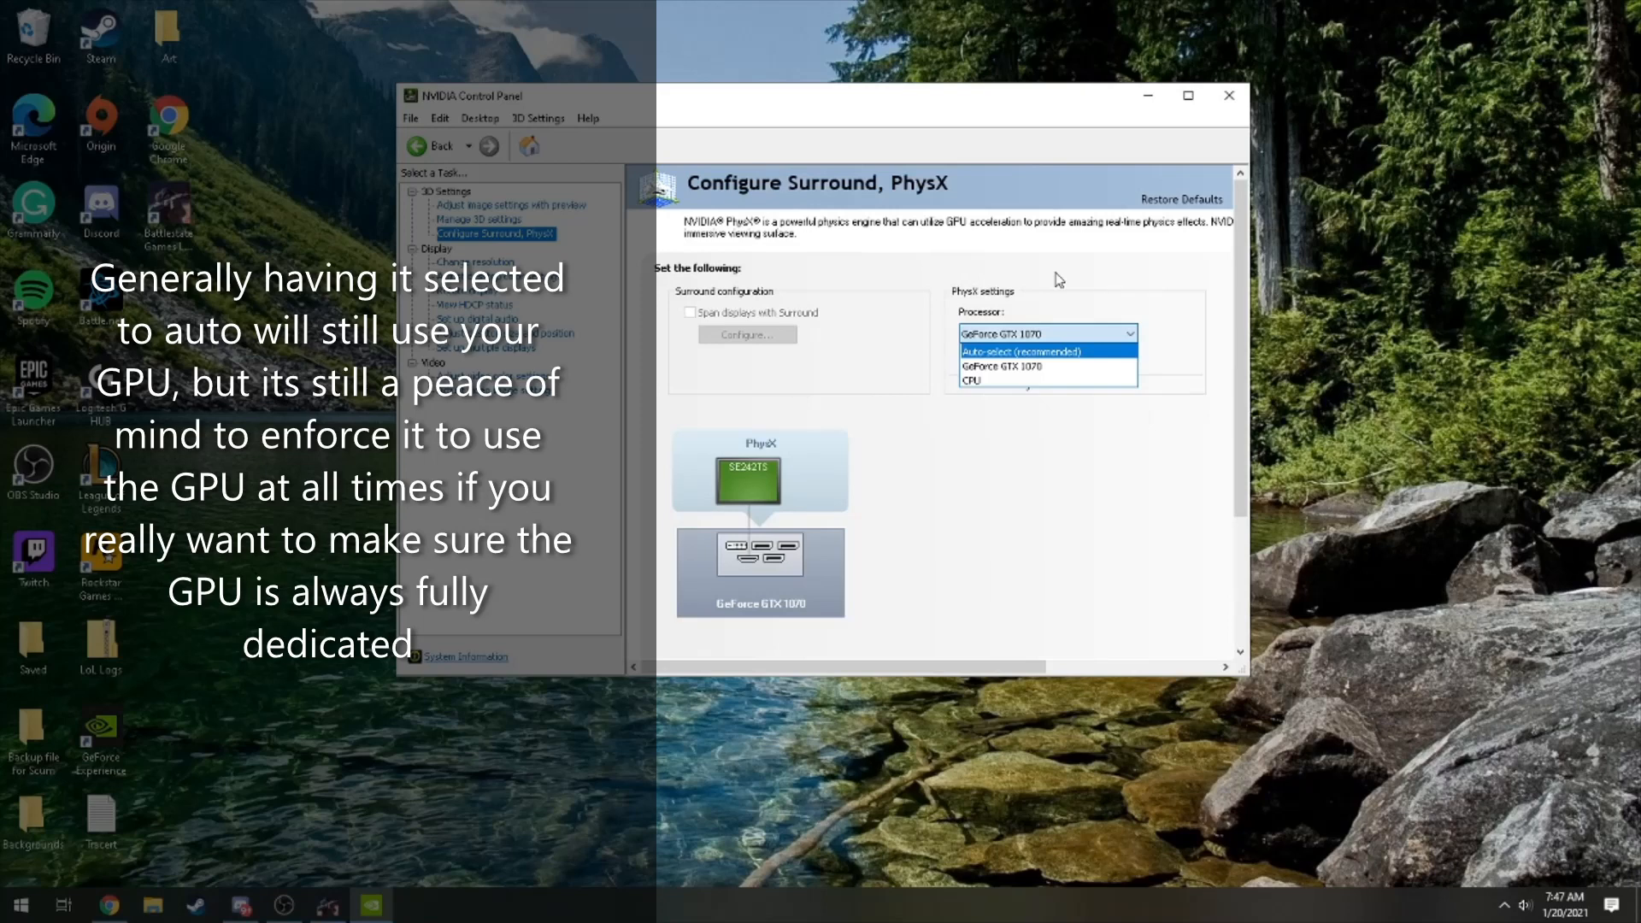
mouse_move(1040, 359)
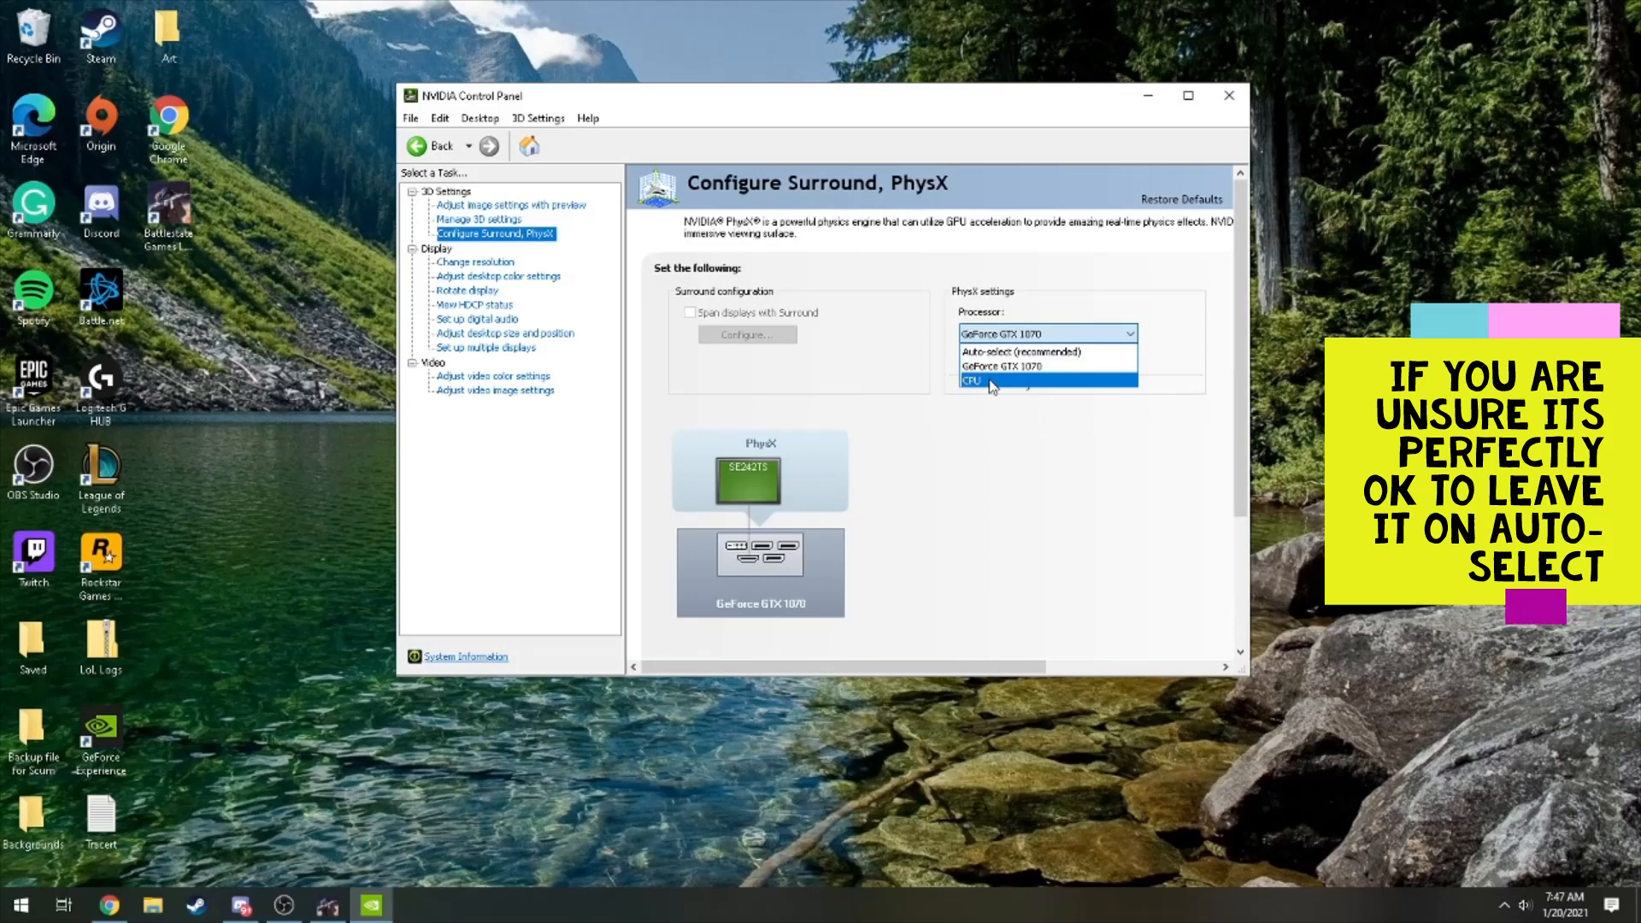
mouse_move(1005, 367)
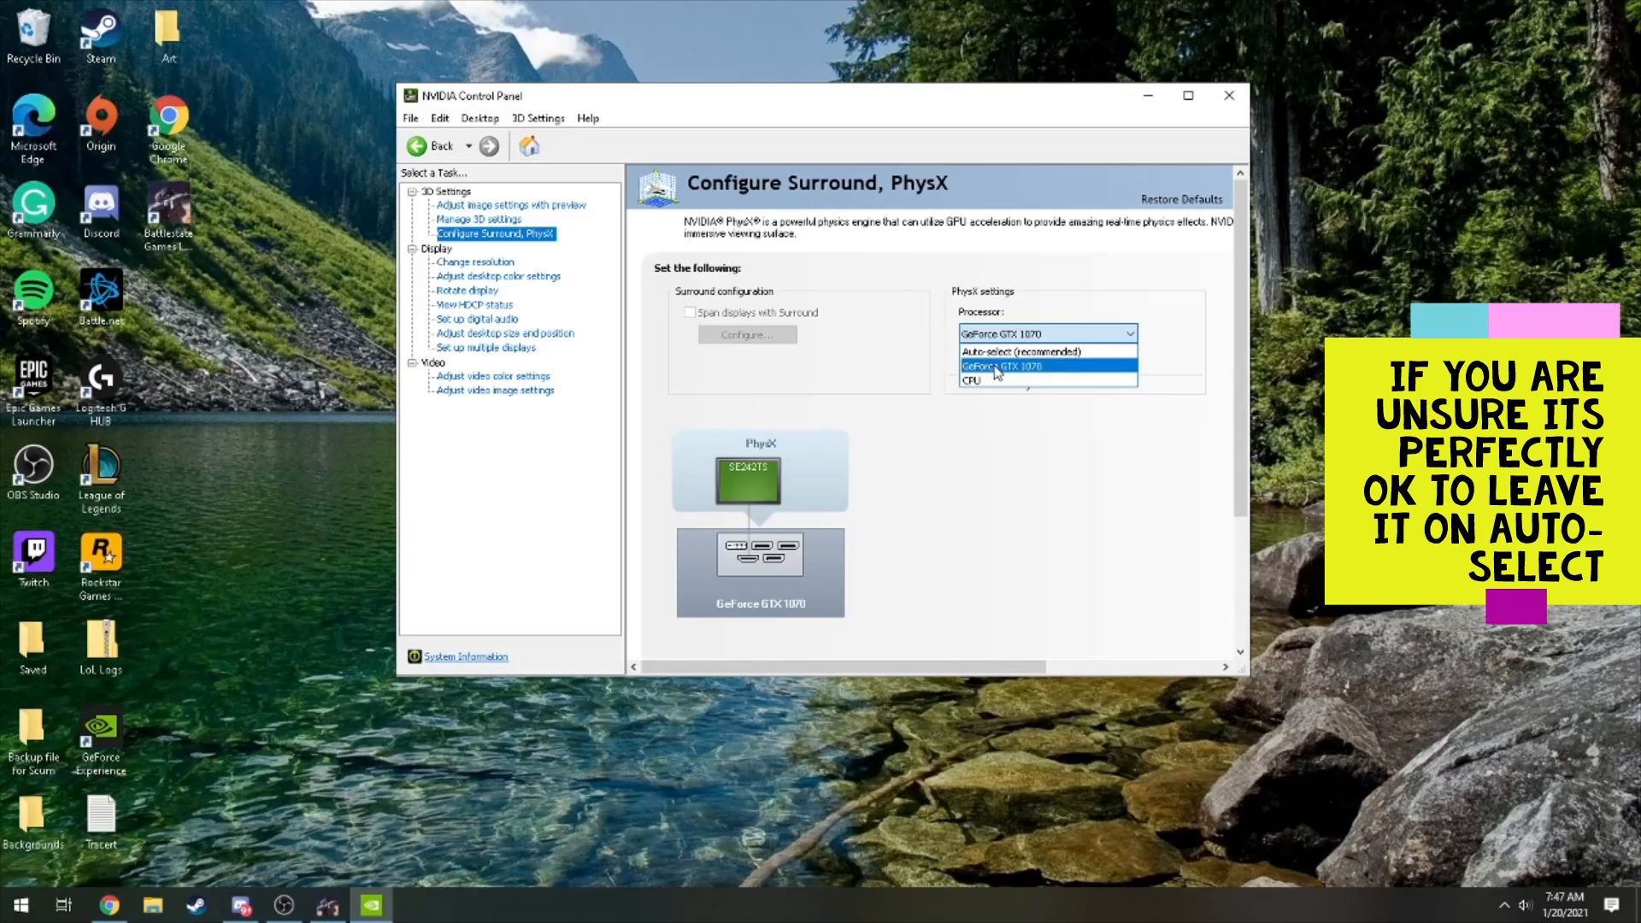
click(1031, 366)
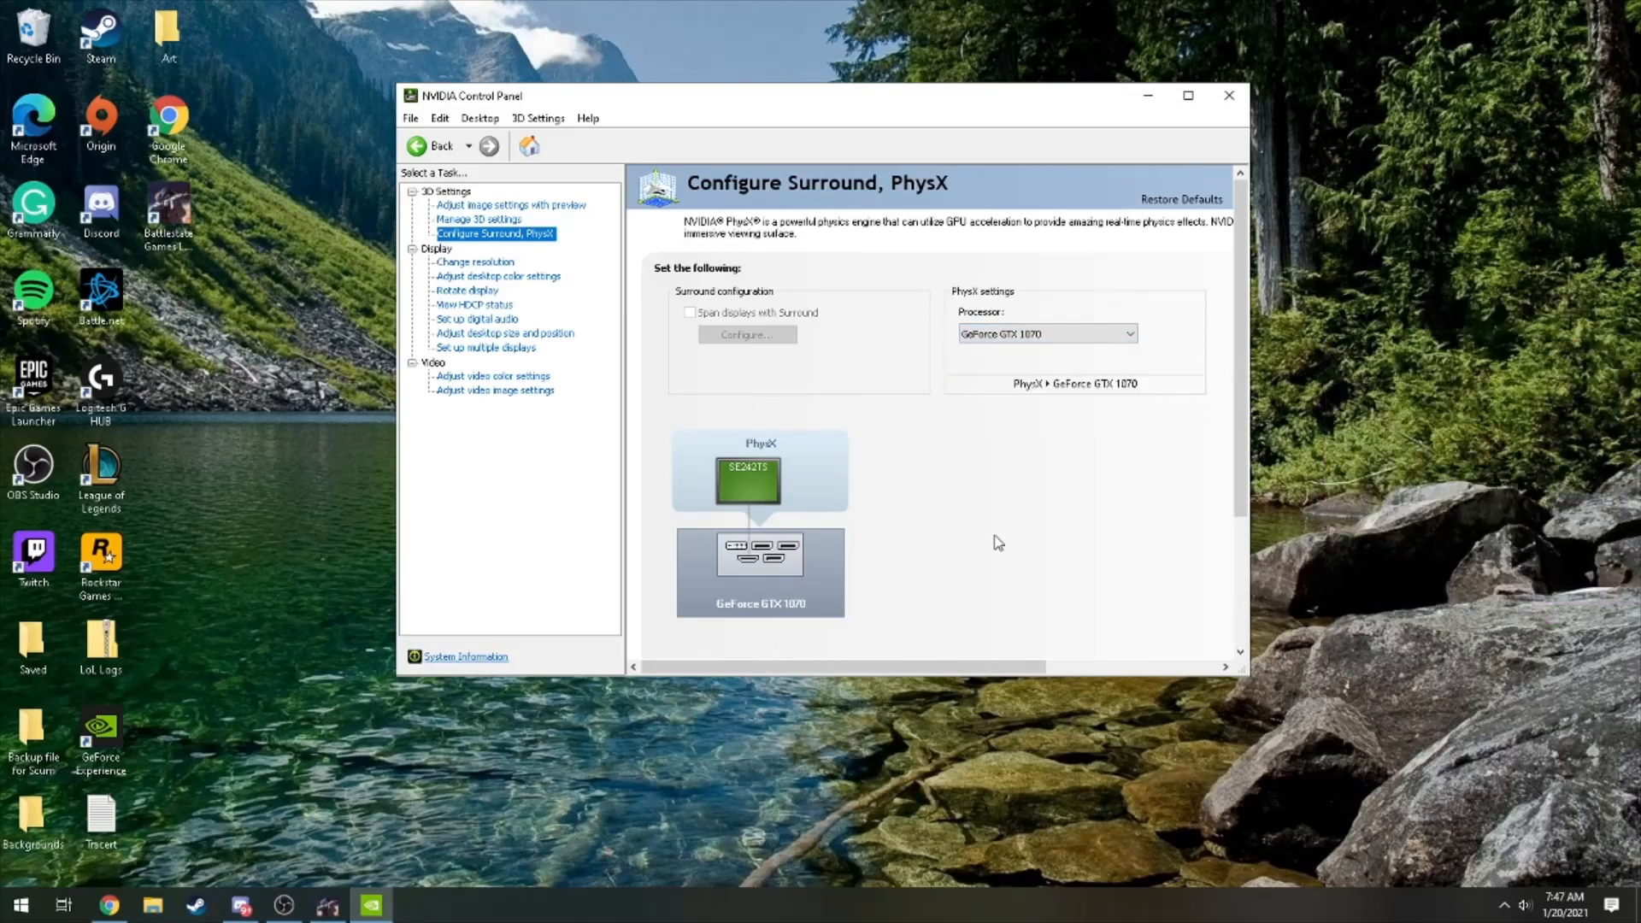
mouse_move(995, 527)
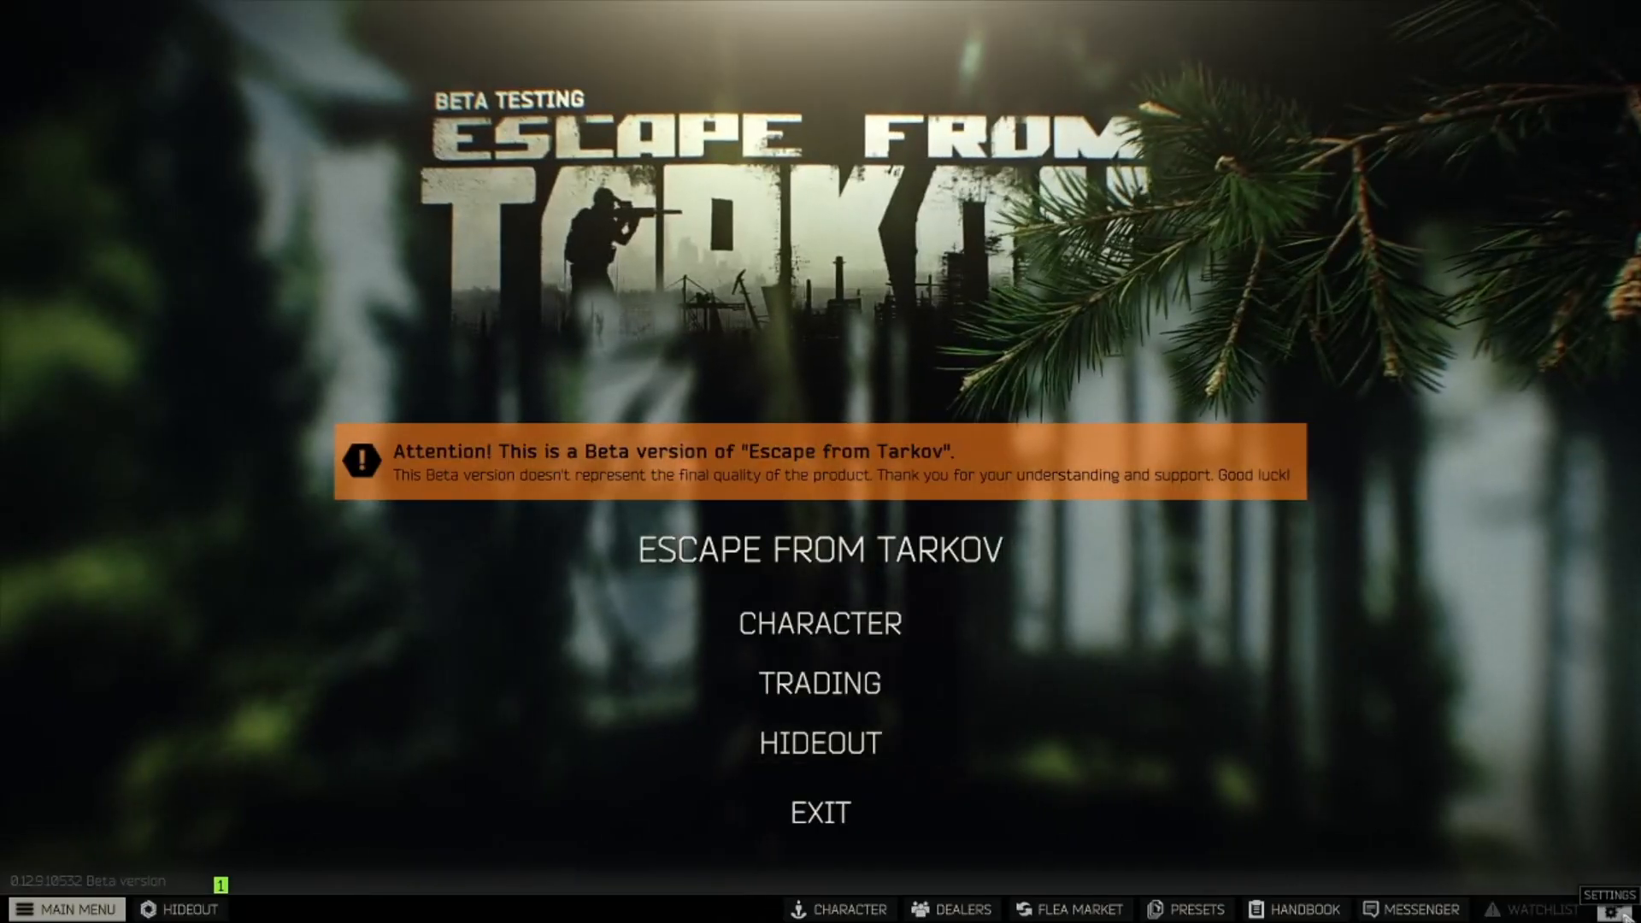
- Open Tarkov's Graphics settings and scroll the Screen resolution list to DSR options like 2715x1527
click(1613, 899)
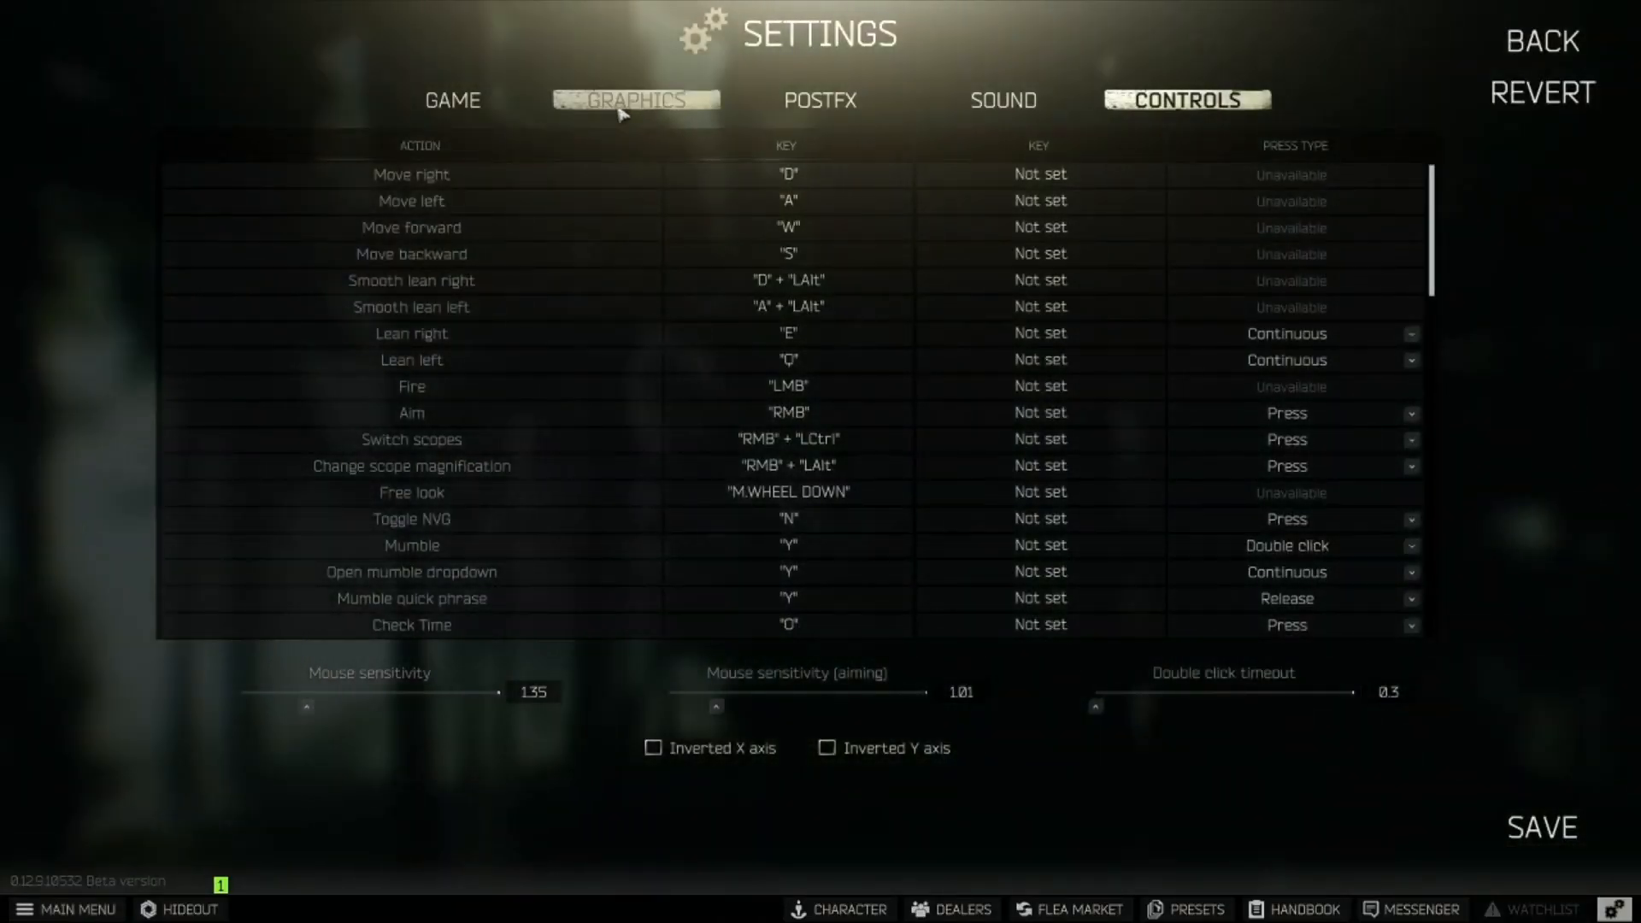
click(634, 100)
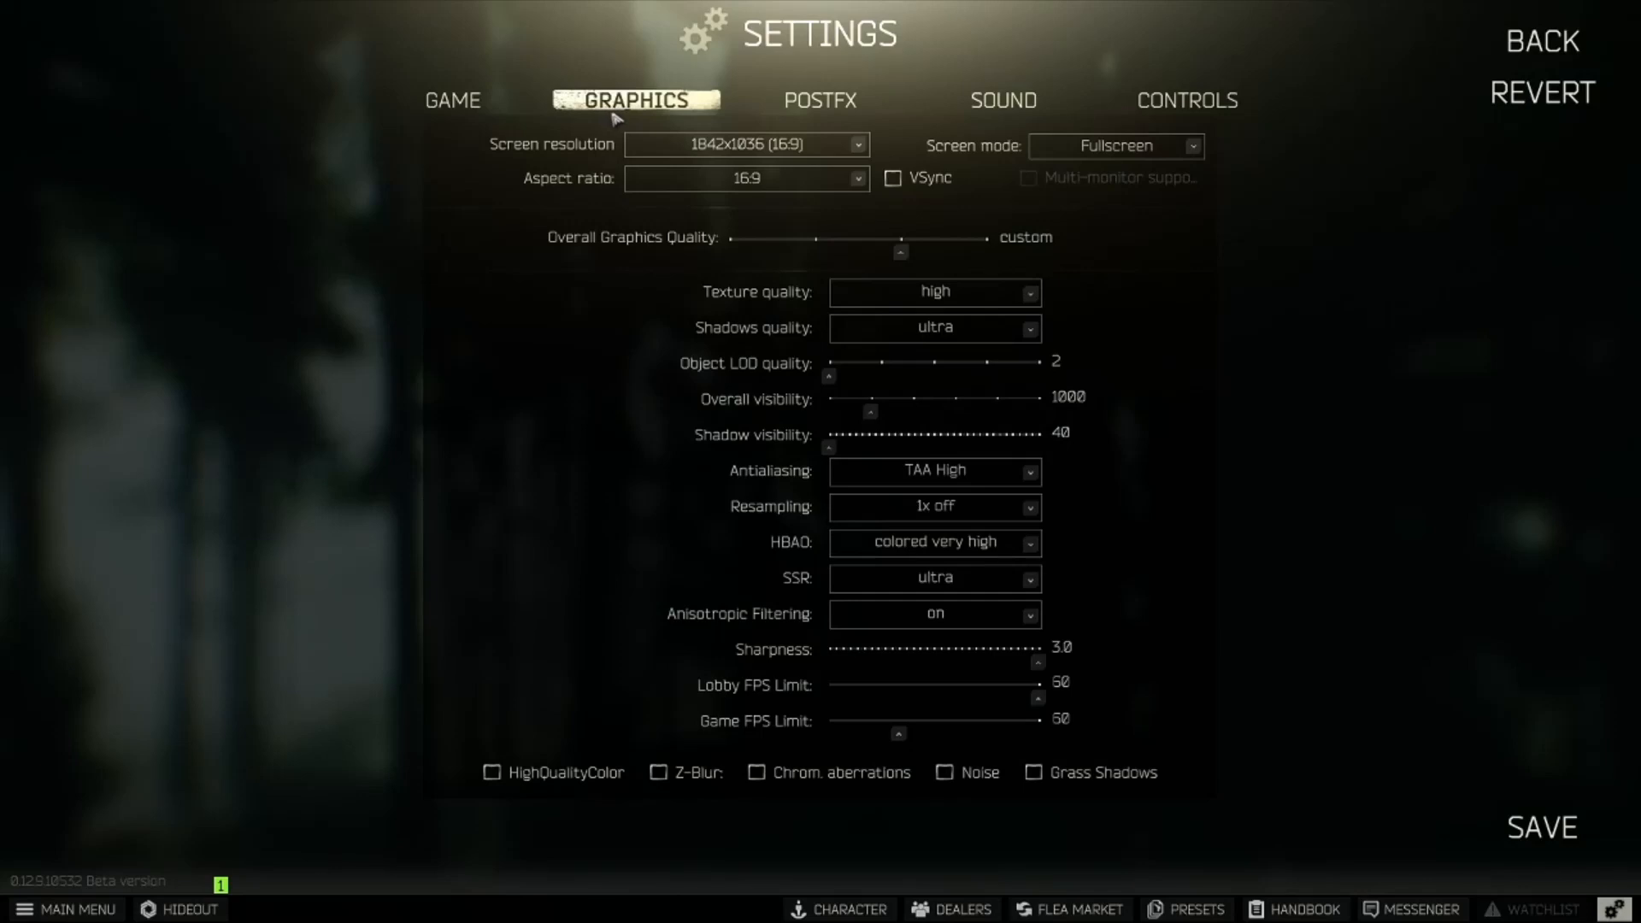
click(745, 145)
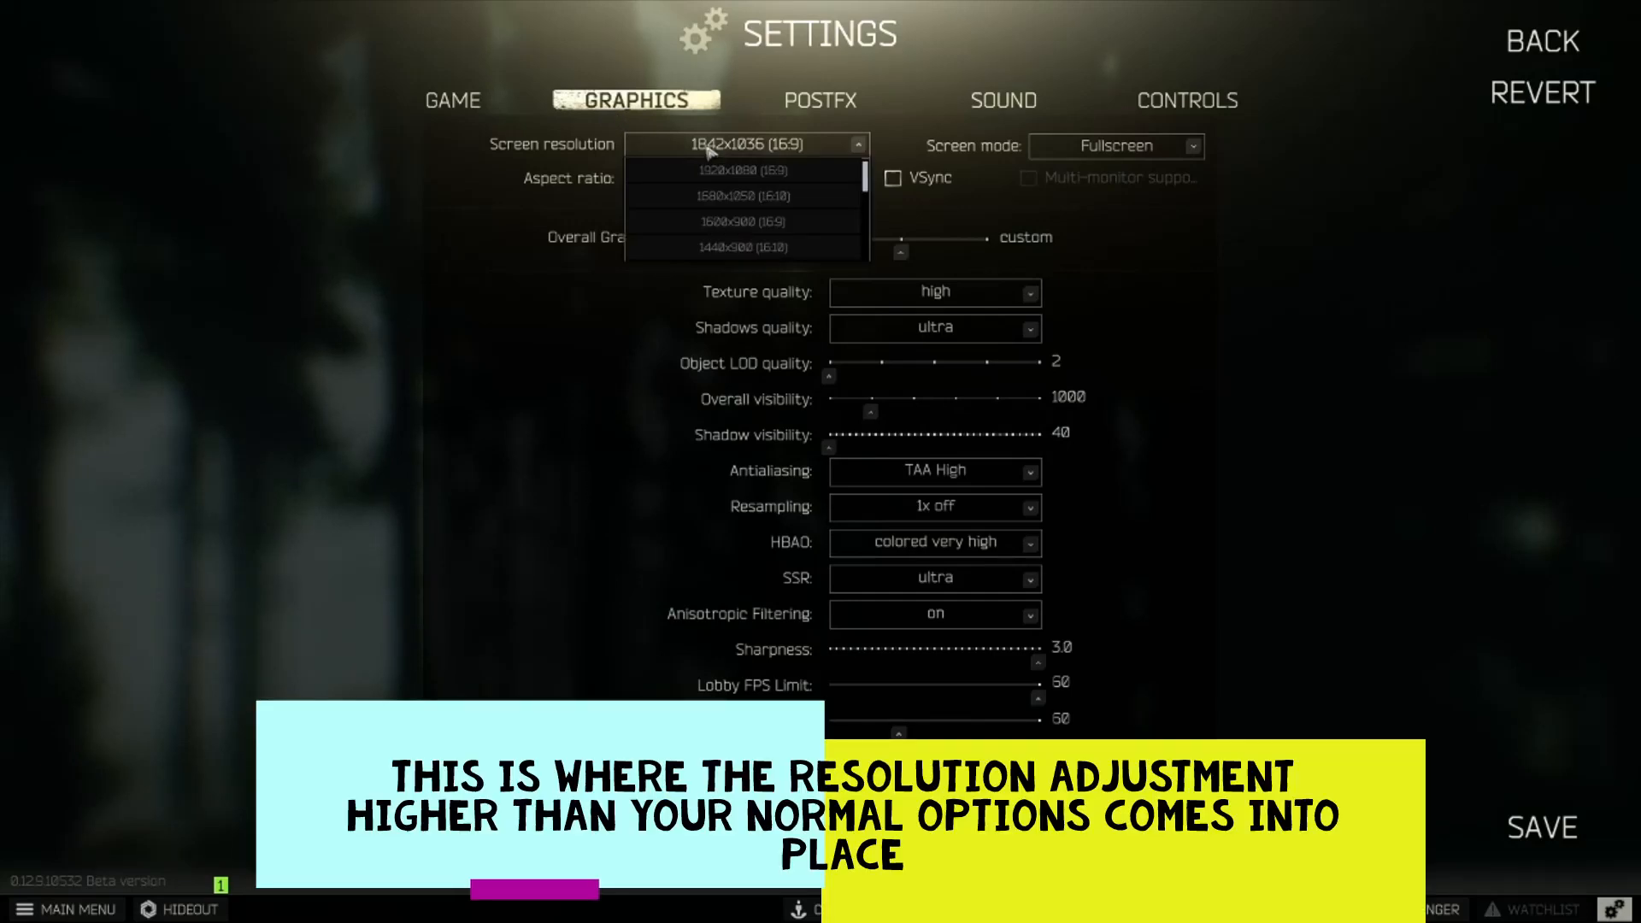
scroll(down, 3)
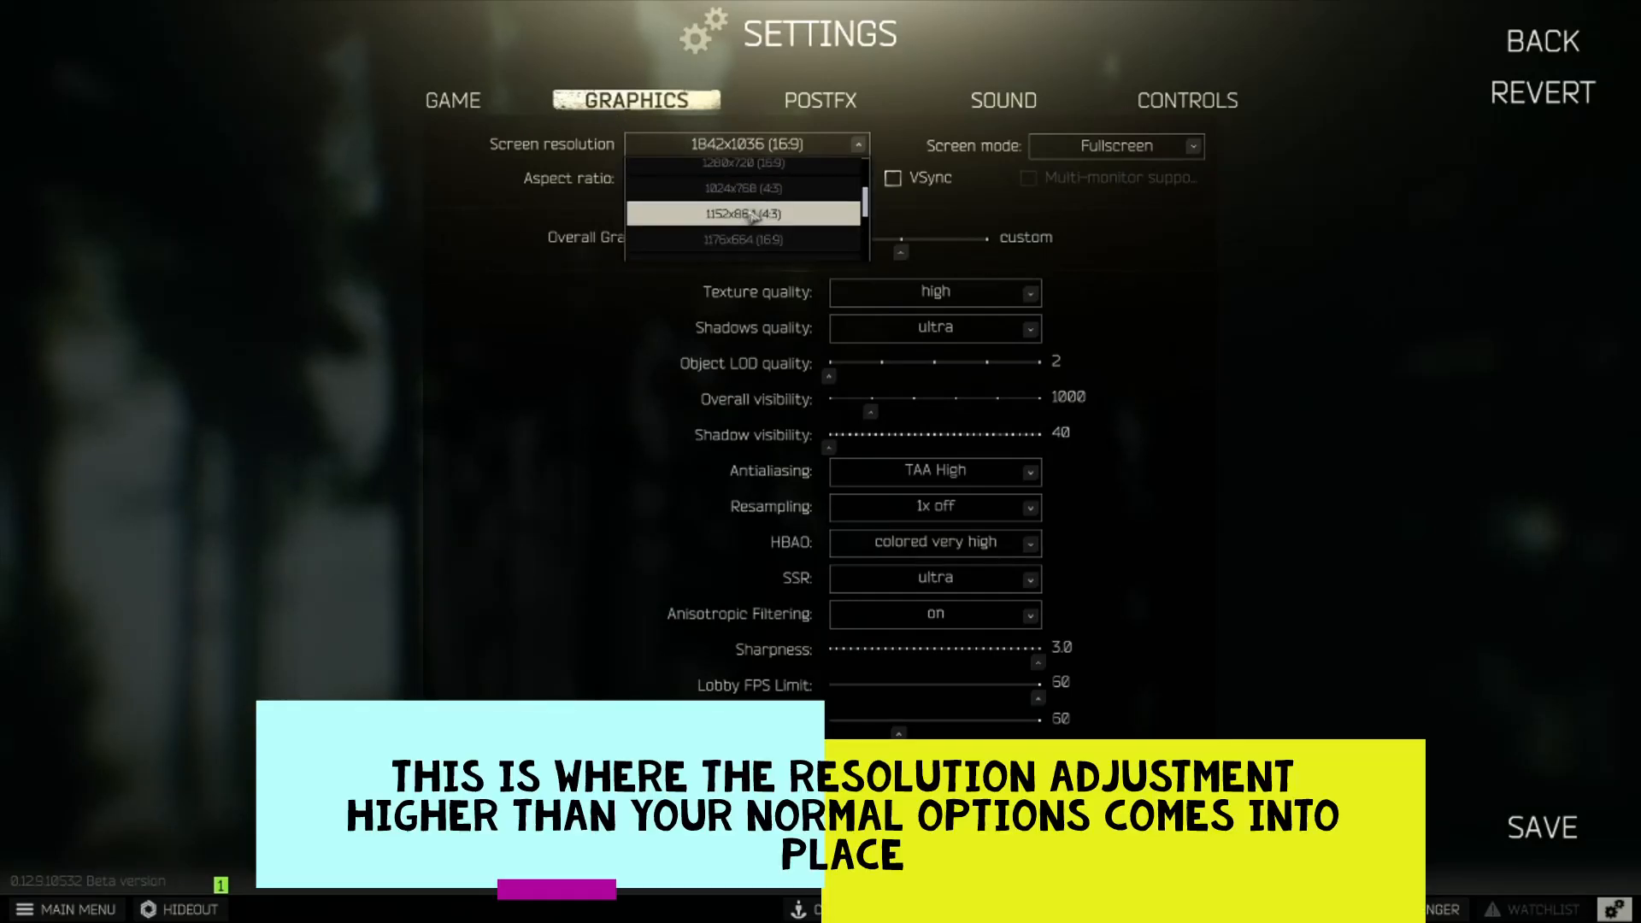
scroll(down, 3)
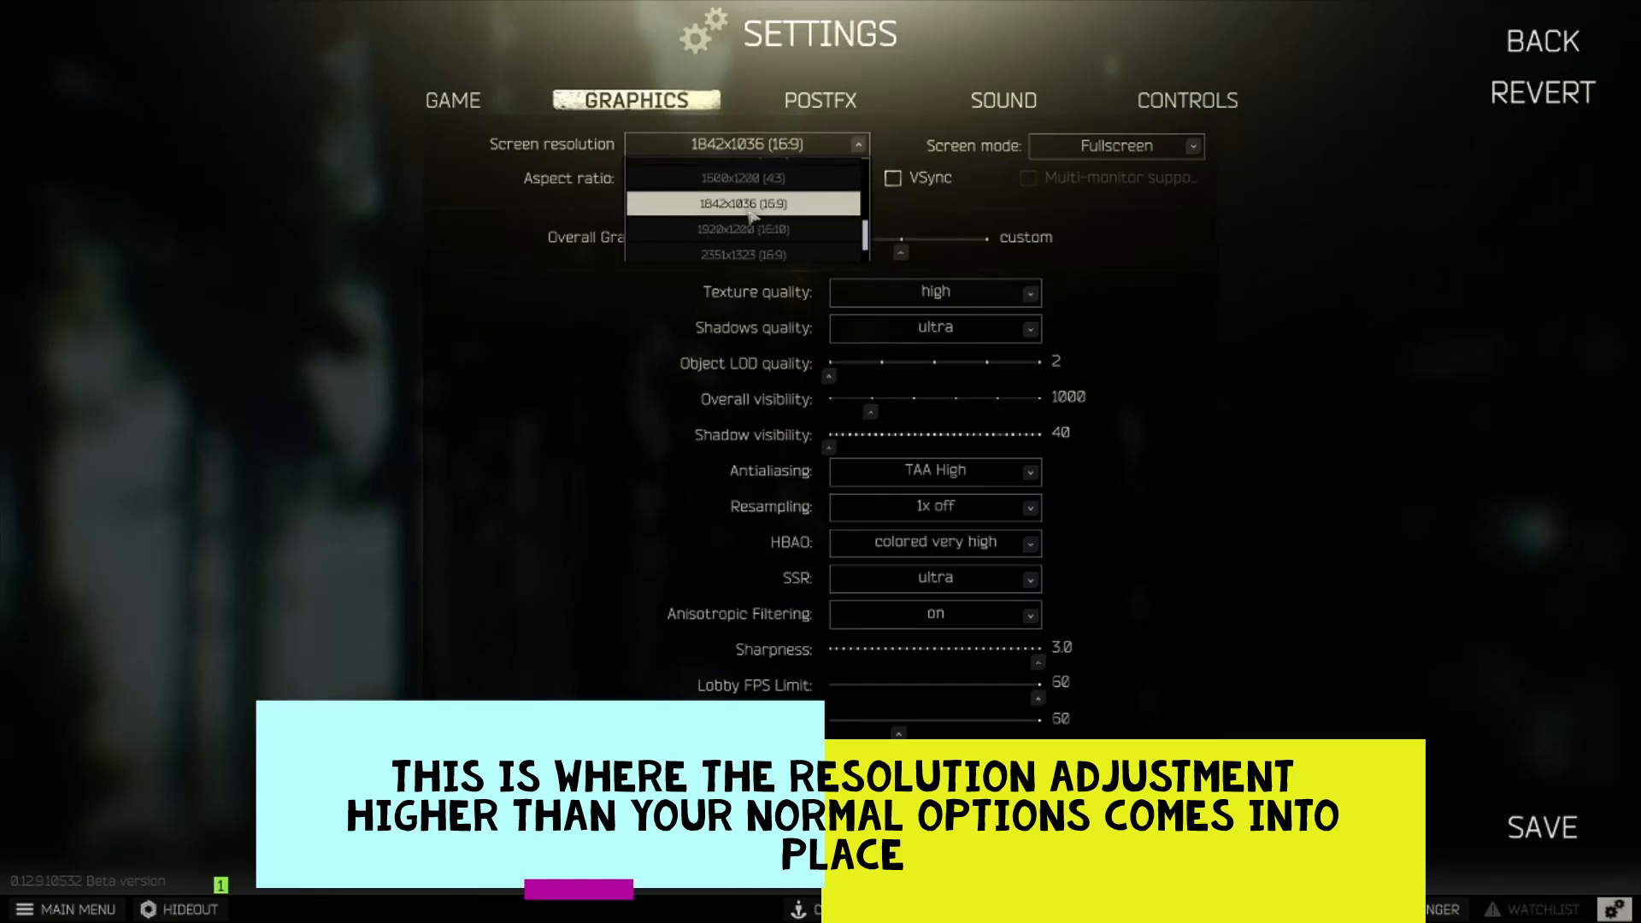
scroll(down, 3)
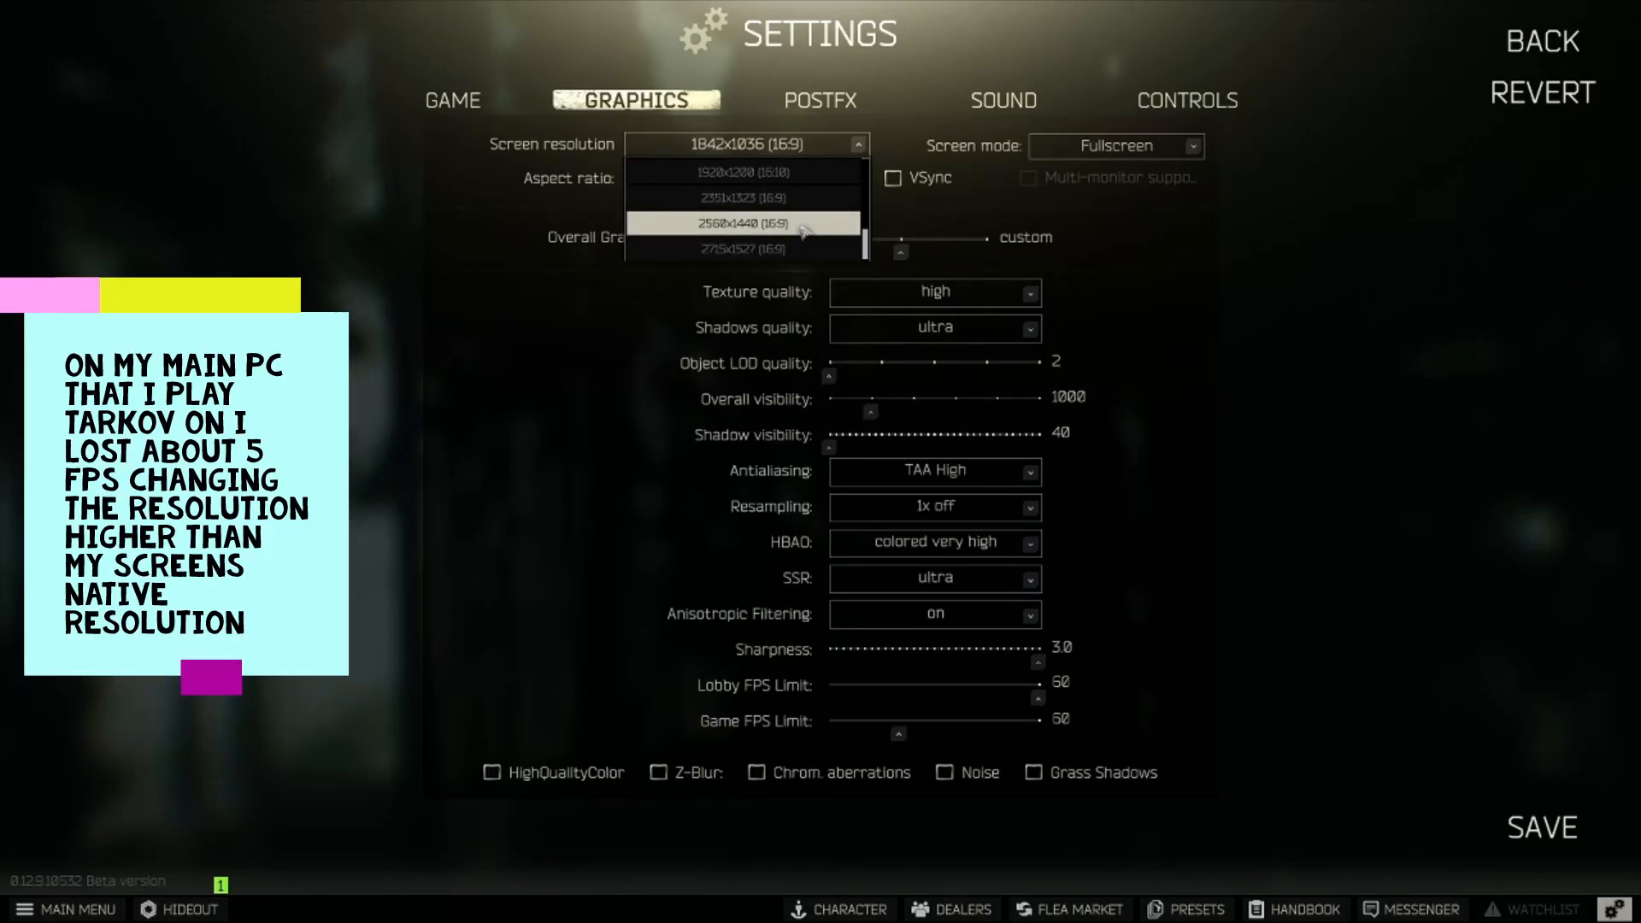
mouse_move(742, 197)
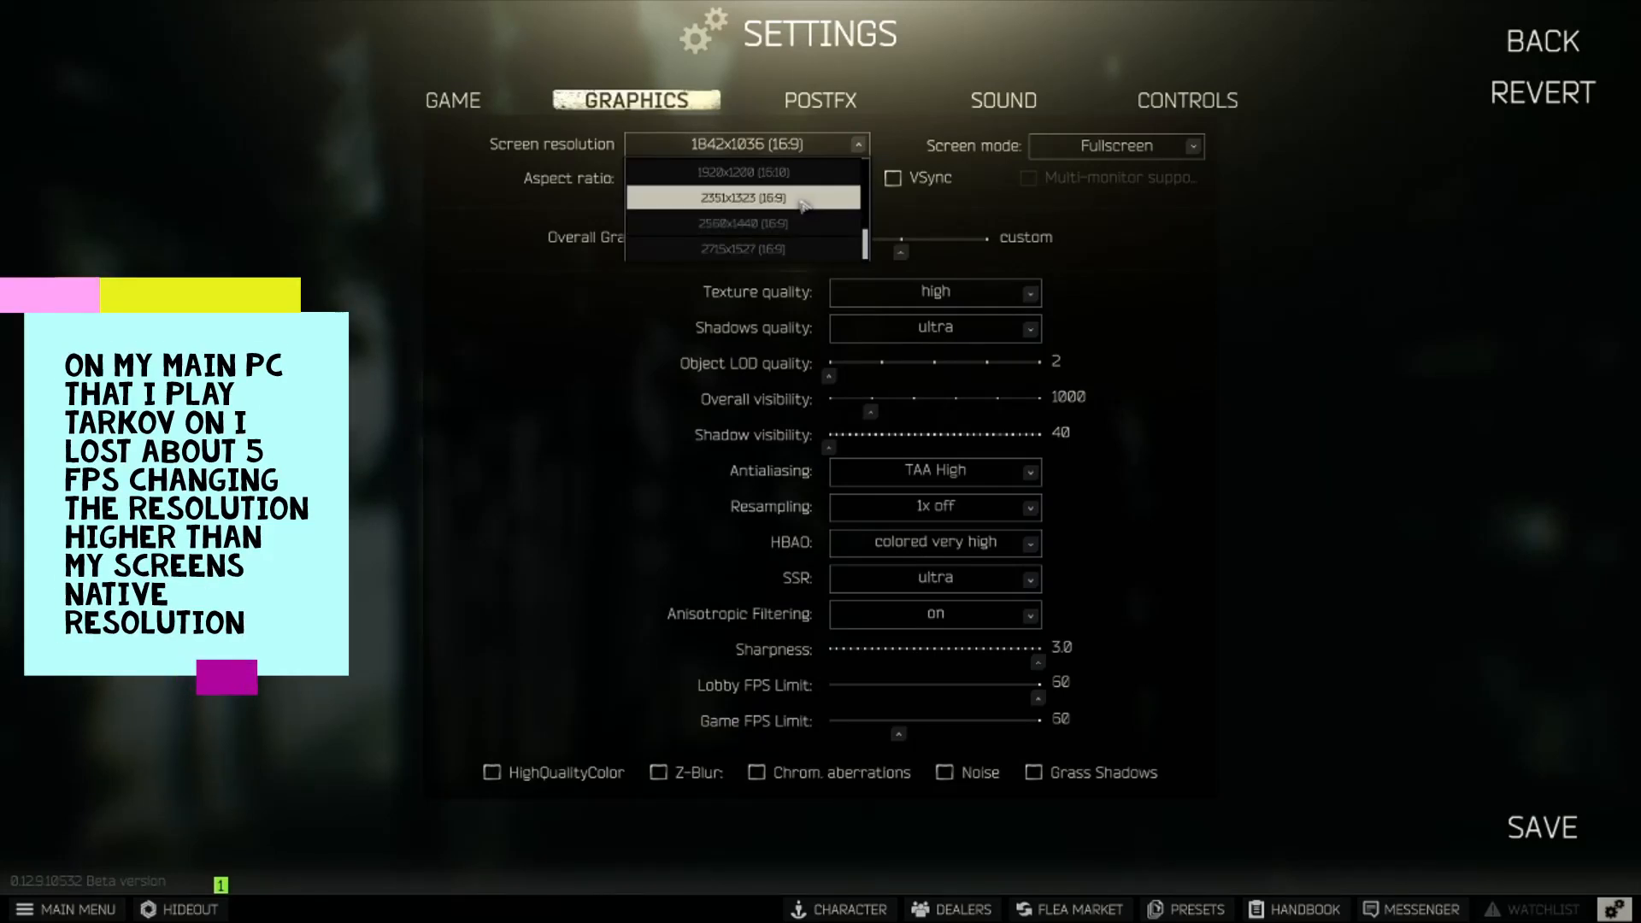
mouse_move(806, 217)
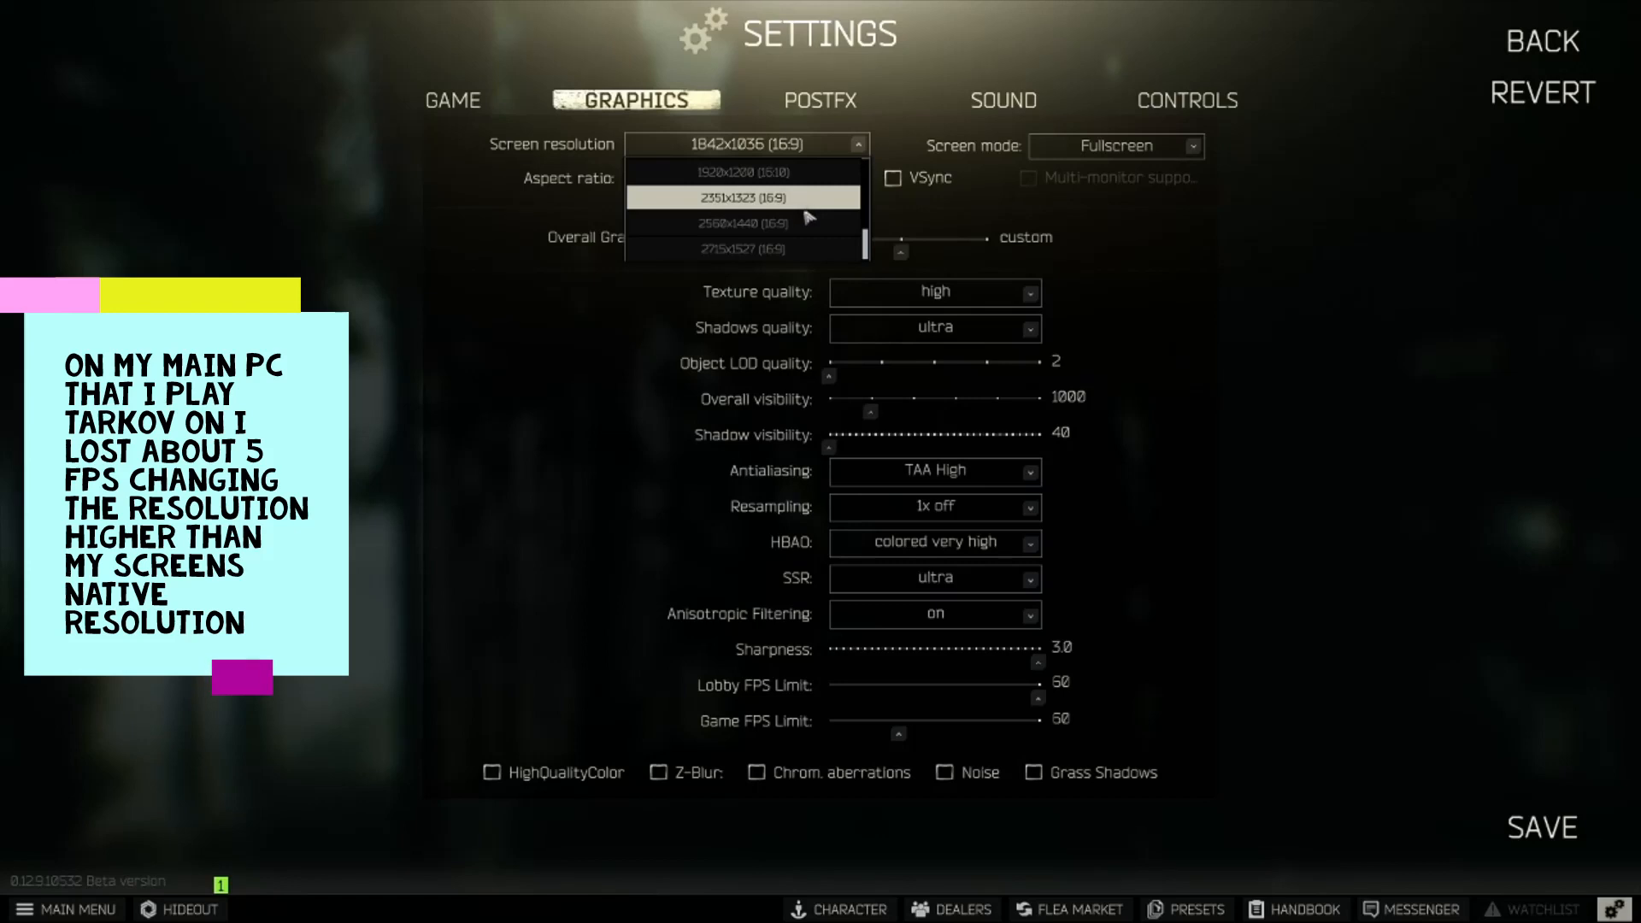
mouse_move(743, 223)
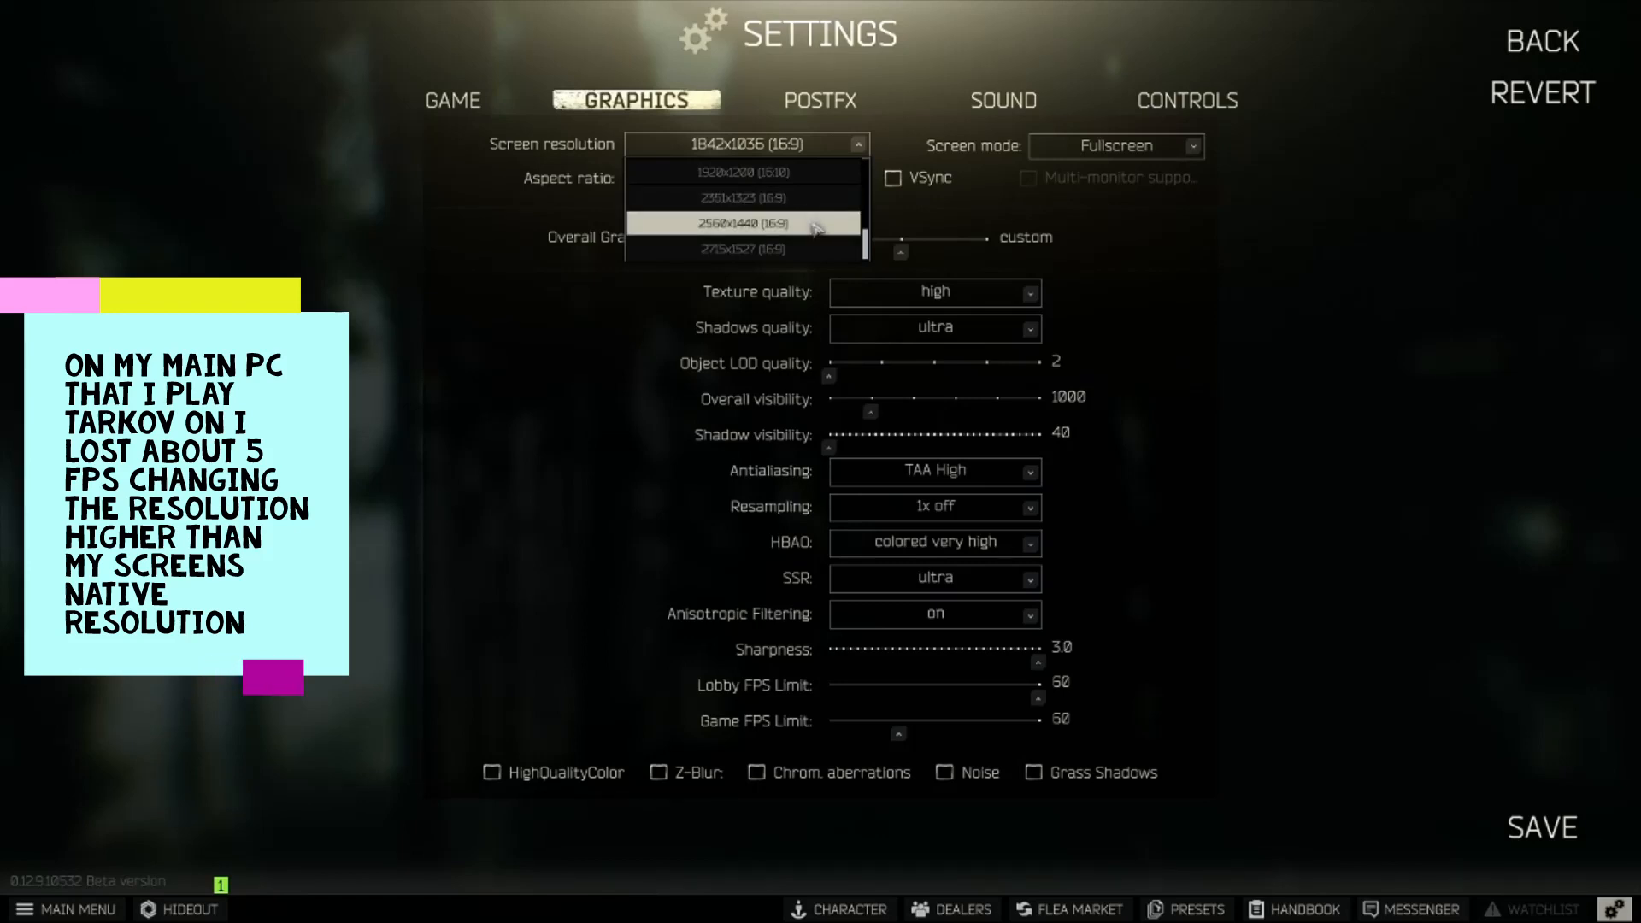
mouse_move(743, 246)
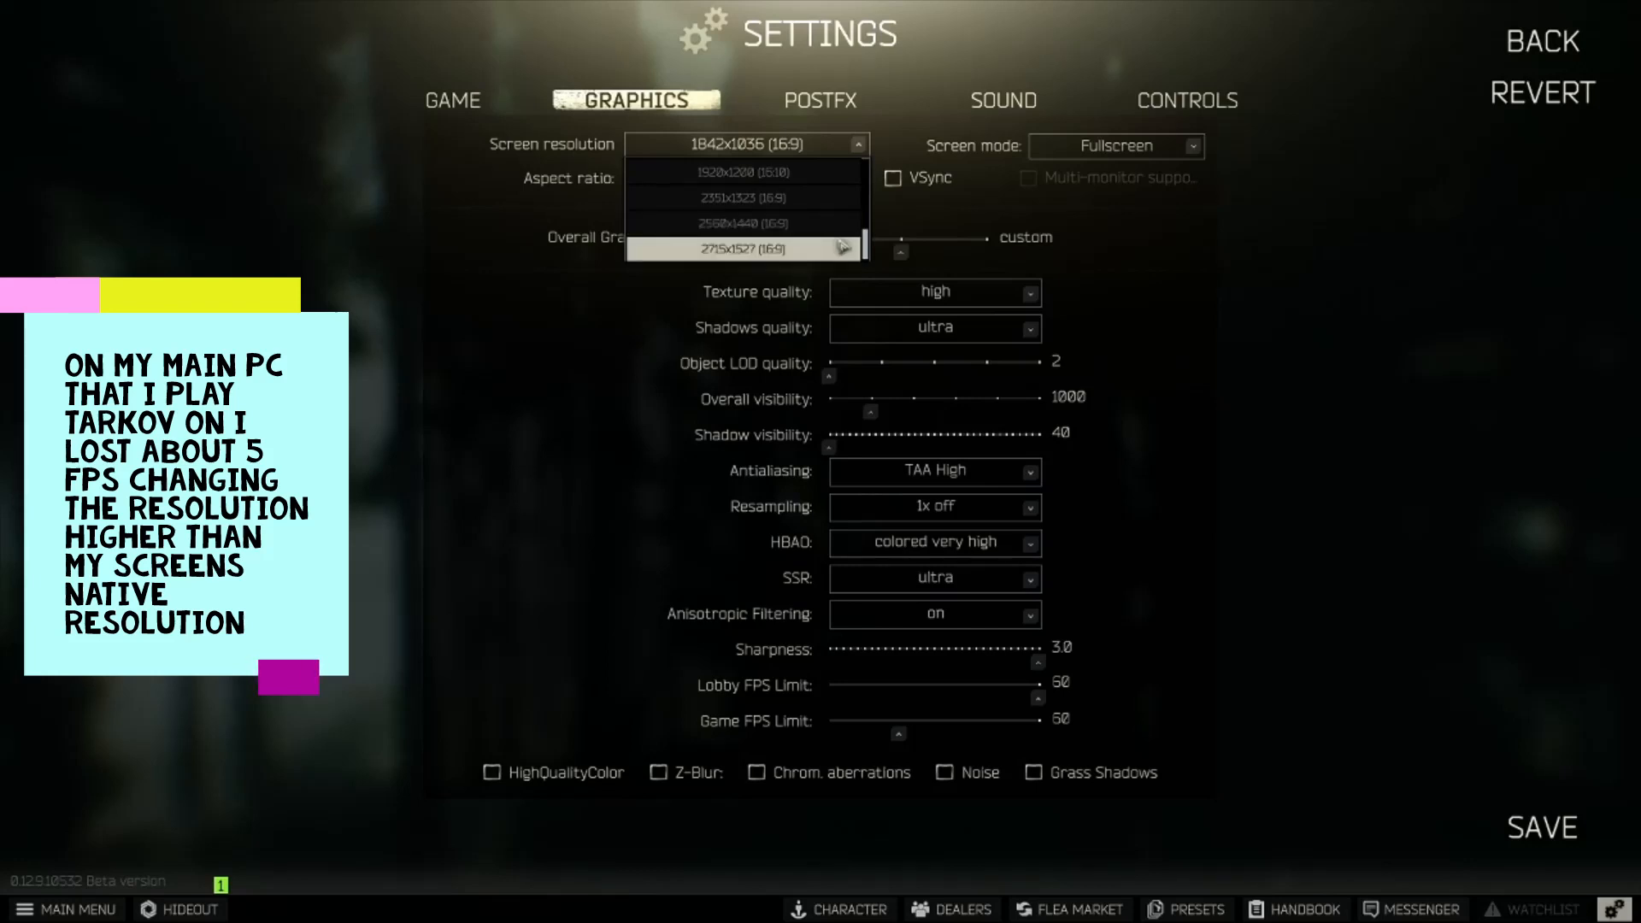
scroll(up, 3)
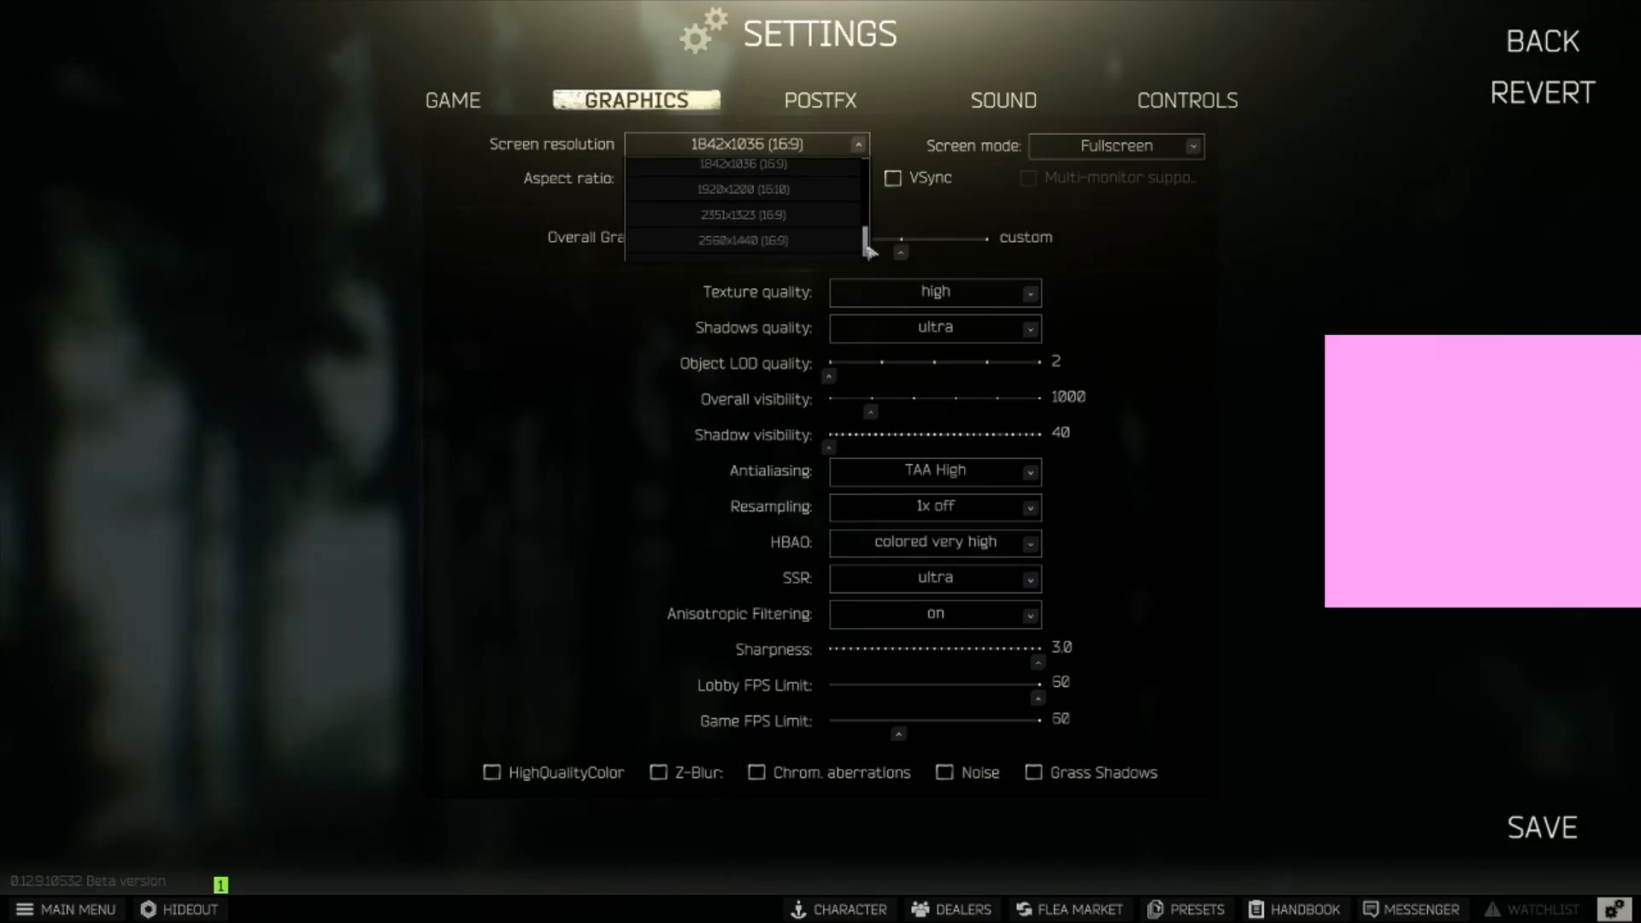
scroll(down, 3)
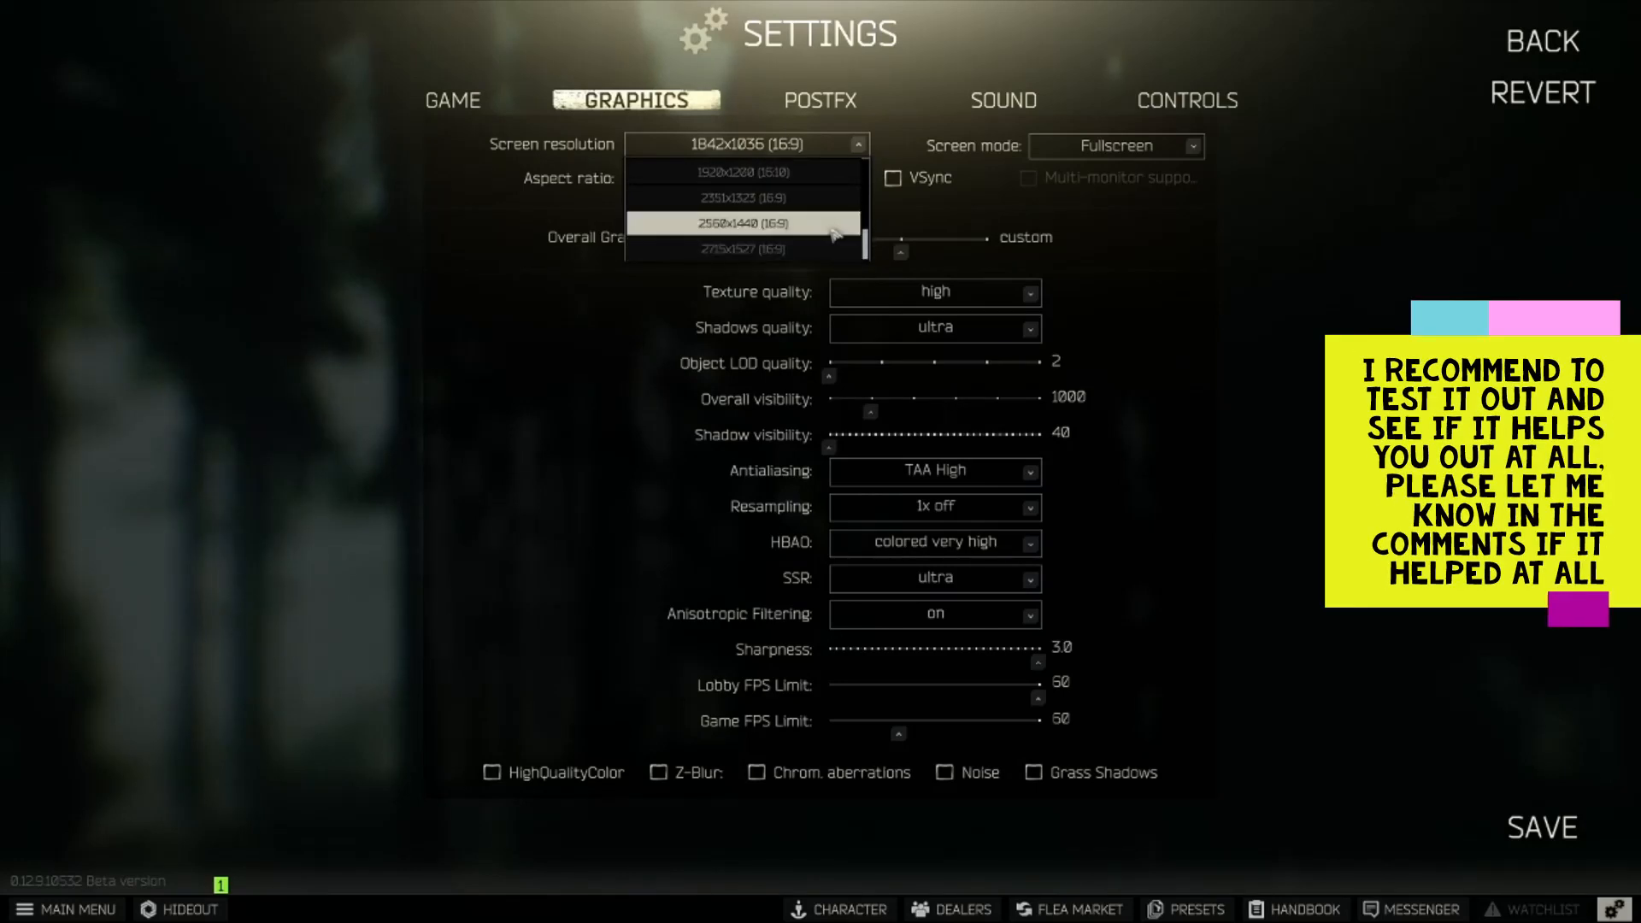
mouse_move(866, 247)
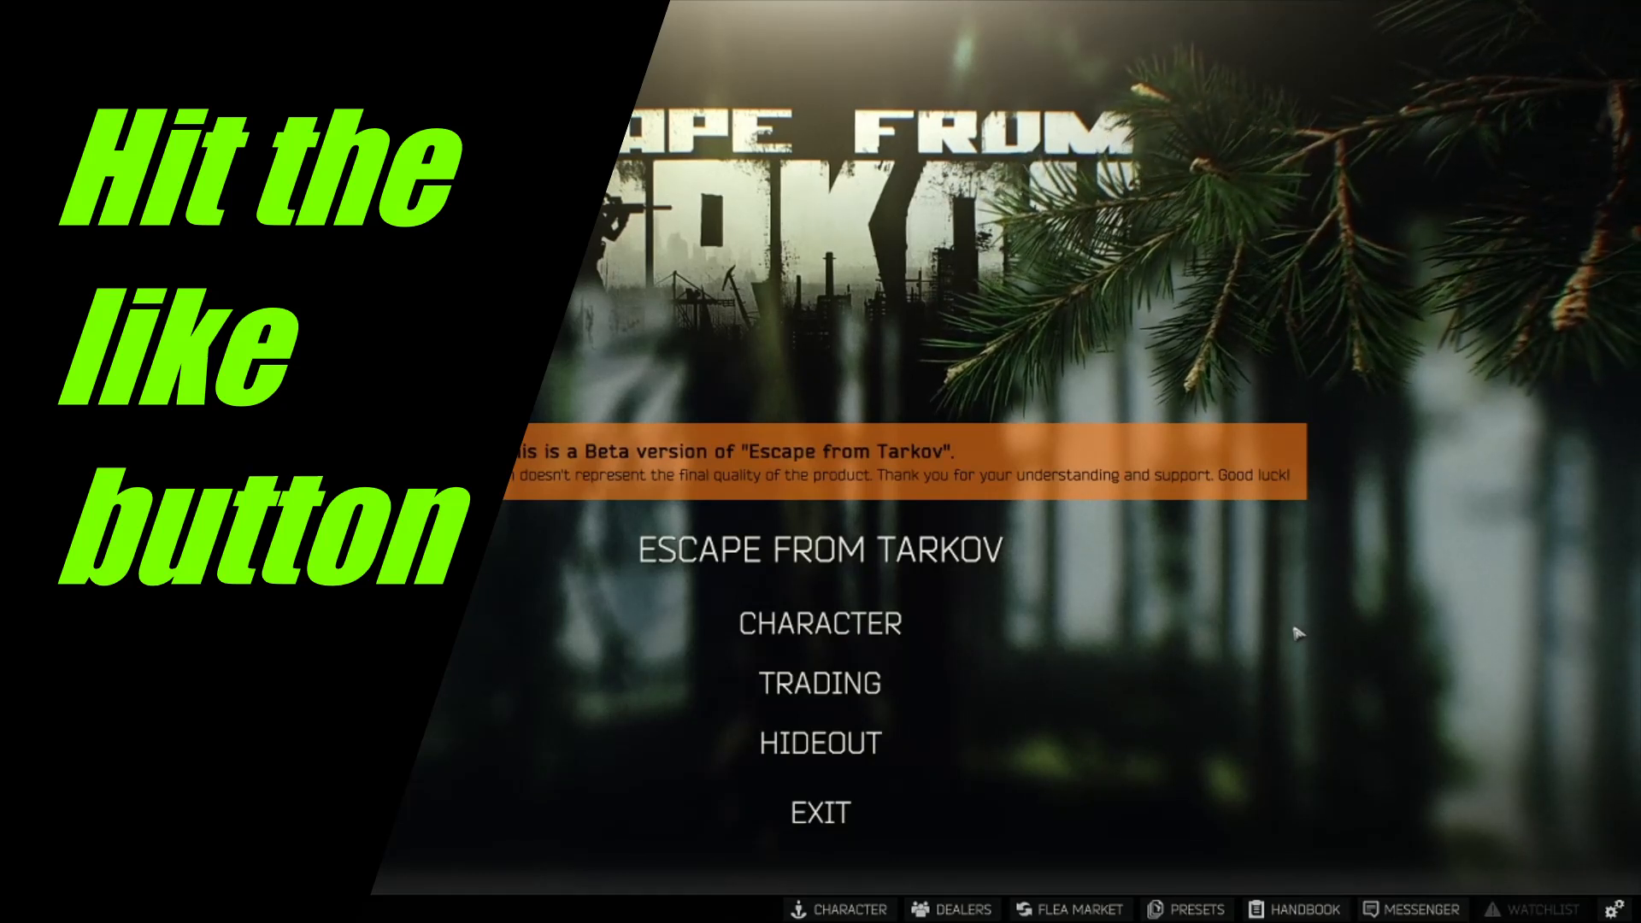
mouse_move(1278, 652)
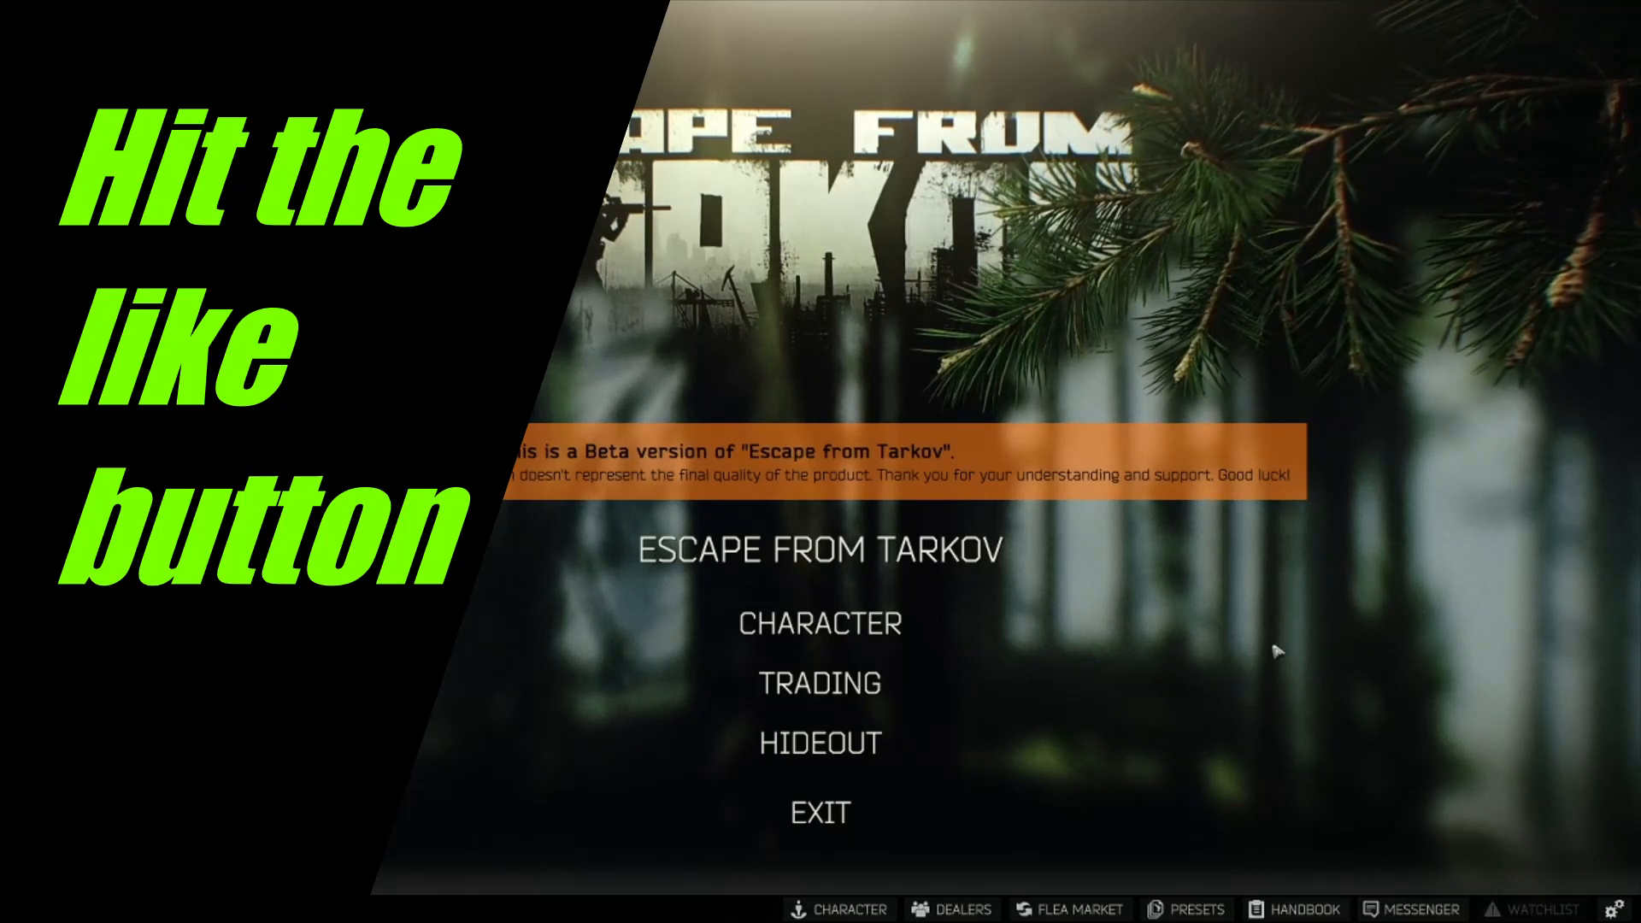